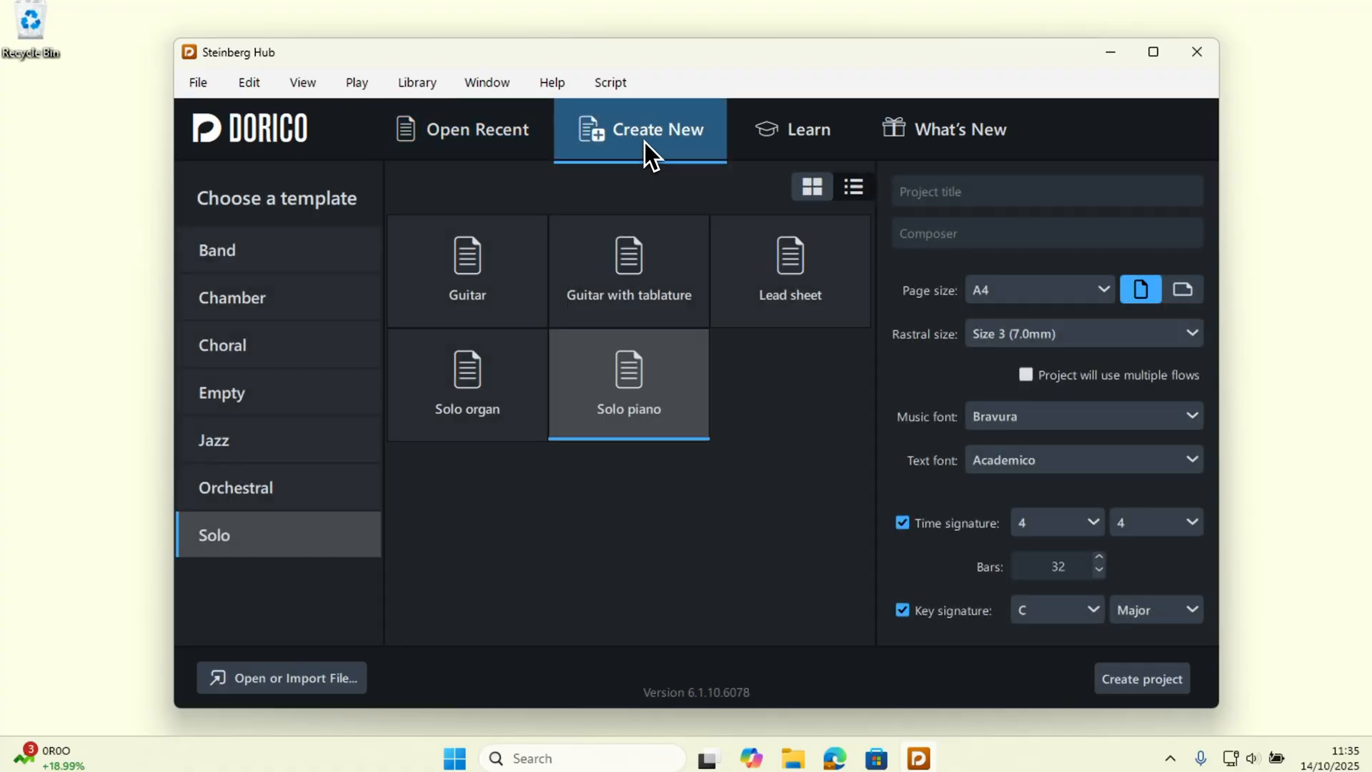
mouse_move(1041, 587)
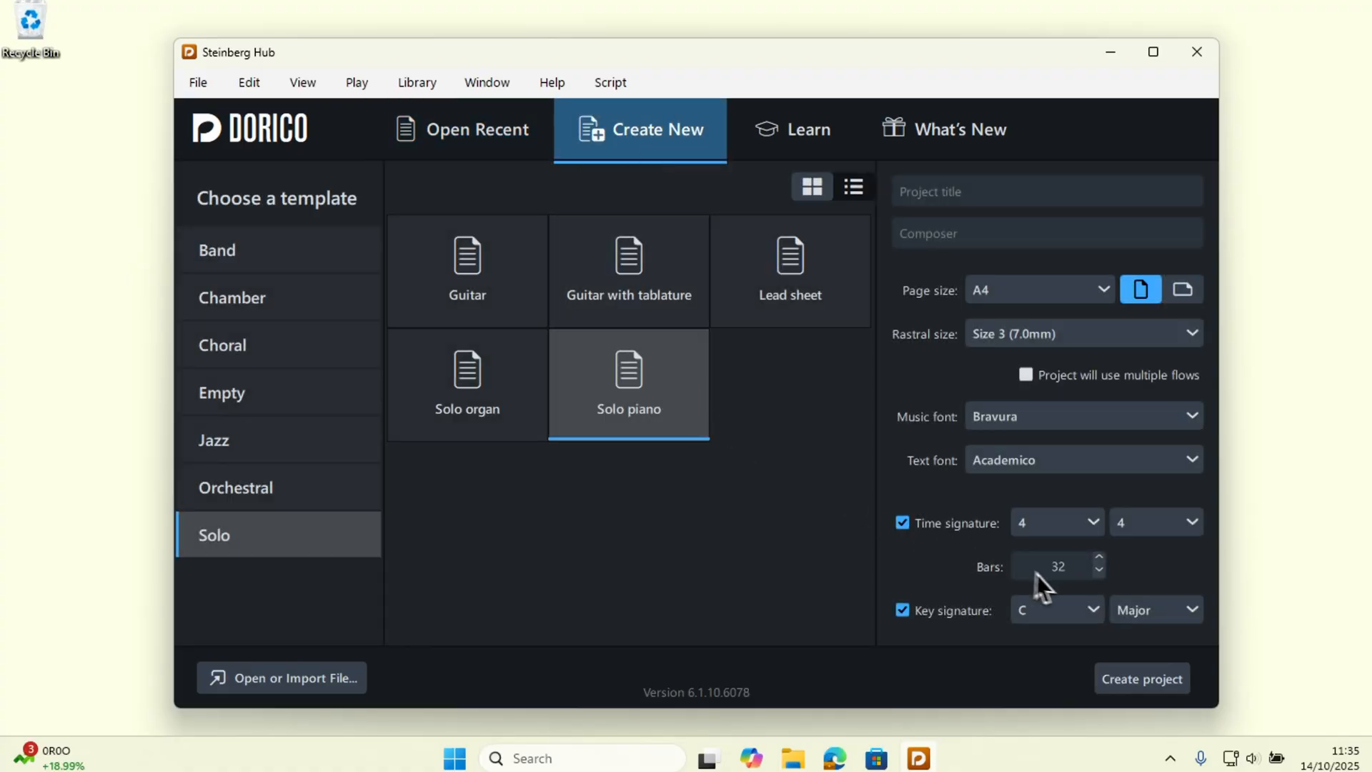
Create a new project from the Solo piano template in the Steinberg Hub
click(1141, 677)
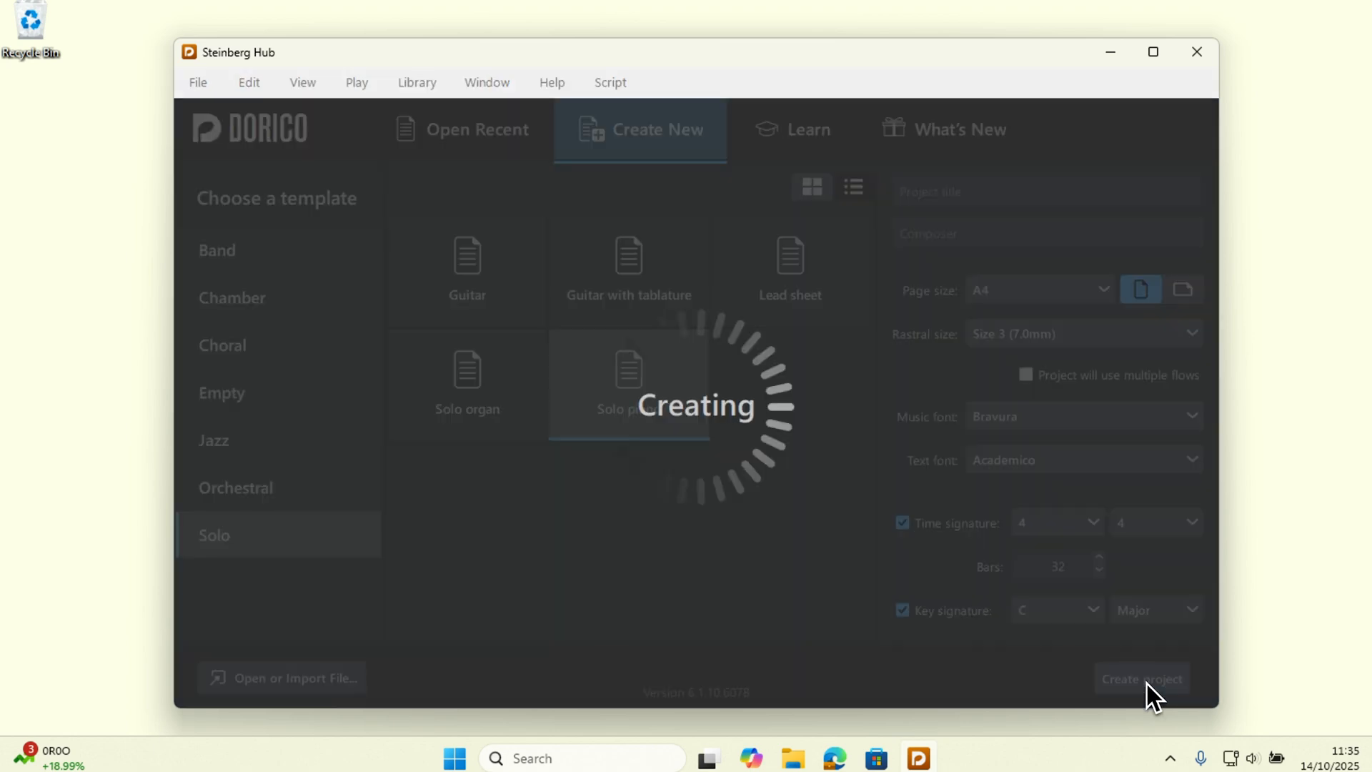
click(1140, 677)
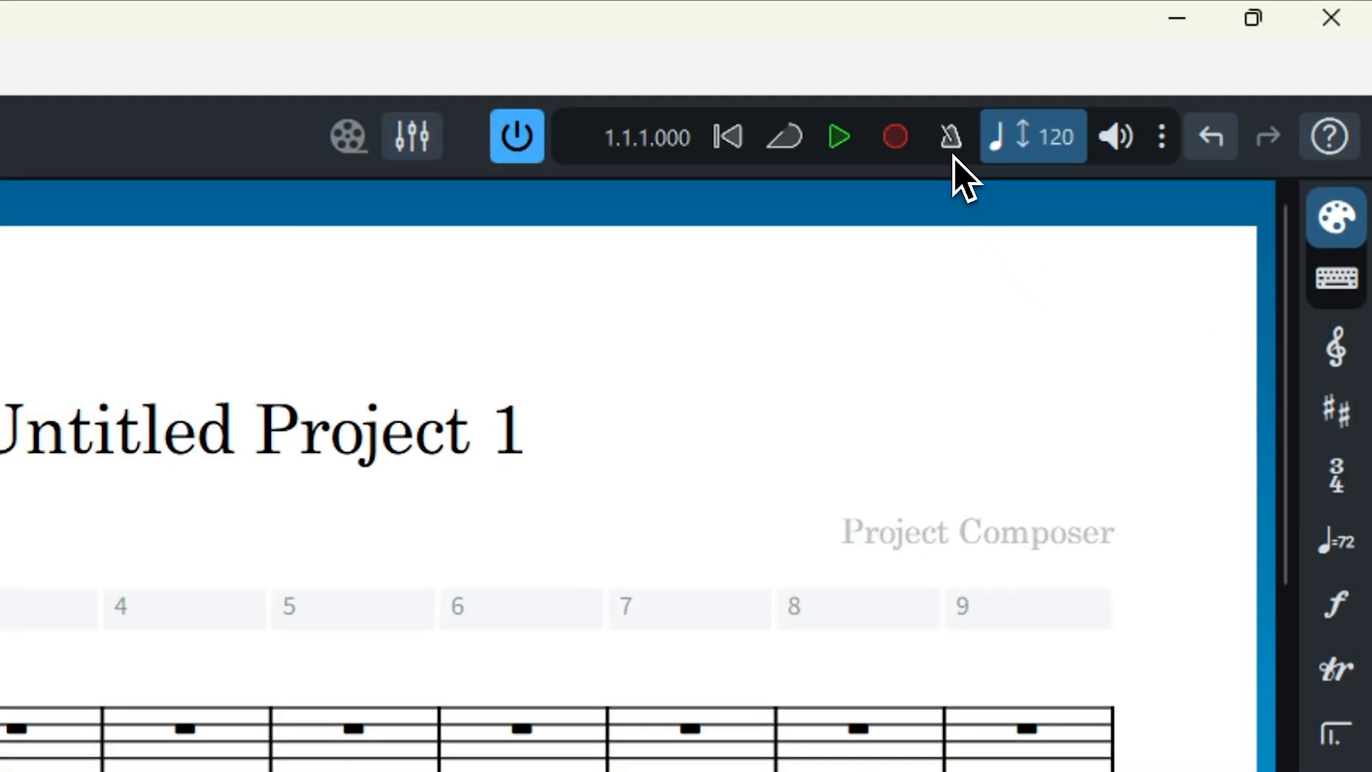
Switch on the metronome click, play the empty score, then stop playback
click(949, 136)
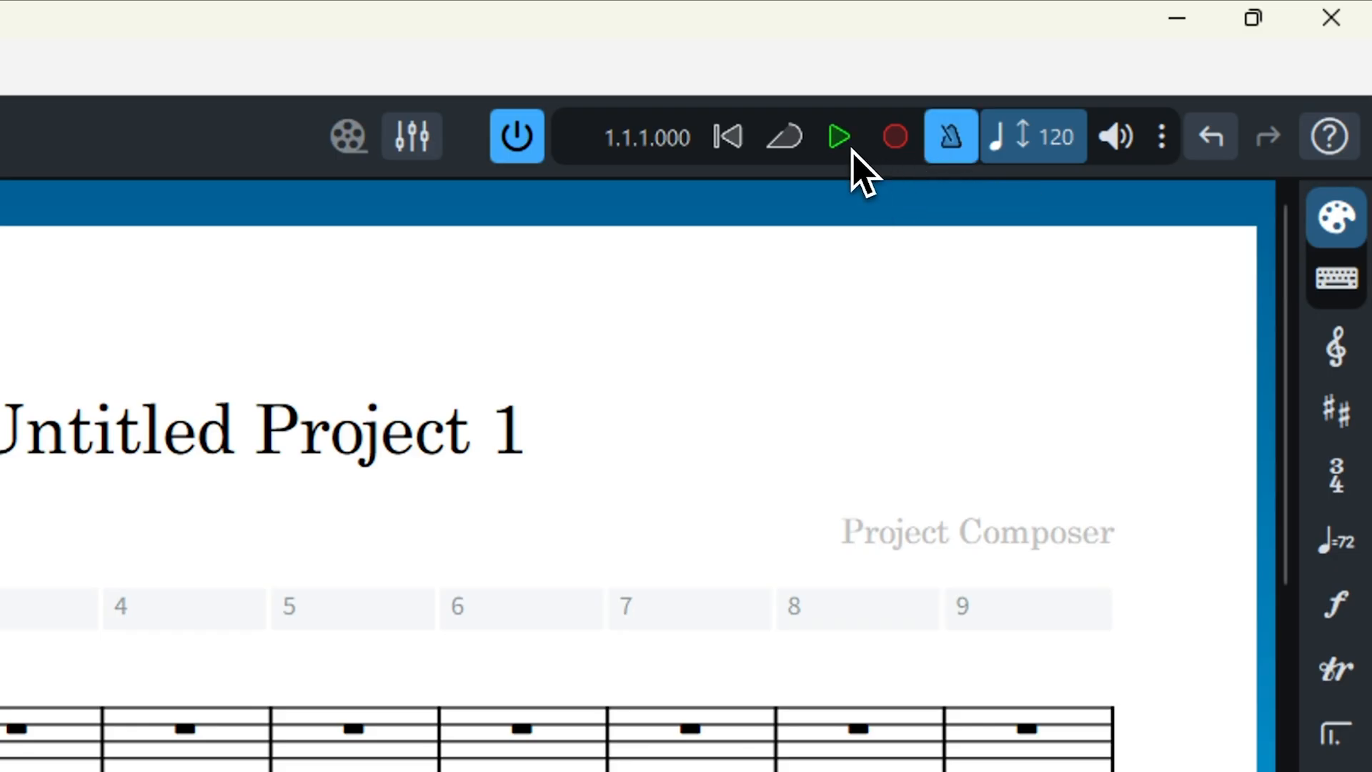
click(838, 136)
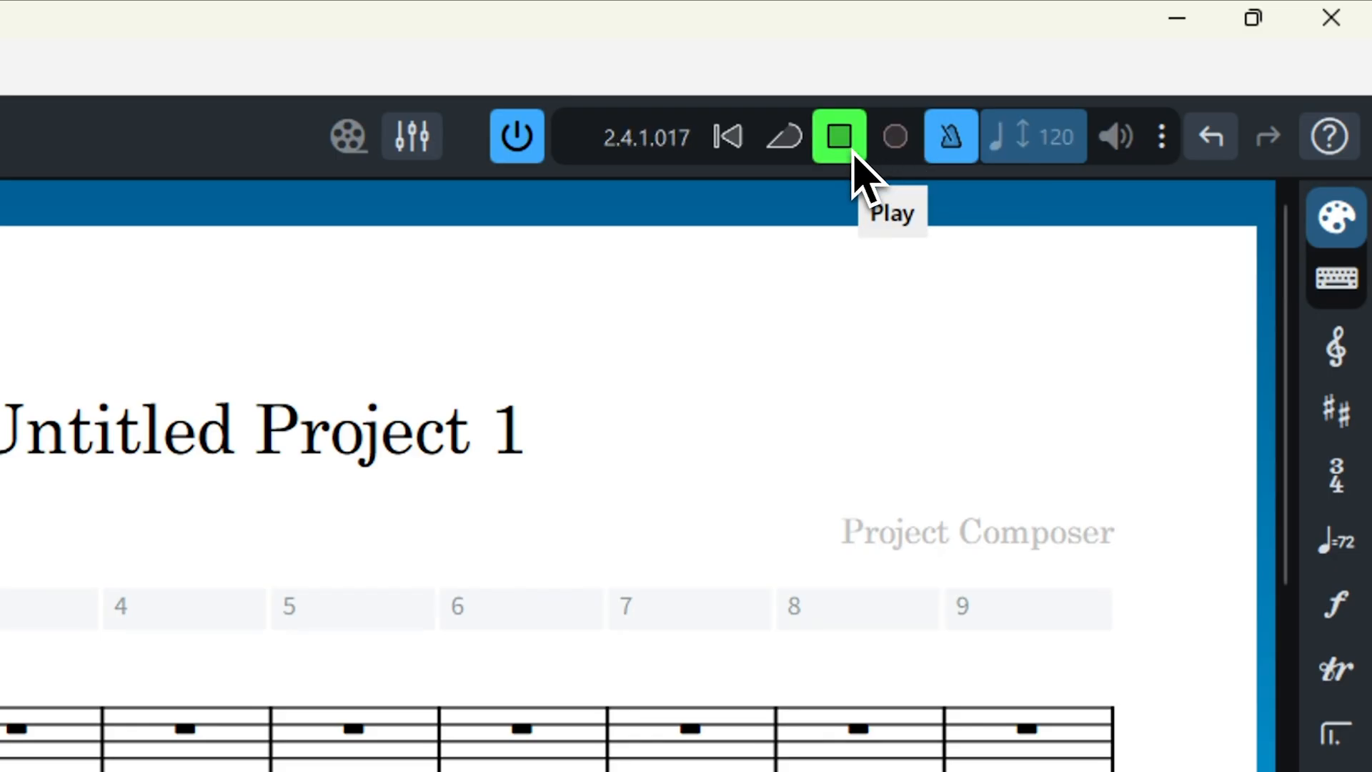
click(838, 136)
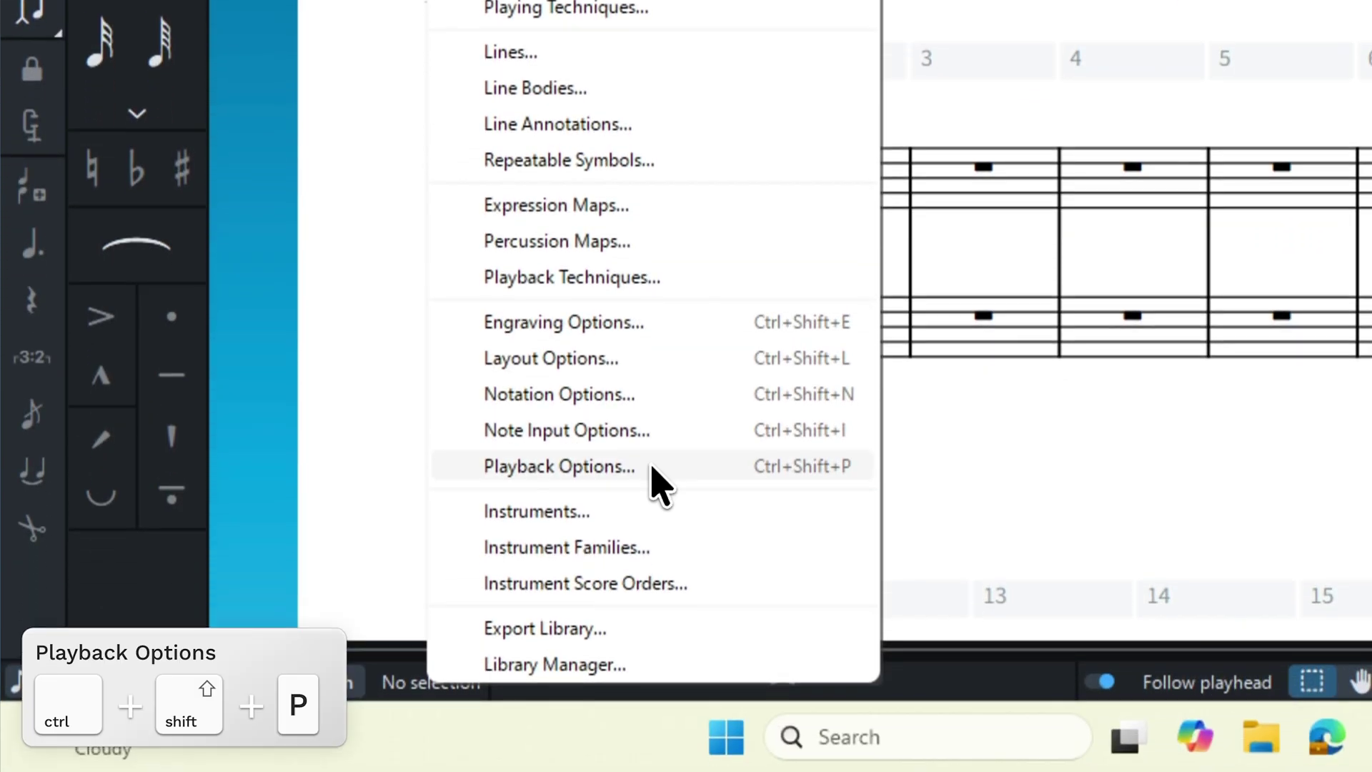
Show the Metronome Click settings in Playback Options, with Click as the sound
click(560, 466)
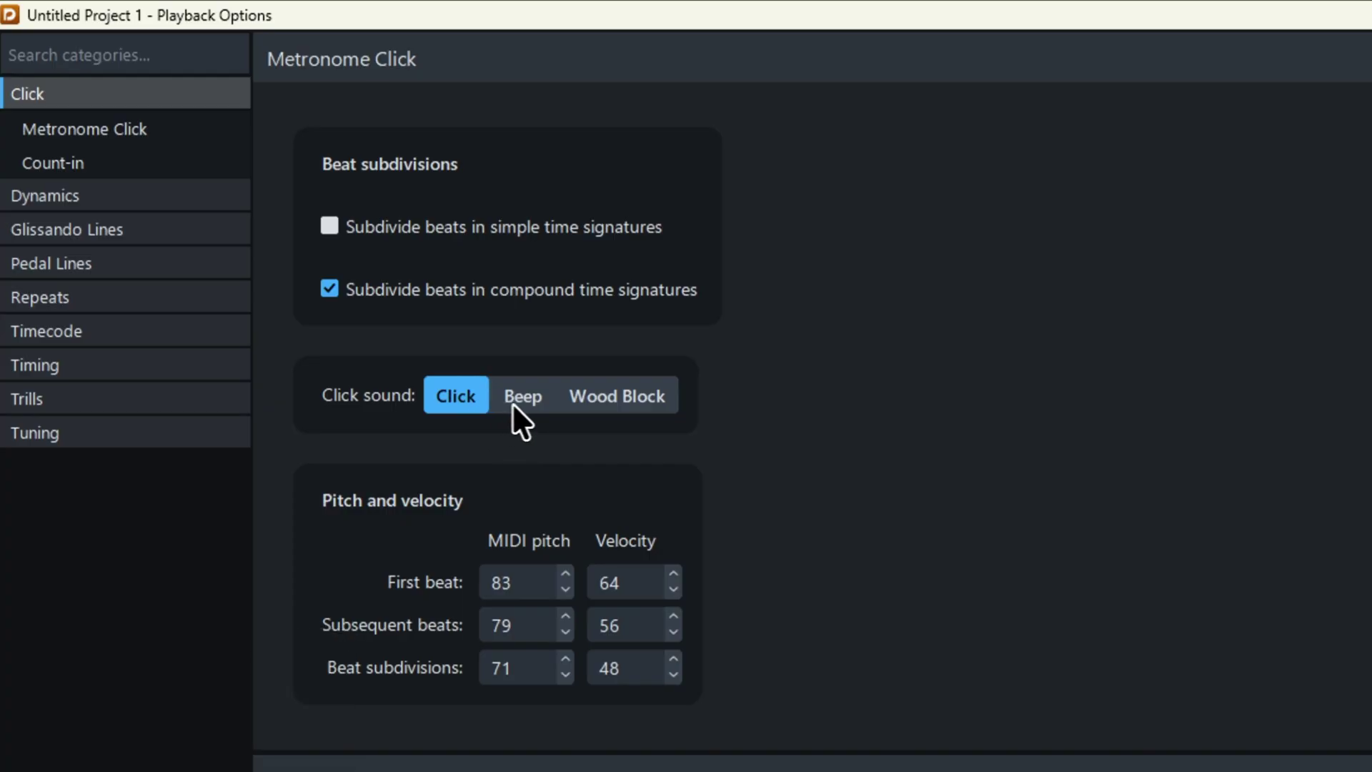
mouse_move(618, 396)
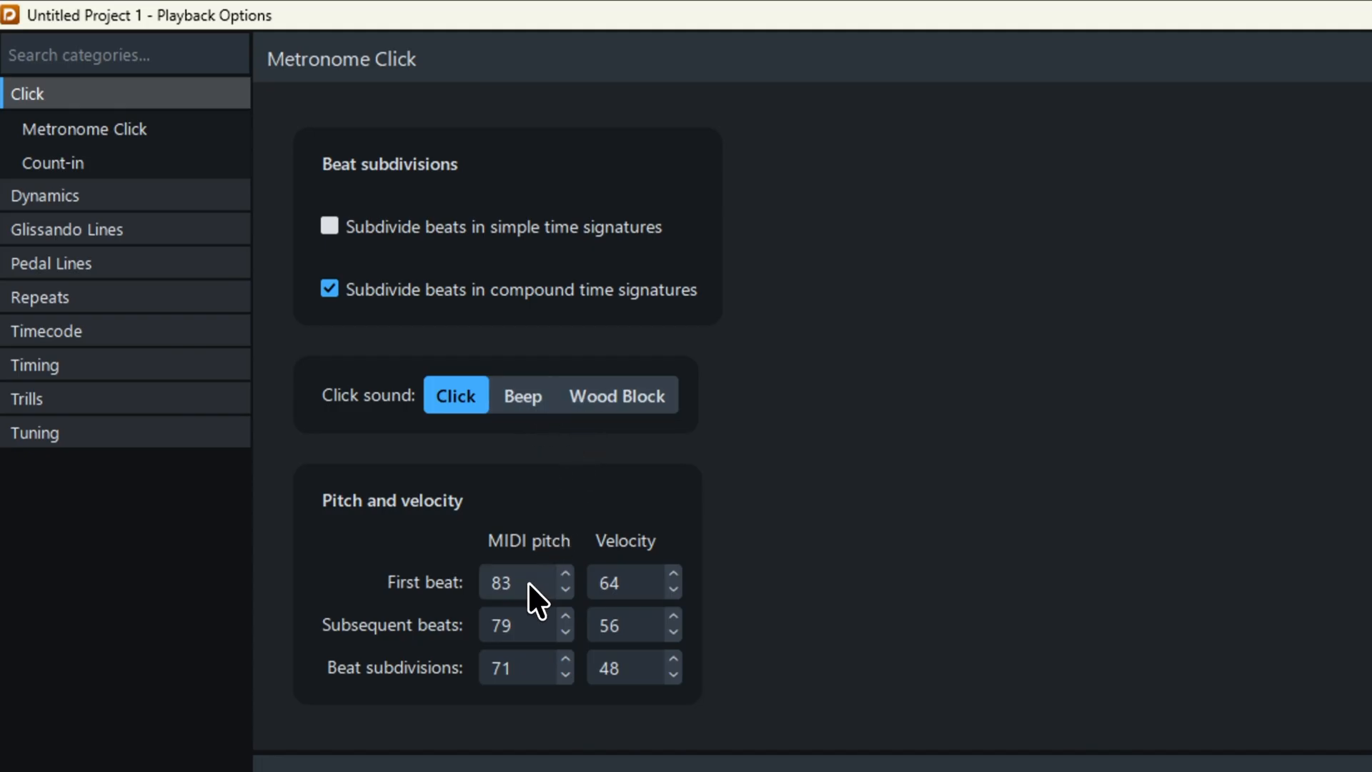
mouse_move(638, 595)
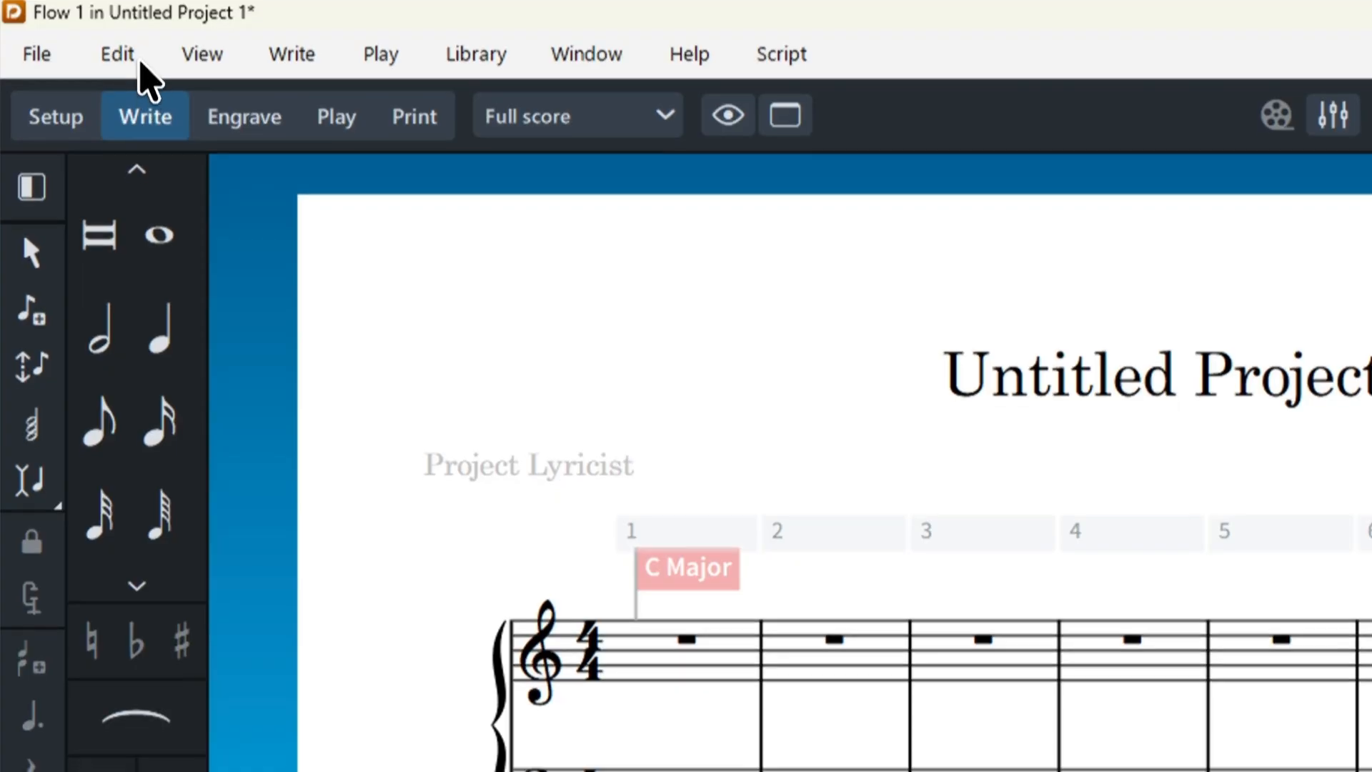
Show Device Setup via the Edit menu, keeping the Steinberg built-in ASIO Driver at 44100
click(116, 53)
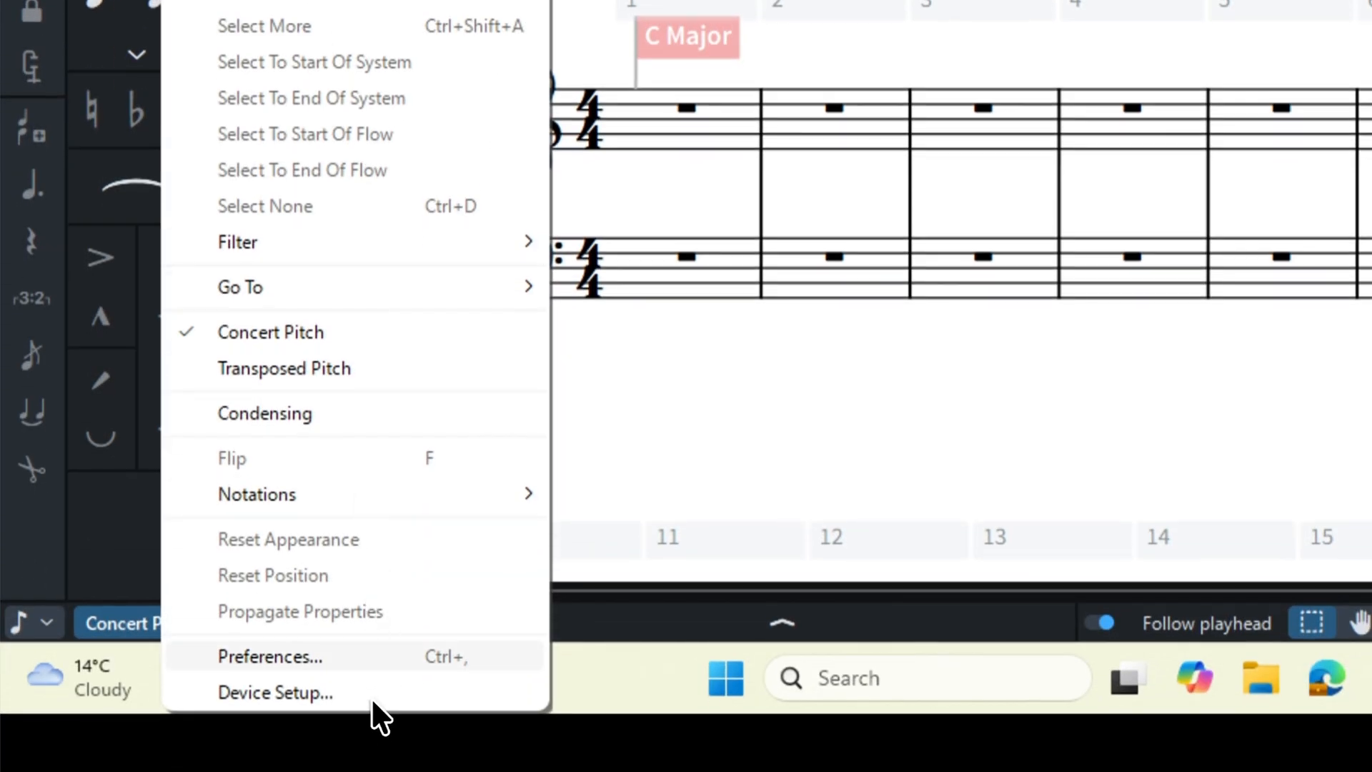
click(275, 692)
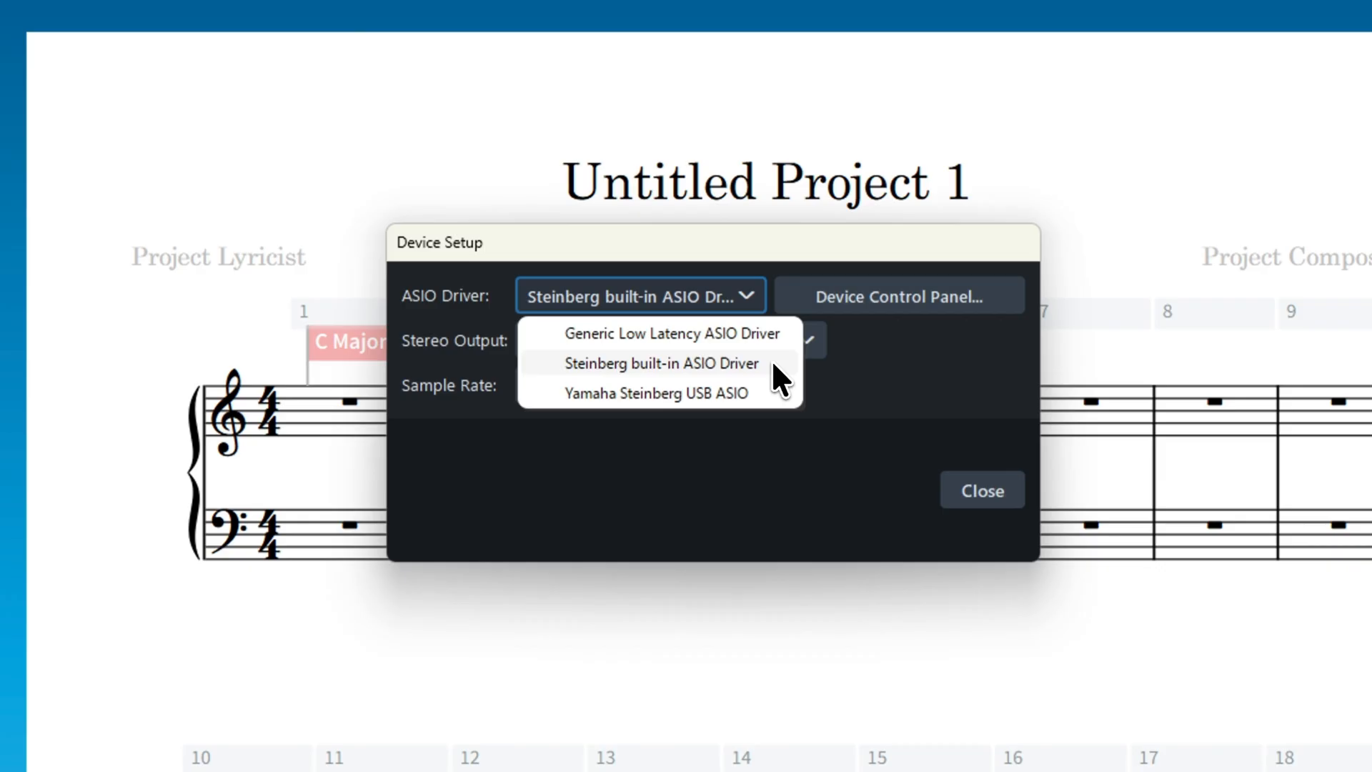
mouse_move(783, 350)
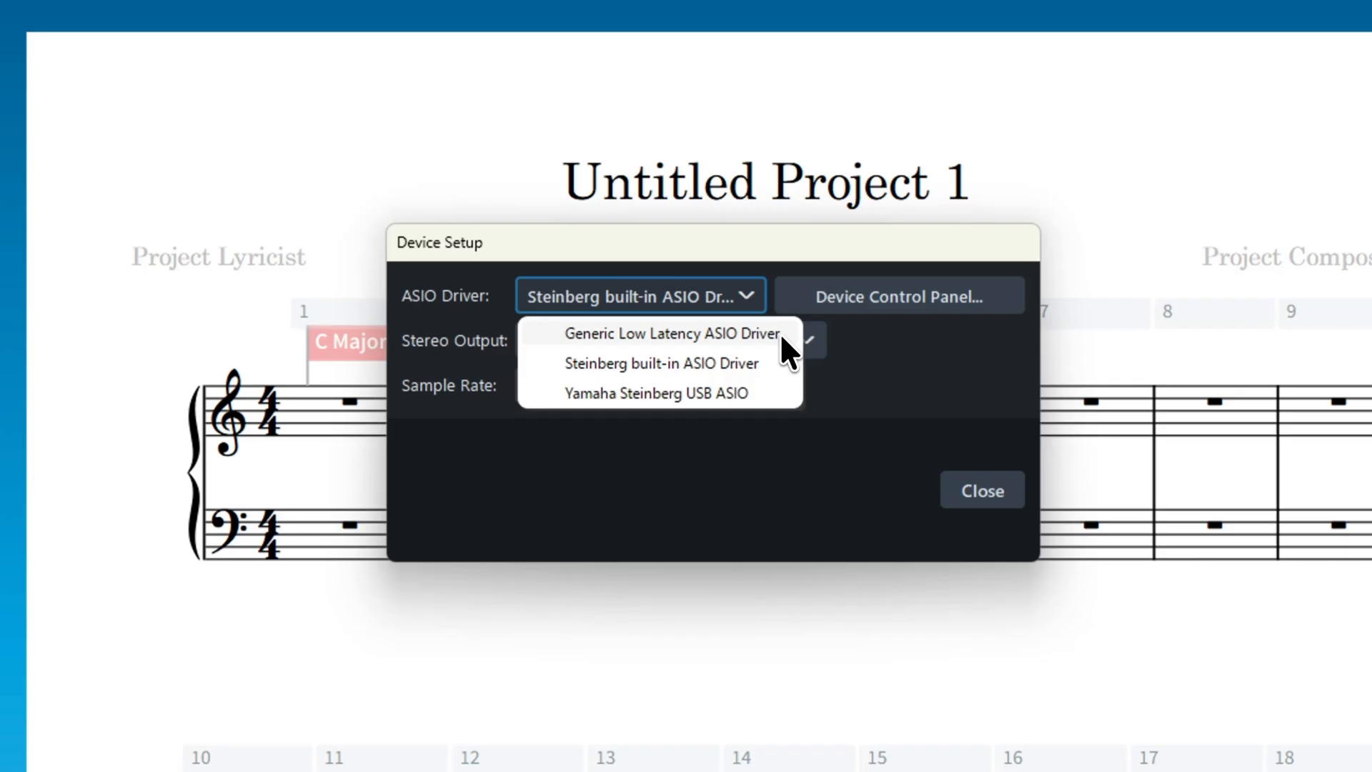
click(661, 363)
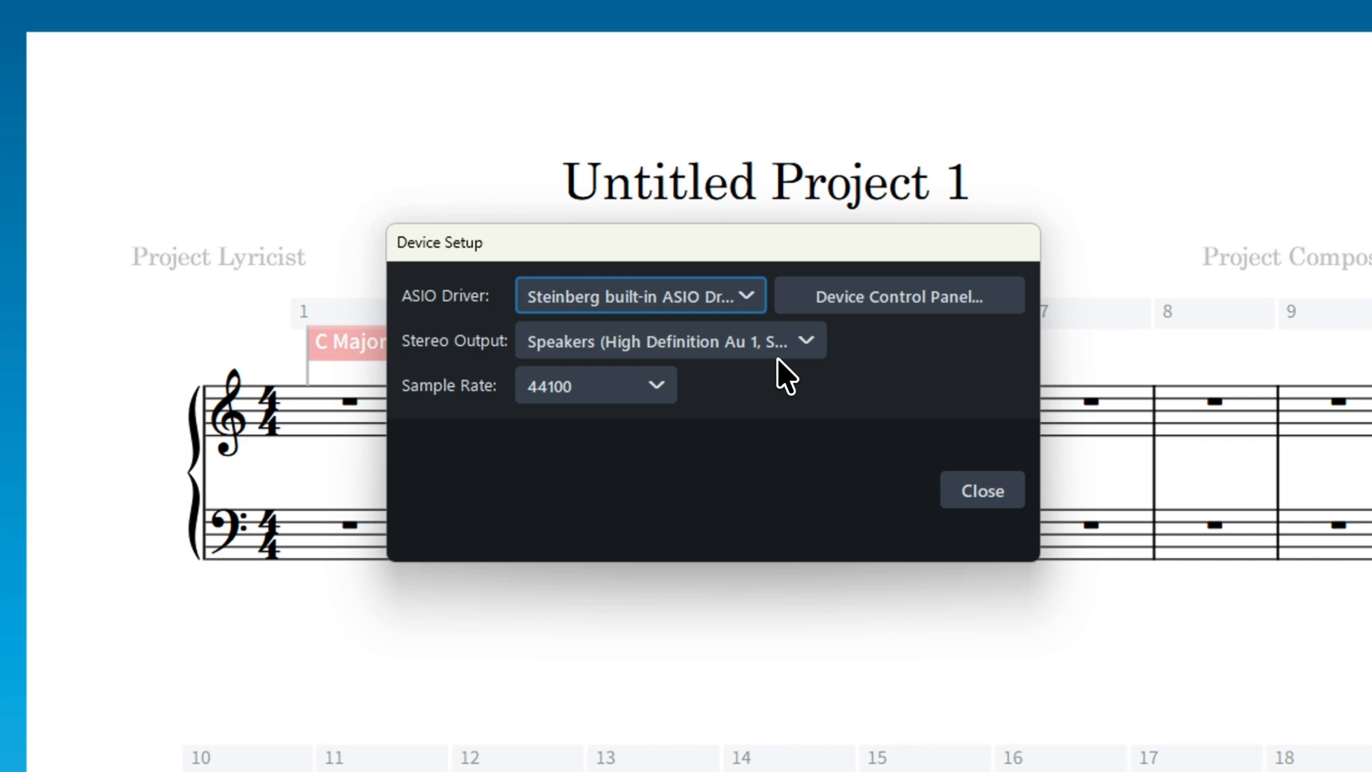
mouse_move(703, 410)
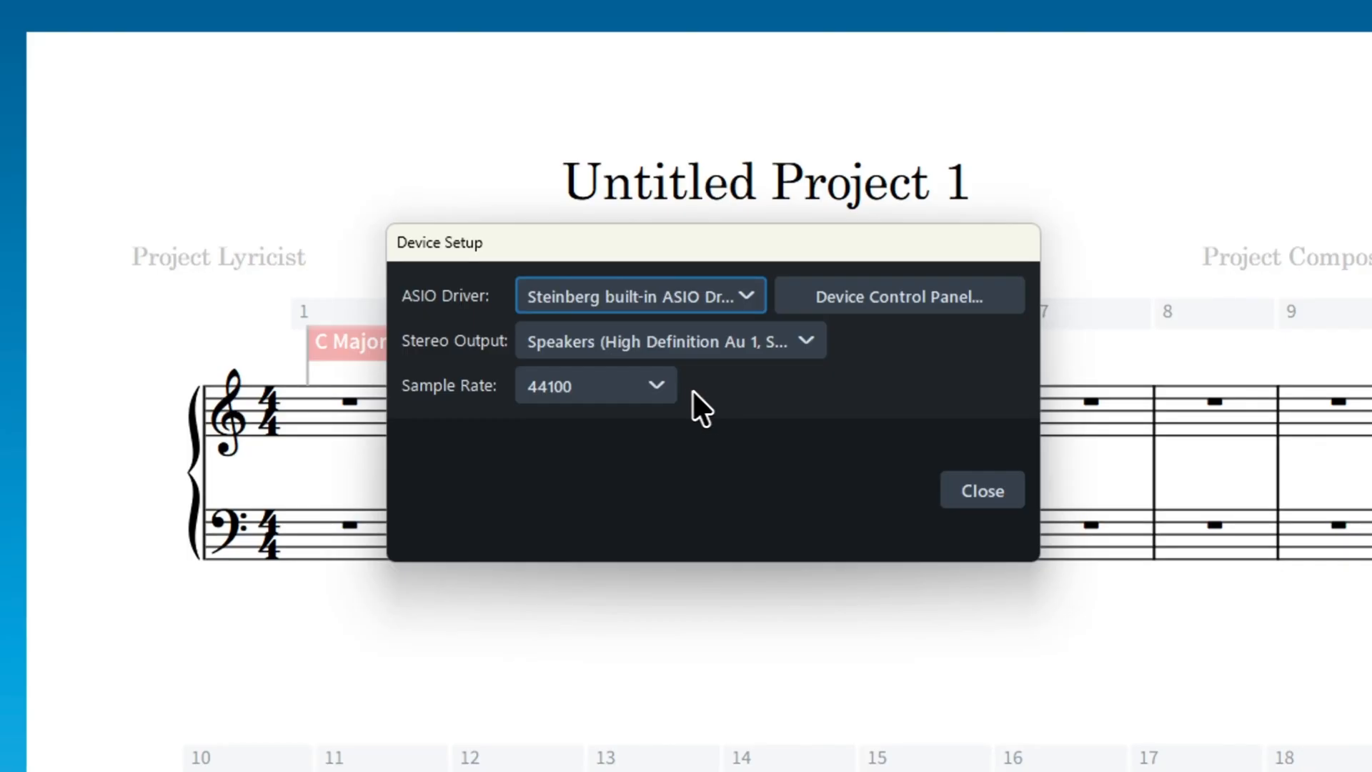
click(596, 384)
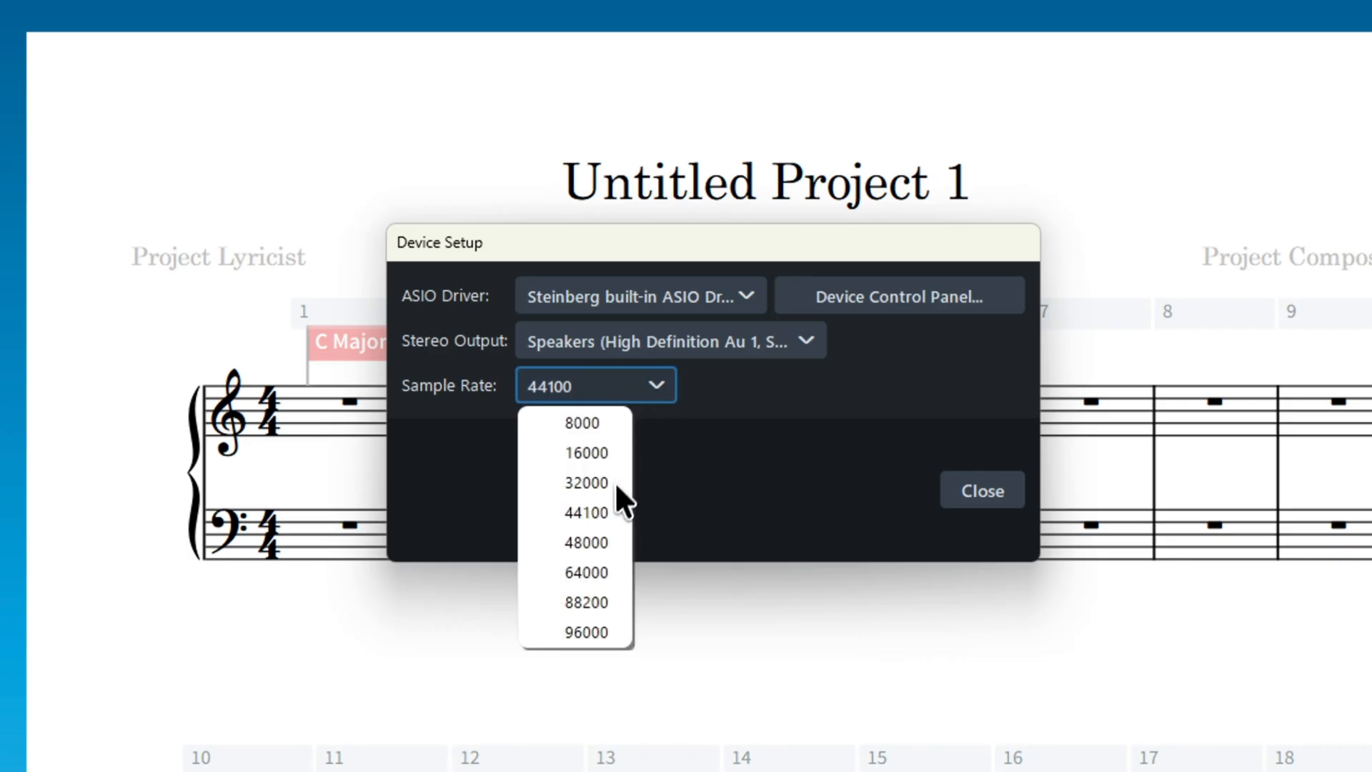
mouse_move(613, 547)
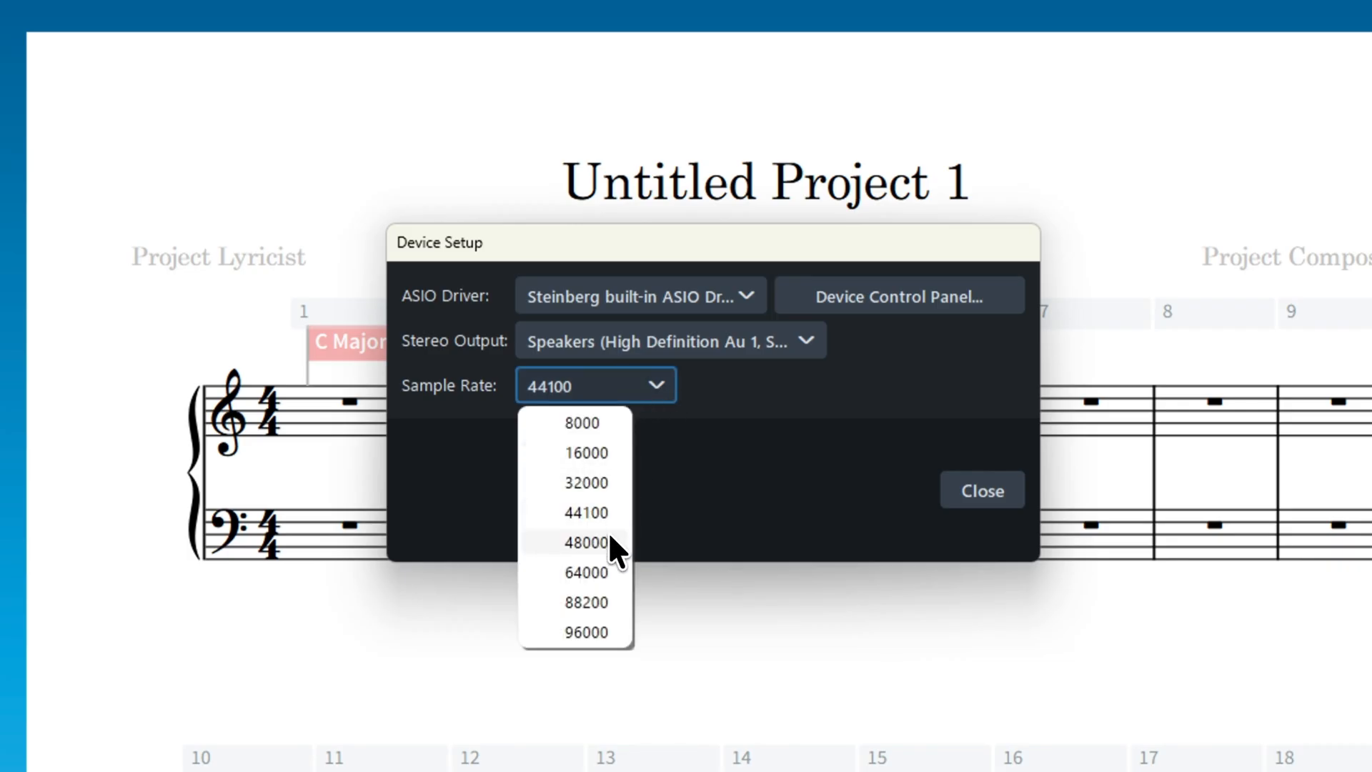
mouse_move(613, 513)
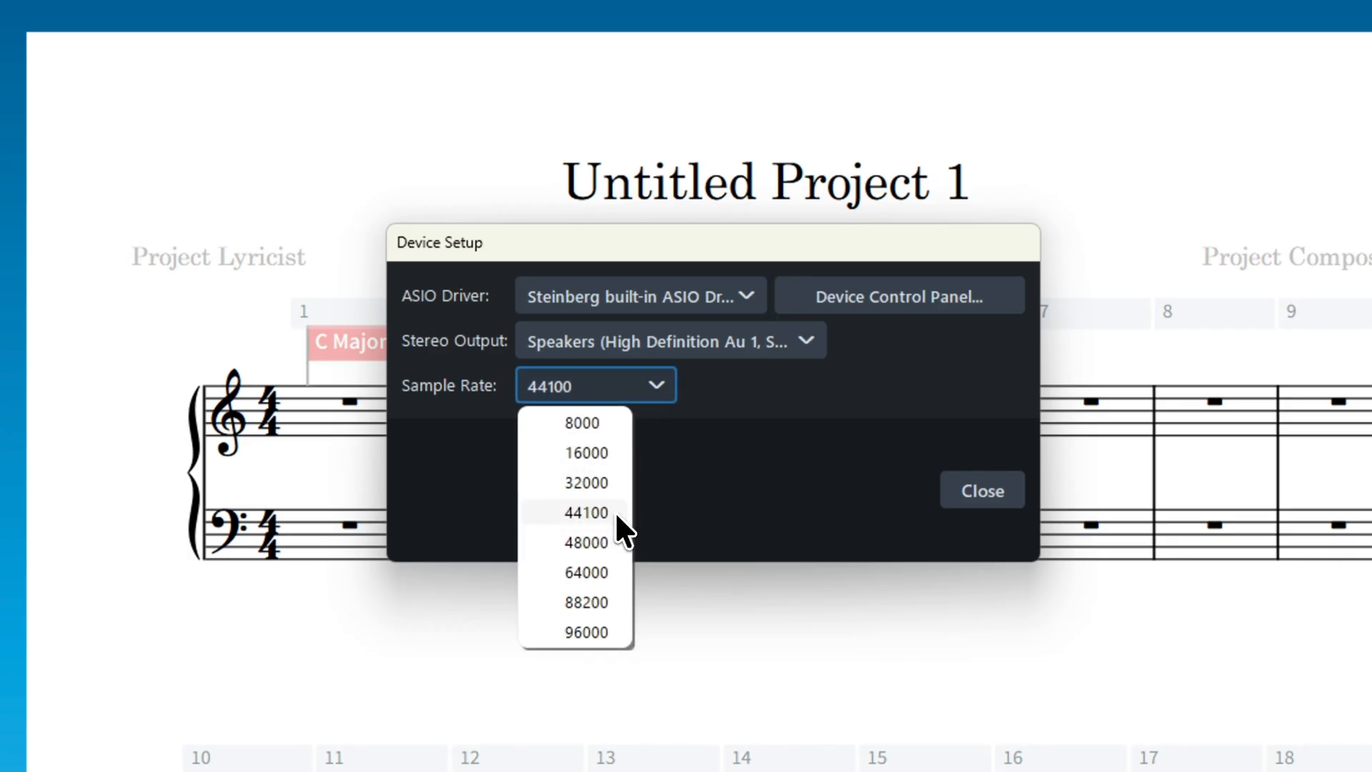
mouse_move(671, 497)
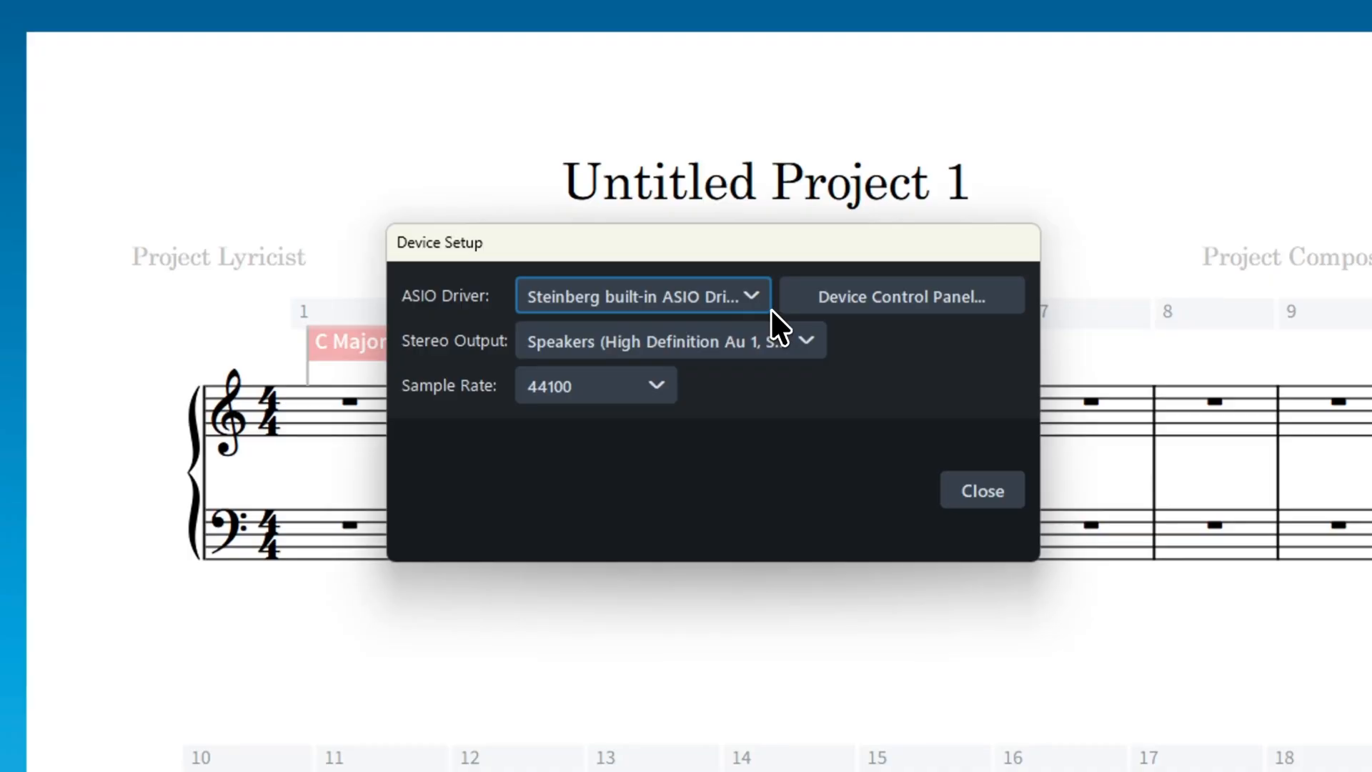
mouse_move(765, 308)
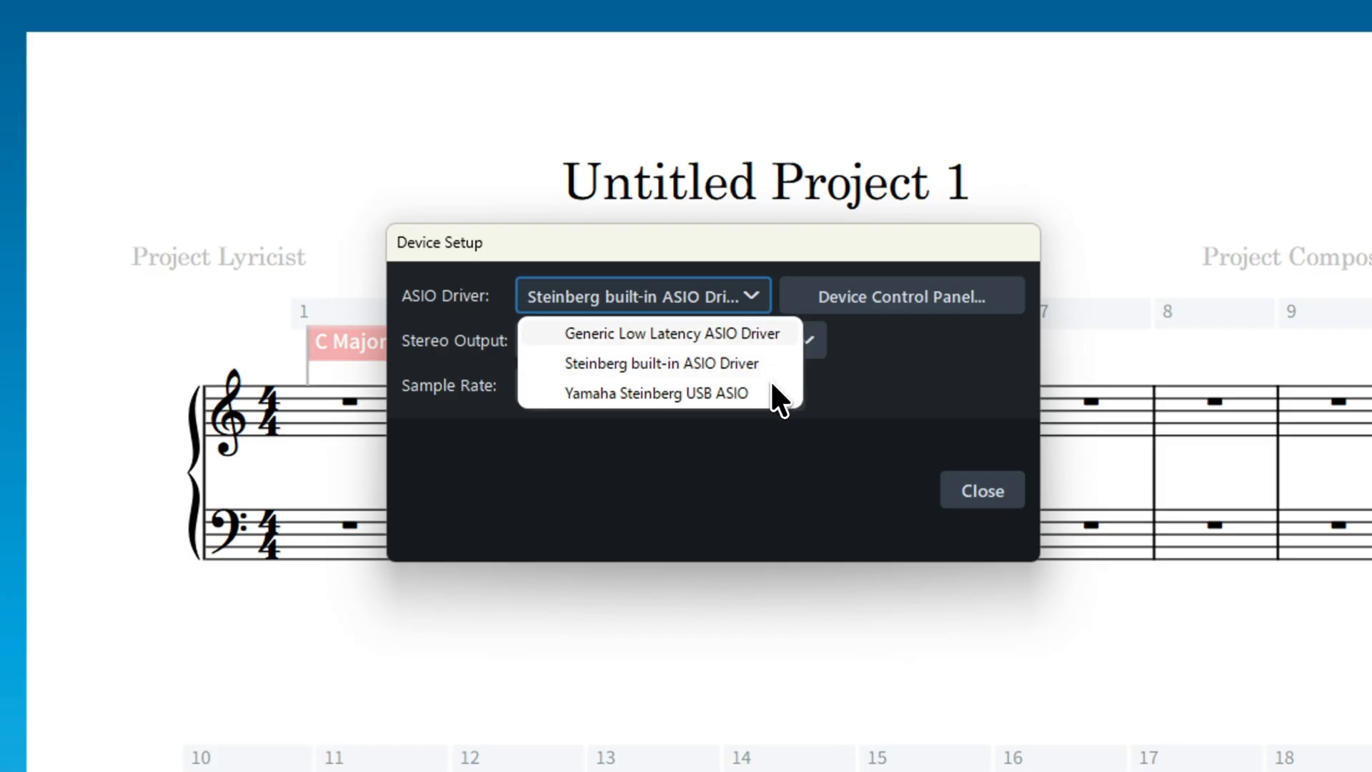
Try the Yamaha Steinberg USB ASIO driver with UR44C Mix 1 output, then return to the built-in ASIO driver
click(660, 363)
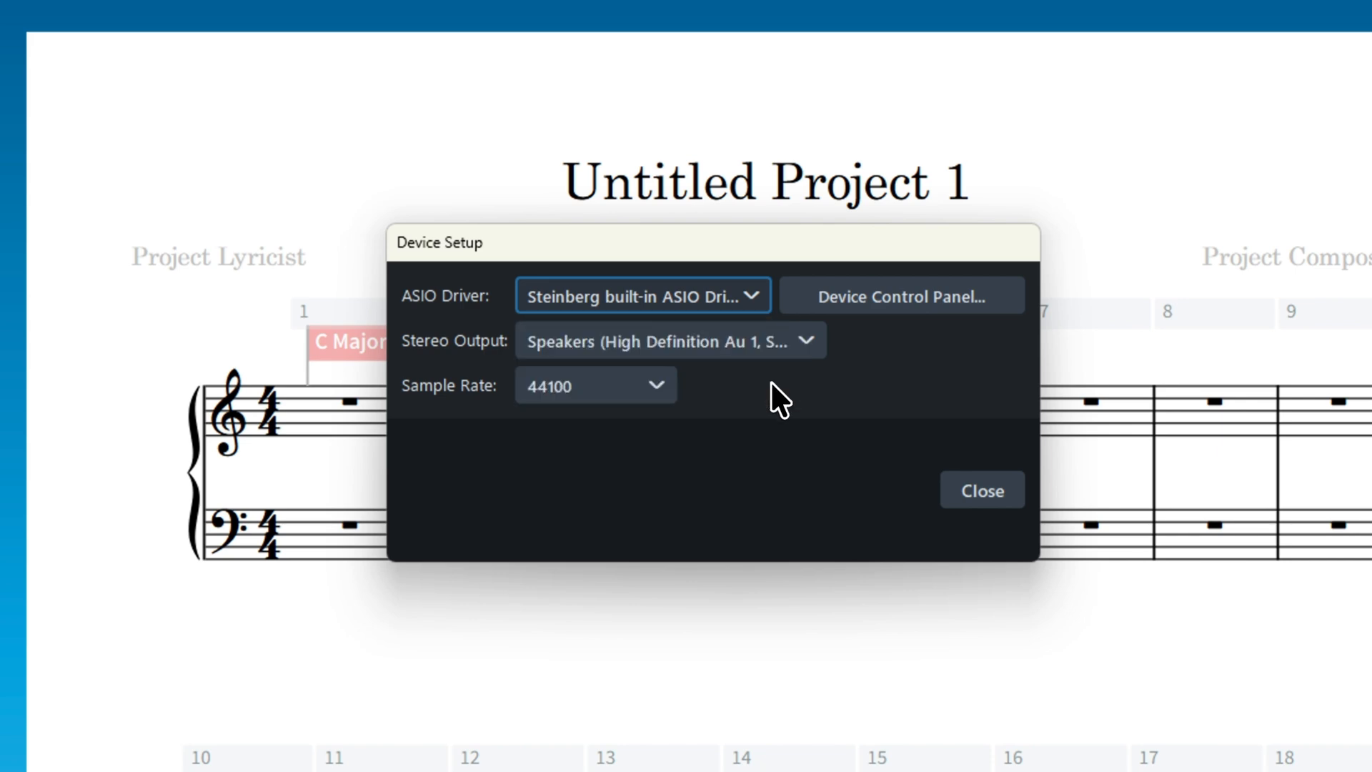
click(641, 295)
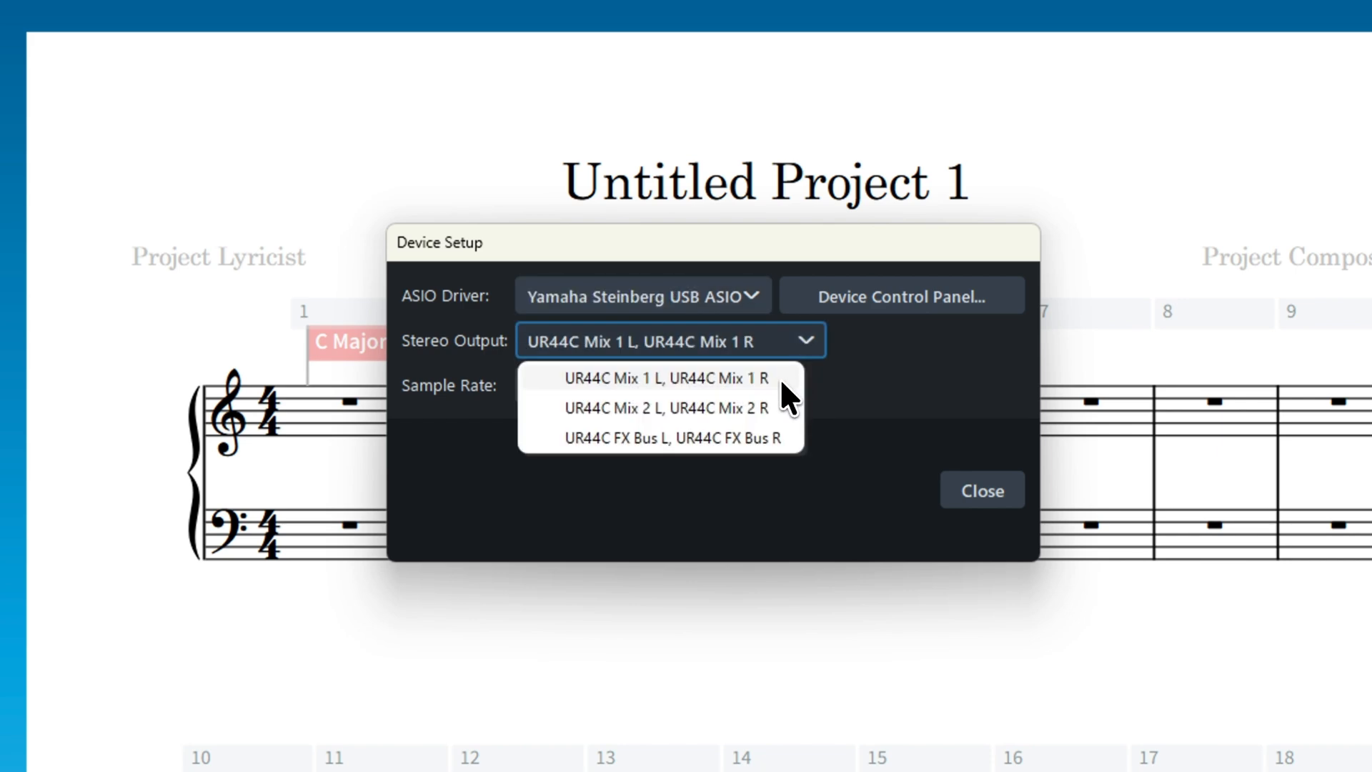
click(664, 377)
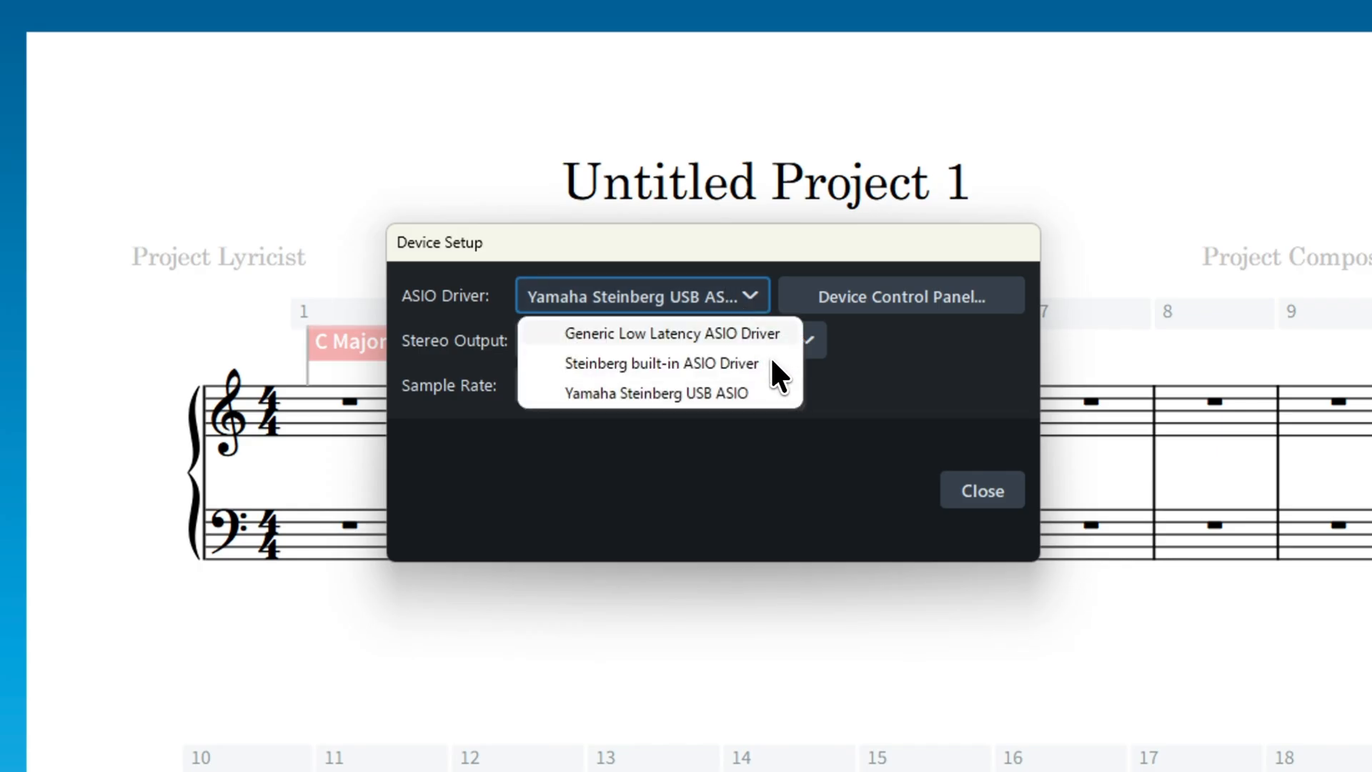
click(657, 393)
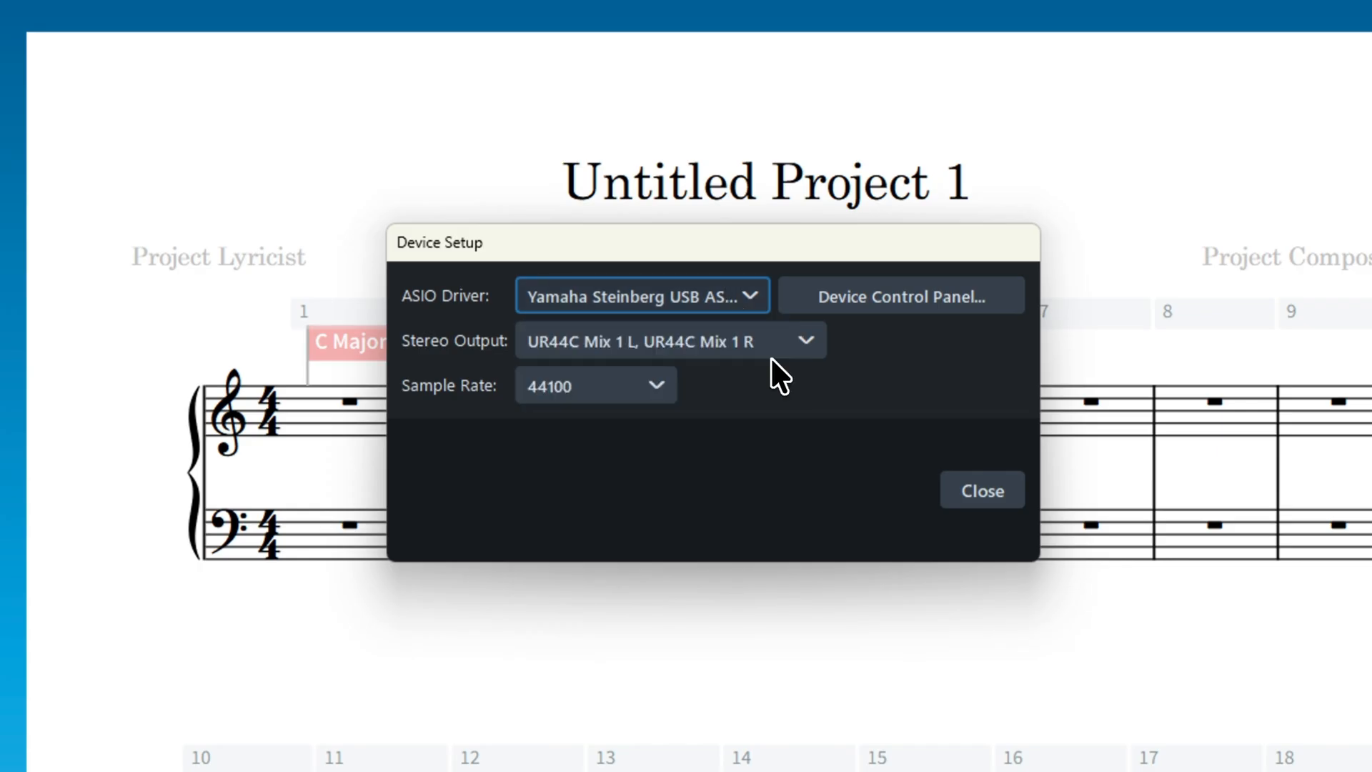
click(640, 294)
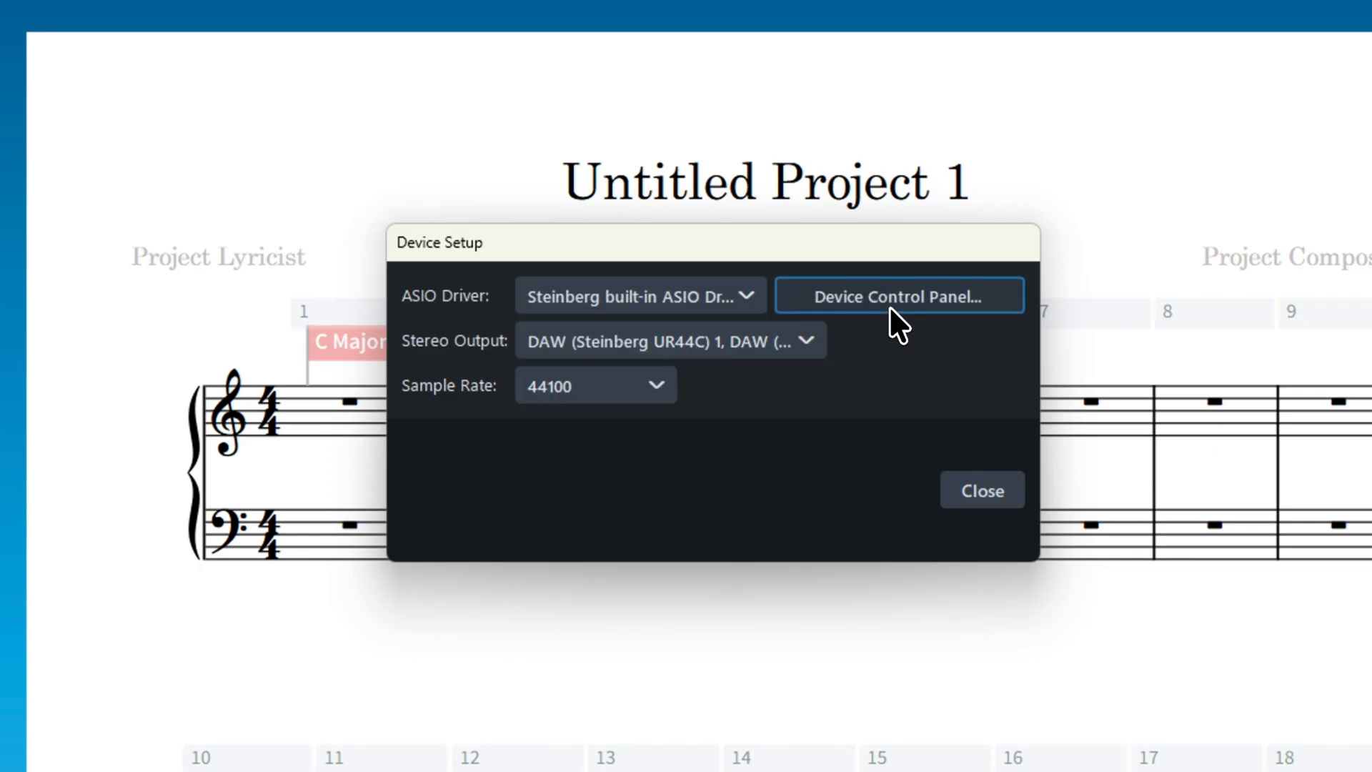
Enable the Speakers output port in the built-in ASIO driver's control panel and play the sample recording
click(897, 294)
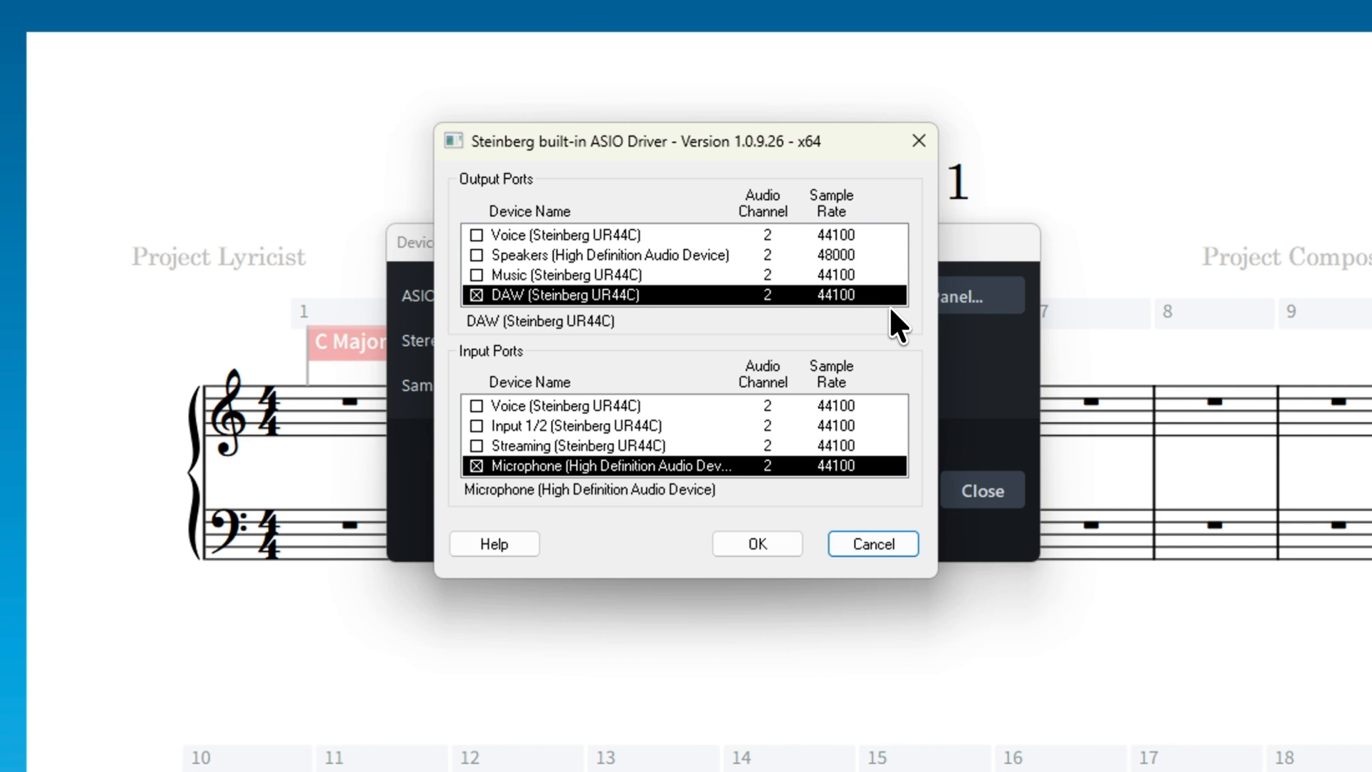
mouse_move(485, 263)
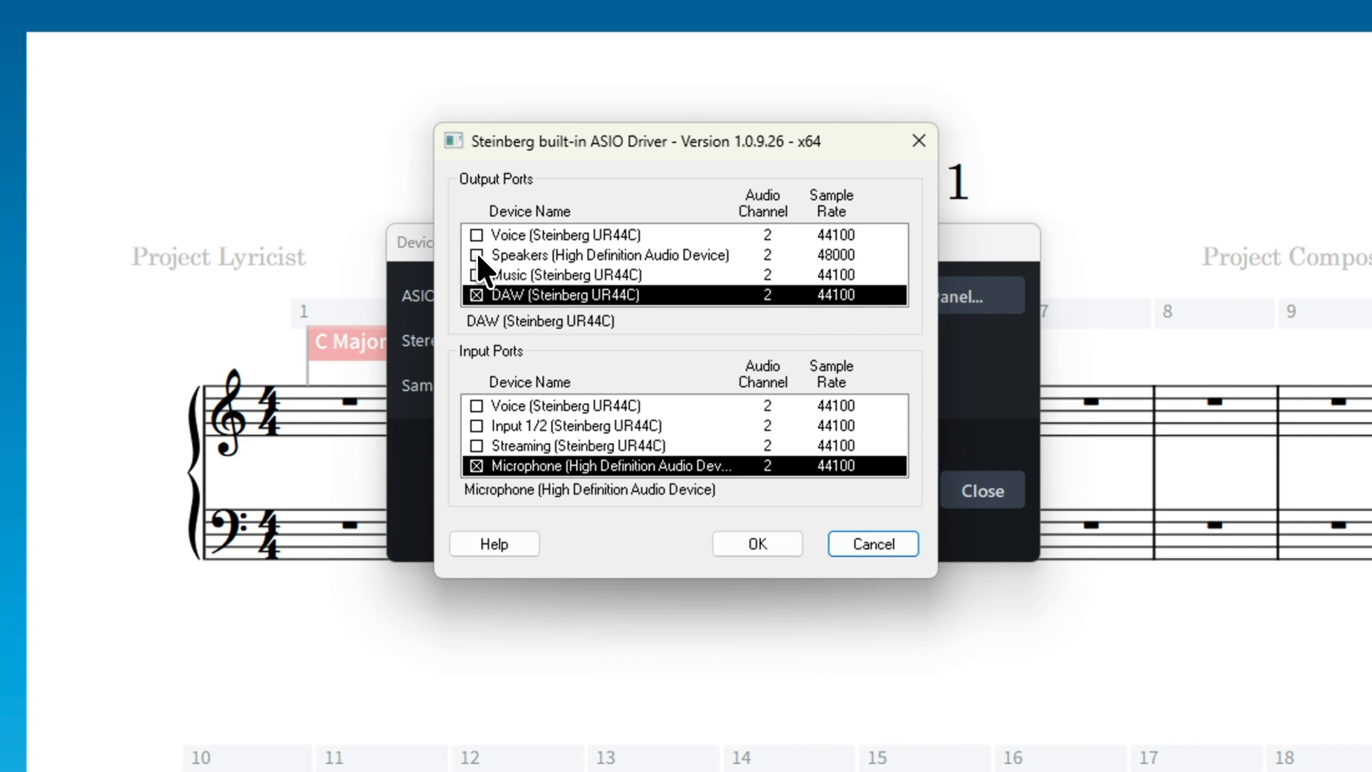
click(479, 254)
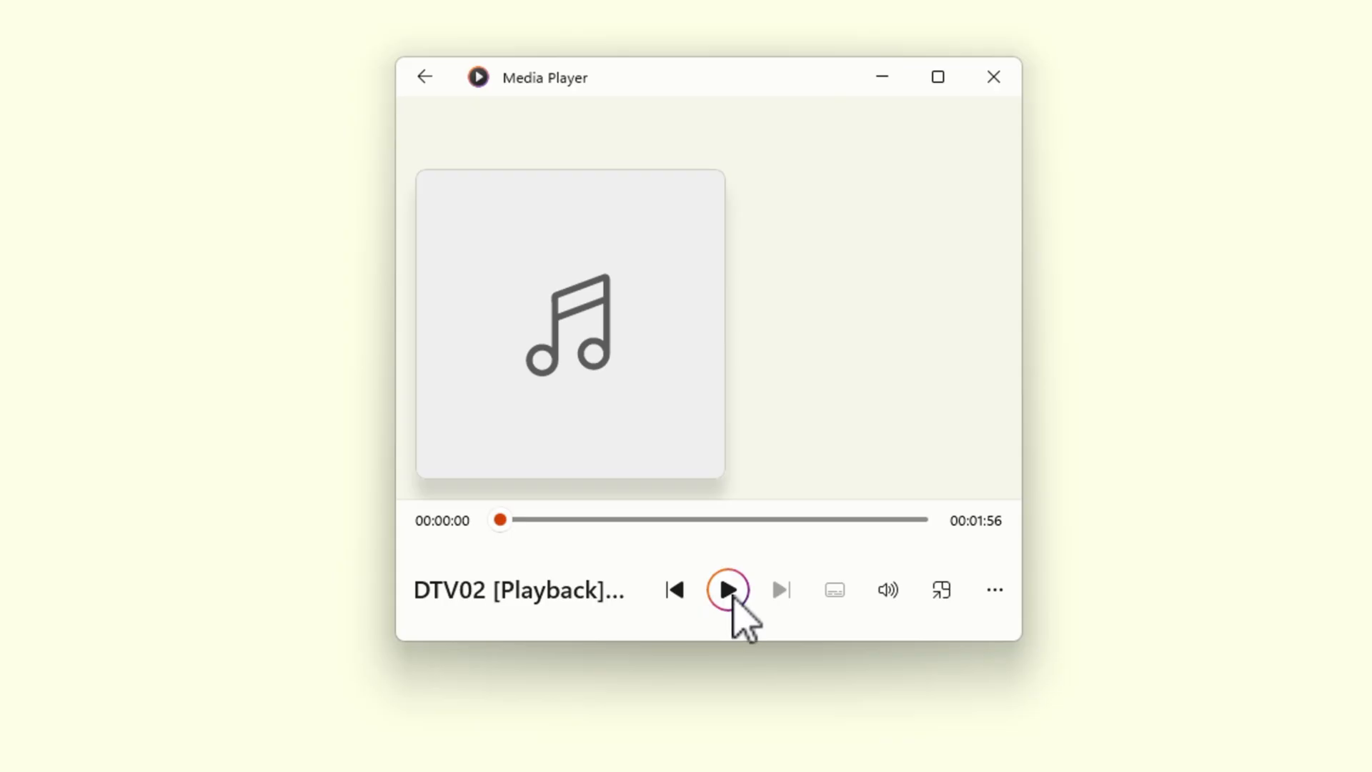
click(728, 589)
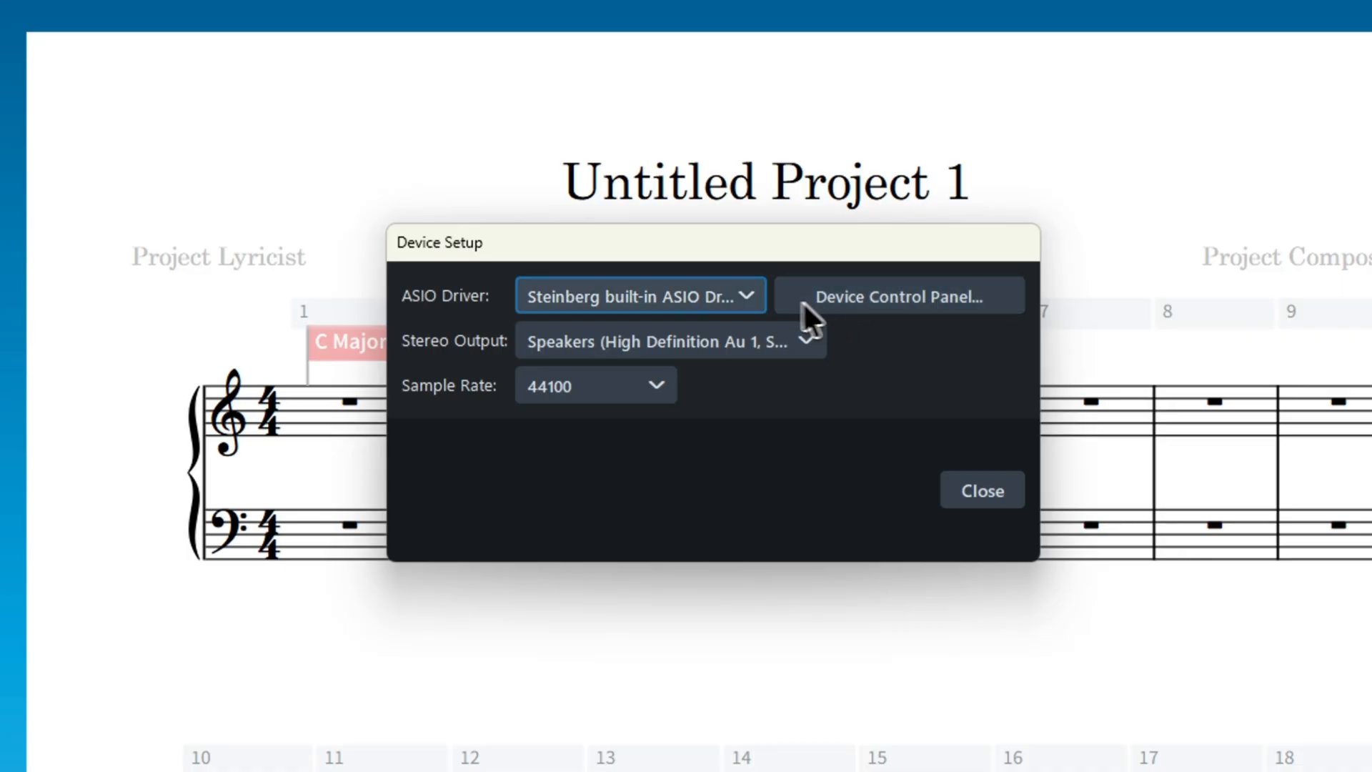
Route the built-in ASIO driver's output to the Xbox Controller headphones and confirm
click(640, 294)
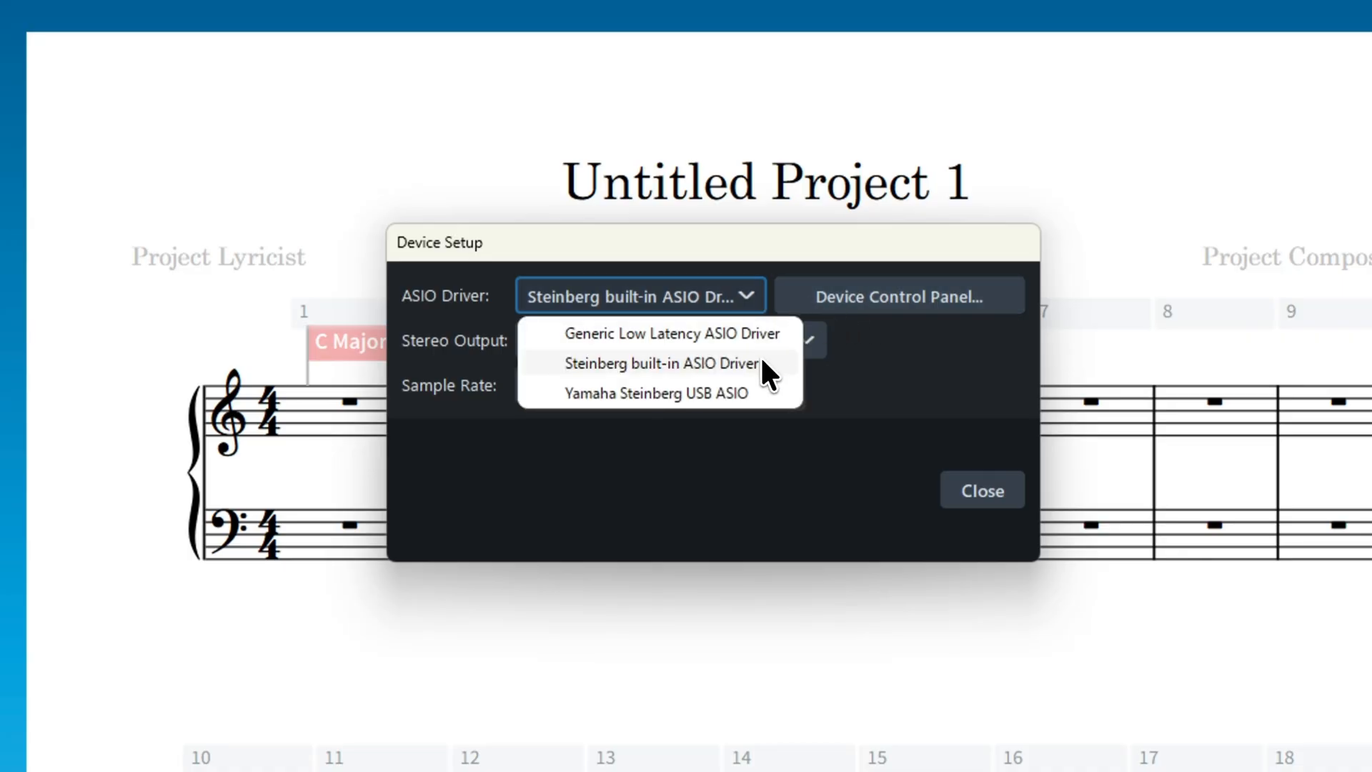
click(660, 363)
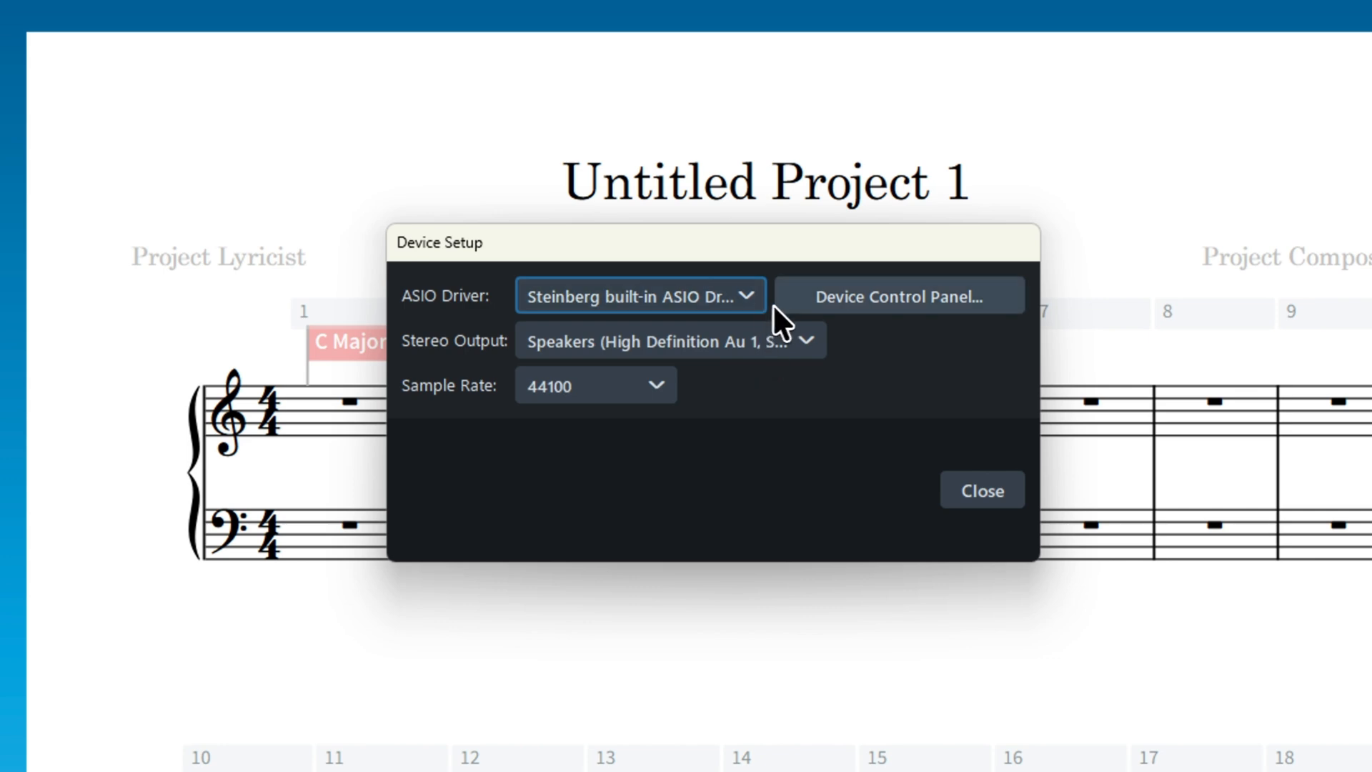
click(898, 294)
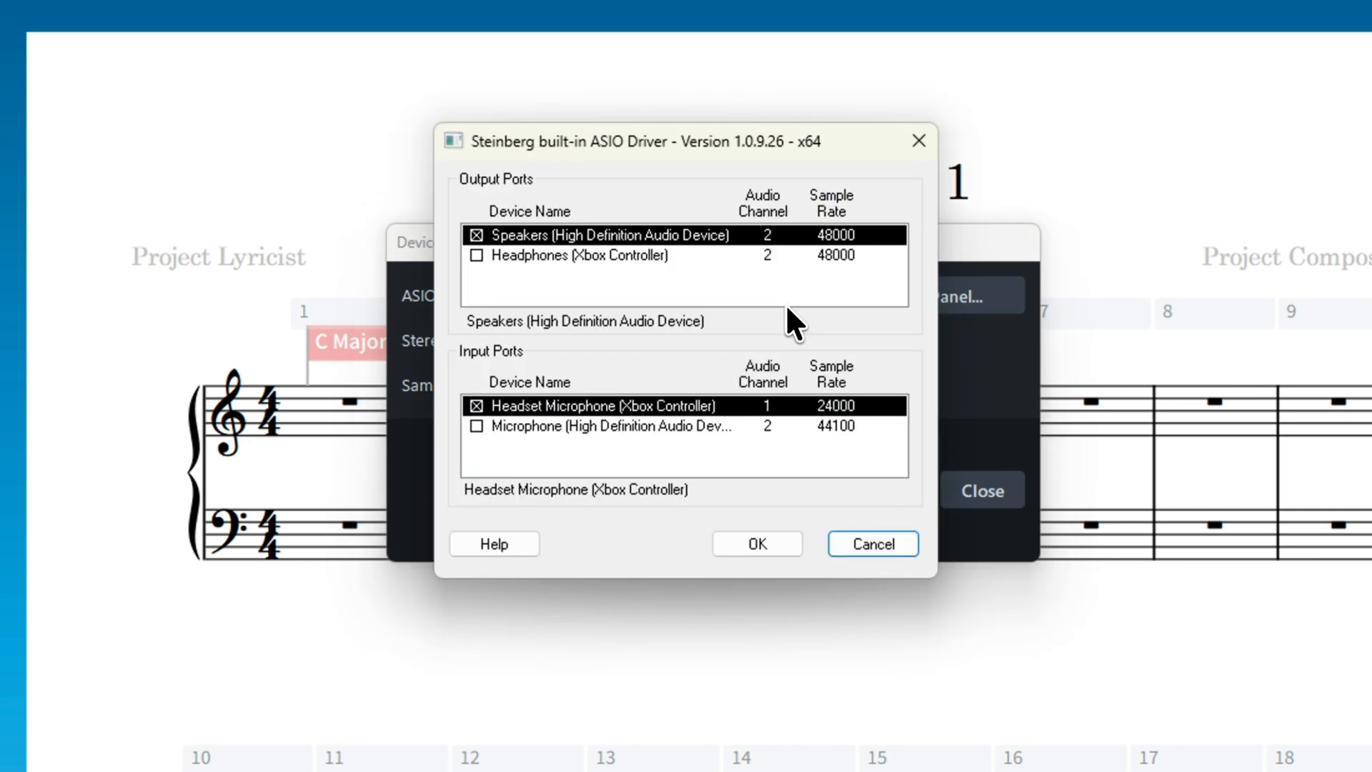
click(578, 256)
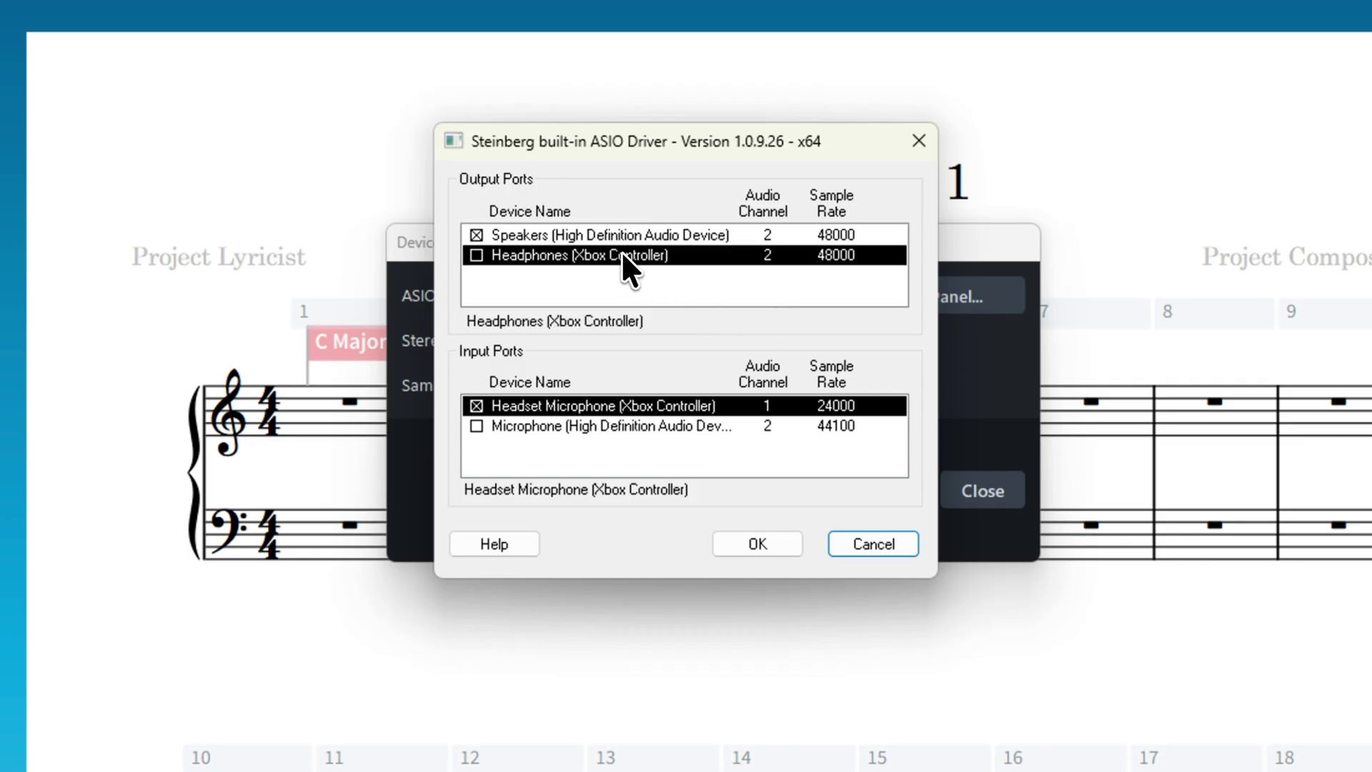
mouse_move(486, 266)
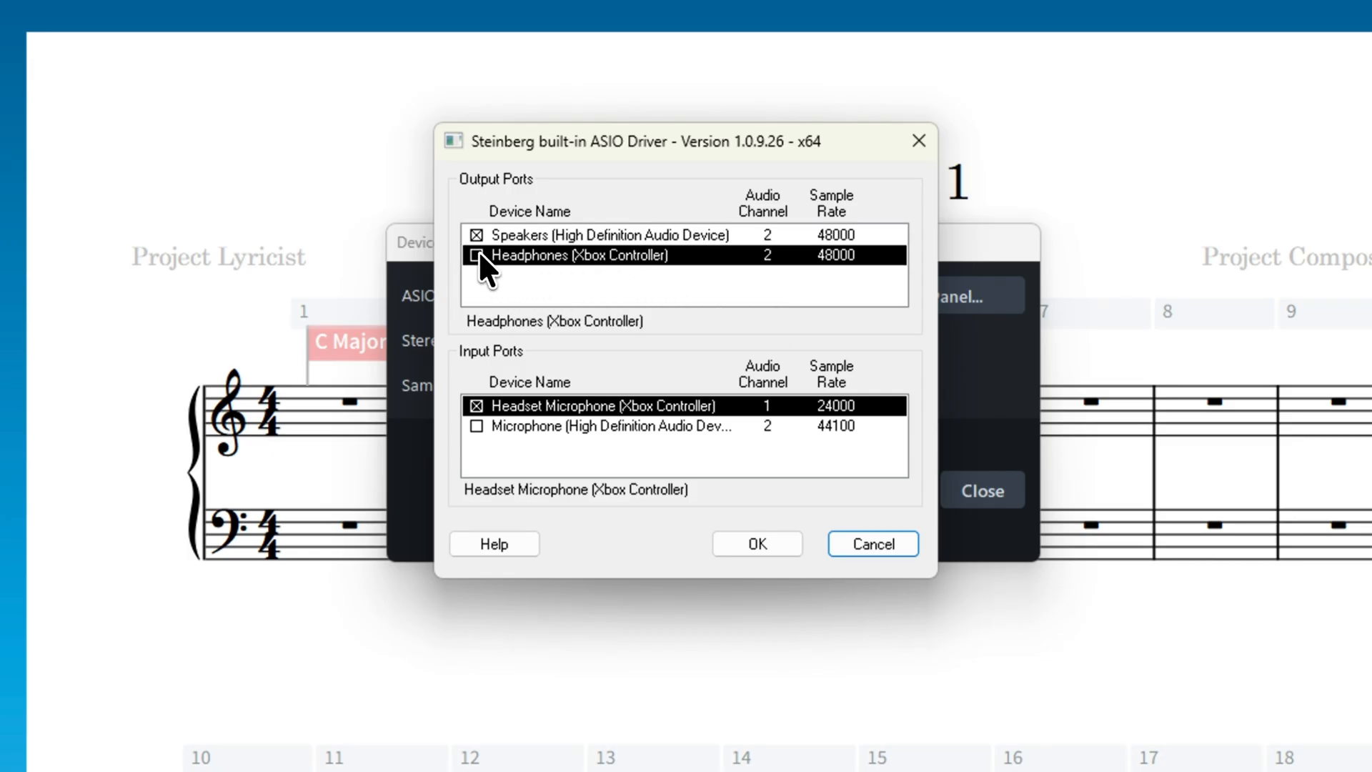
click(477, 254)
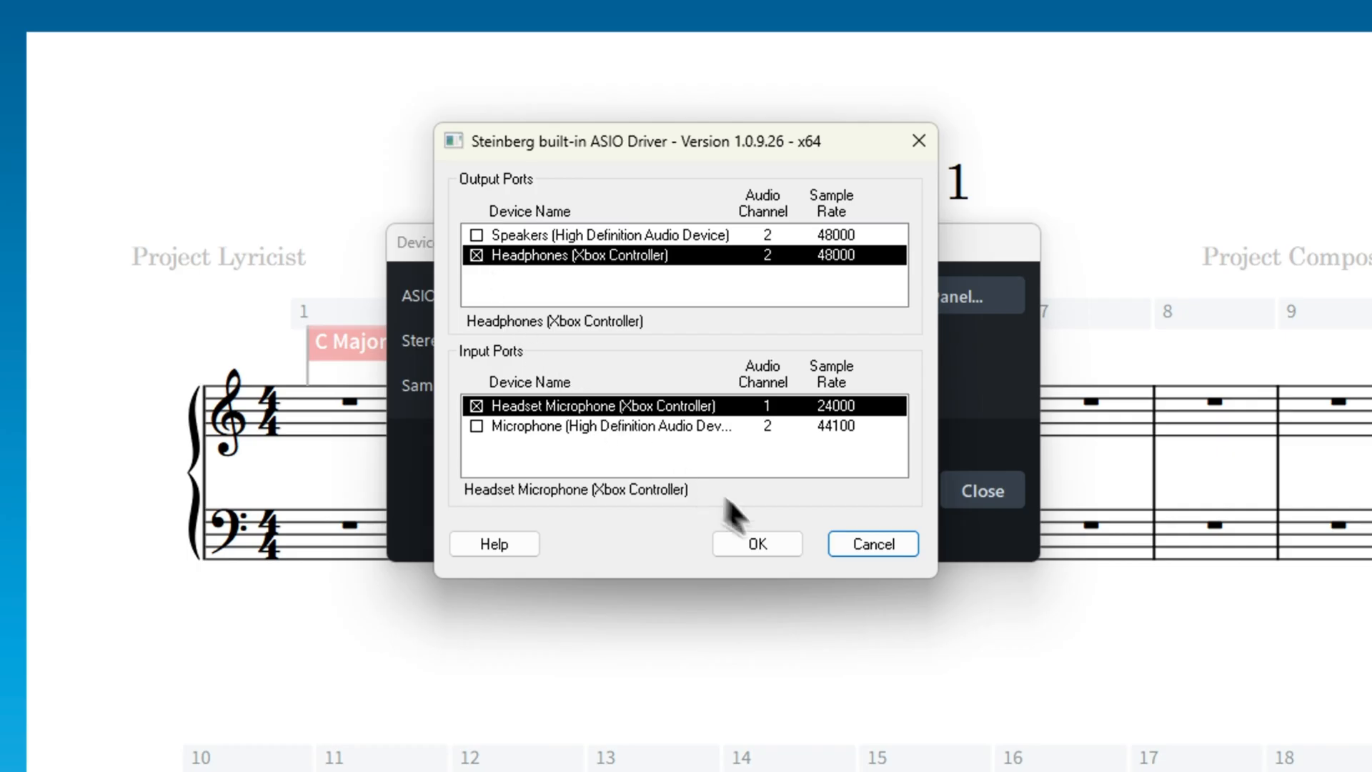
click(757, 543)
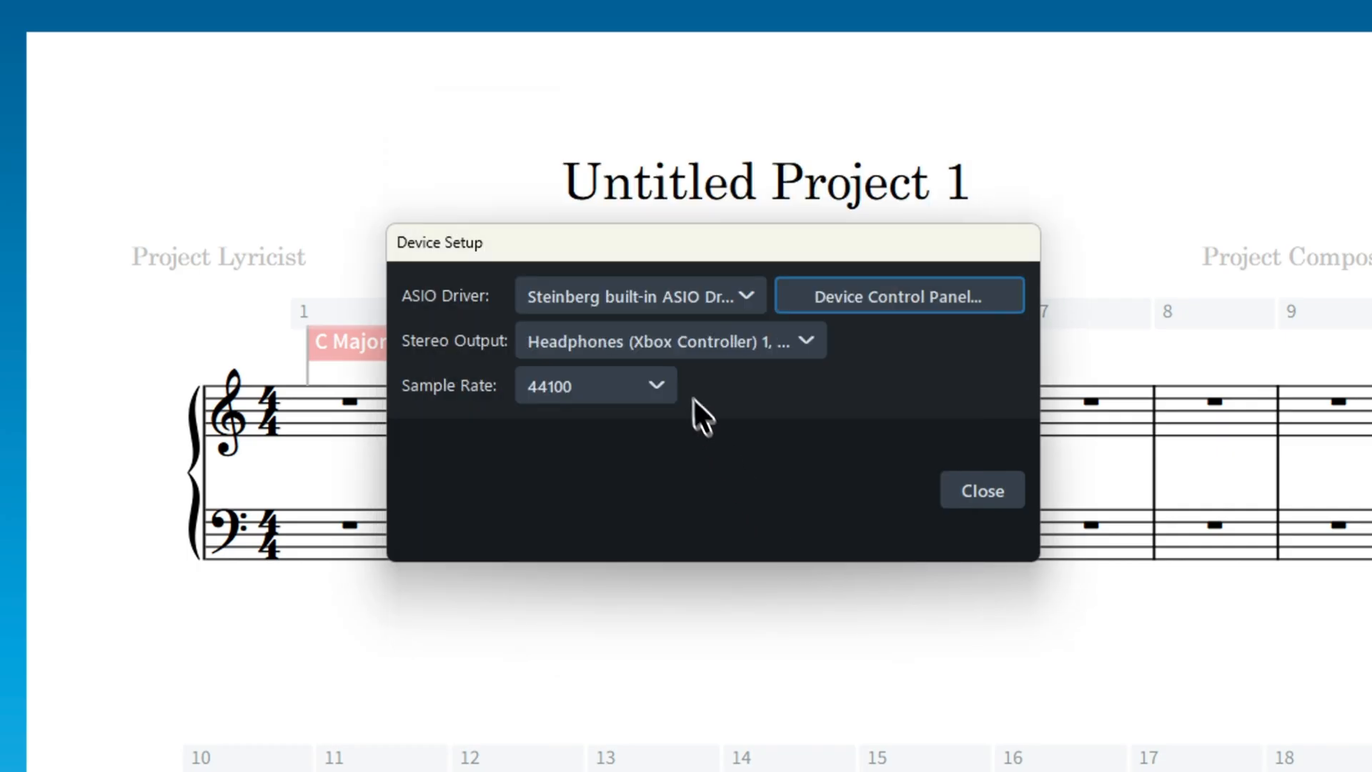
mouse_move(669, 340)
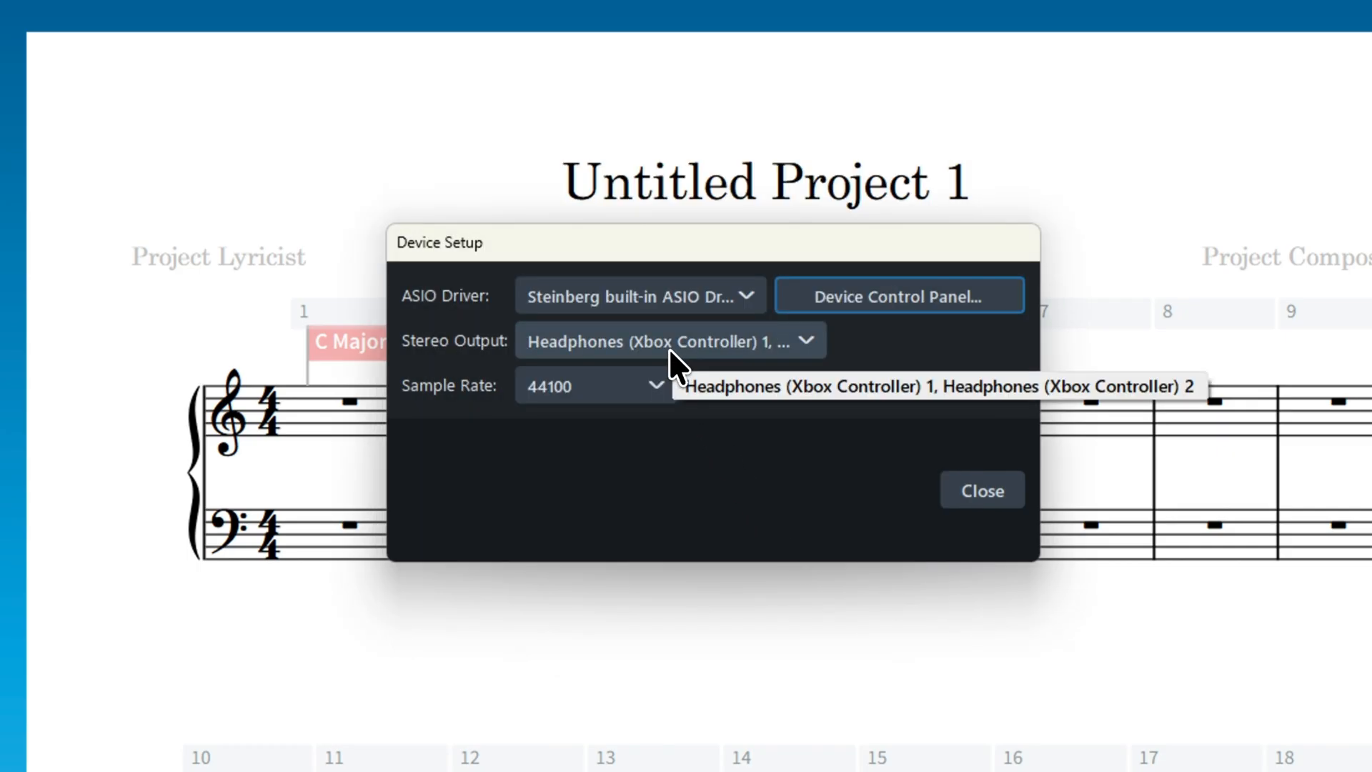
Disable the Headset Microphone input port and close Device Setup
click(898, 294)
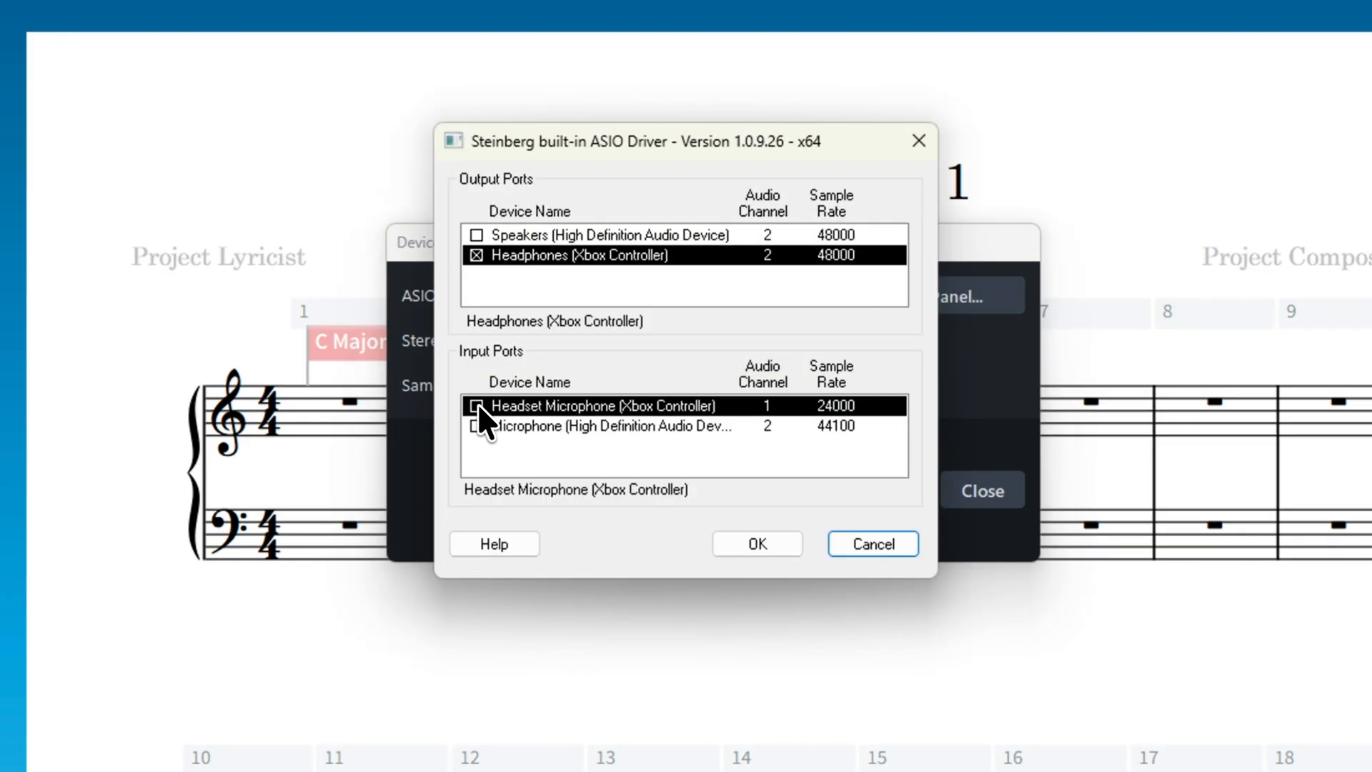
click(479, 404)
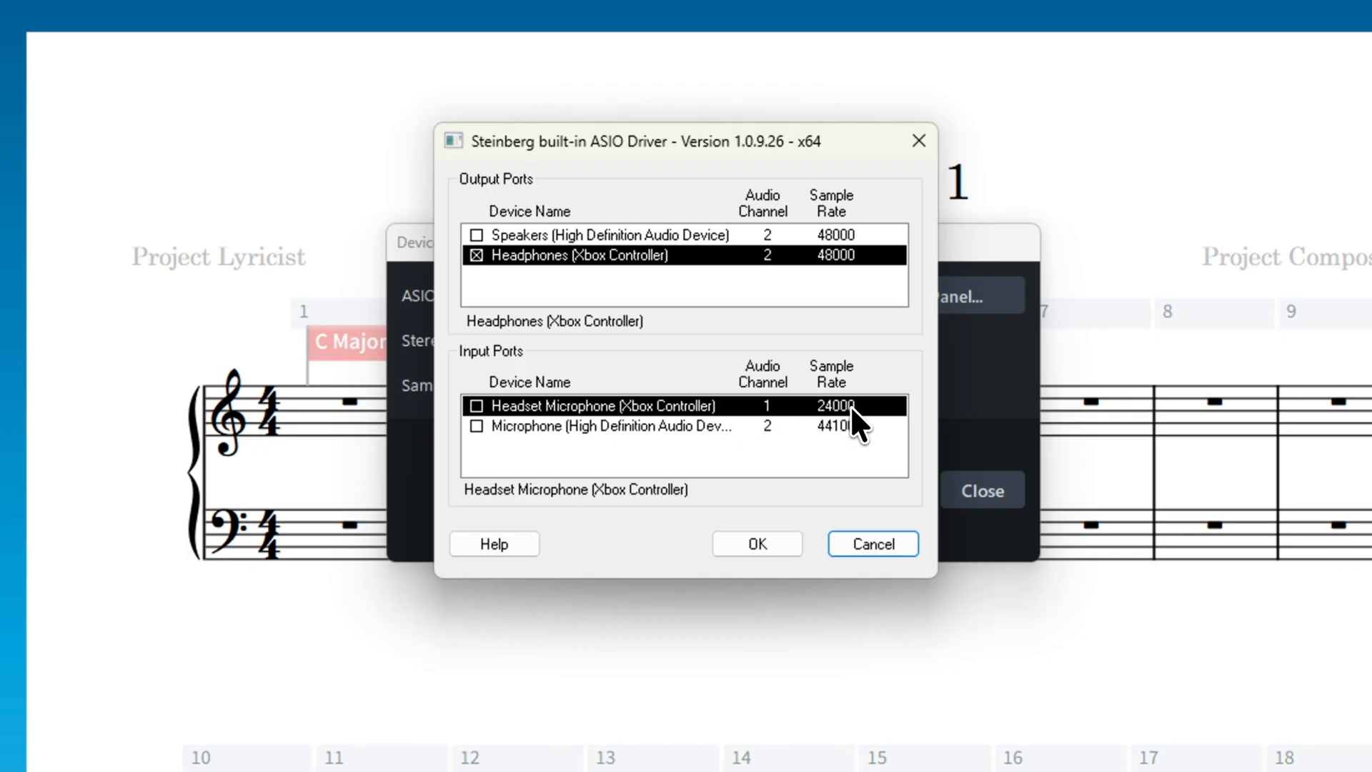
mouse_move(833, 485)
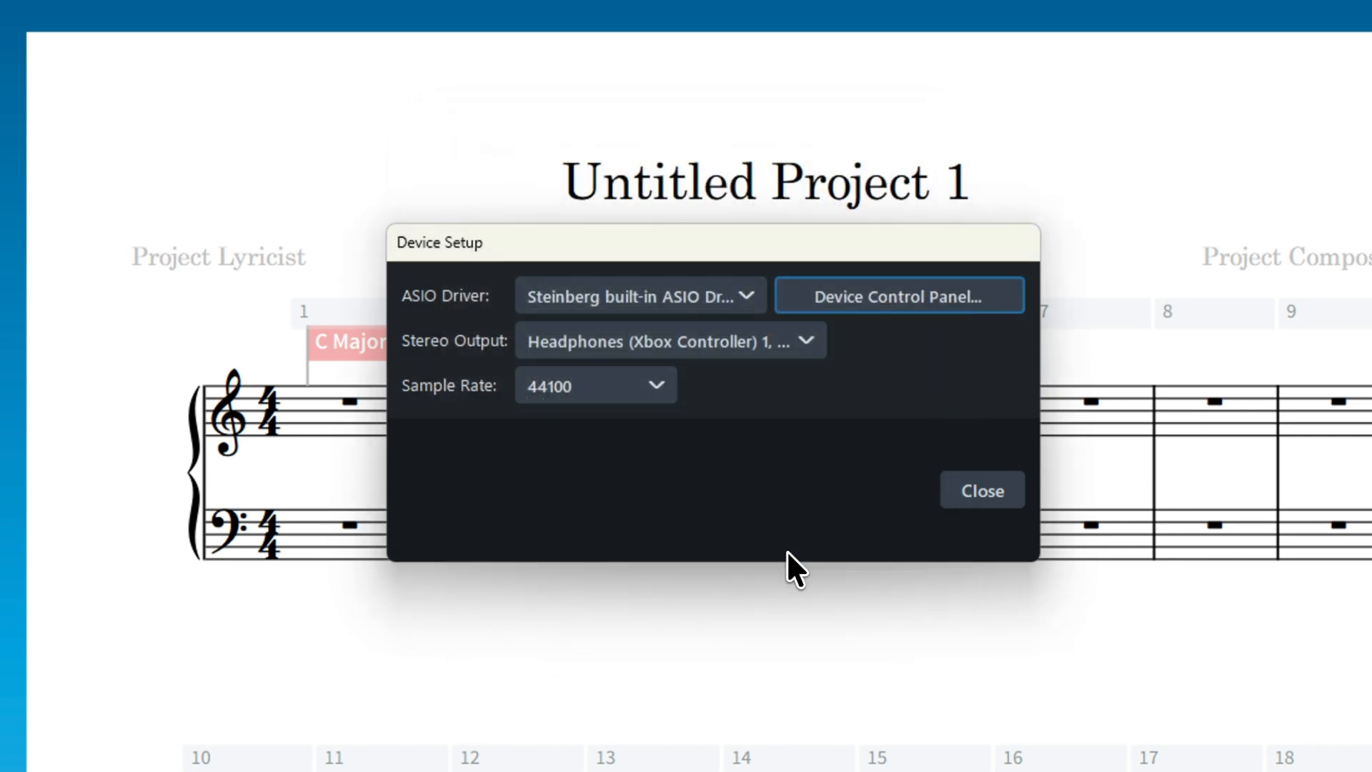
click(980, 490)
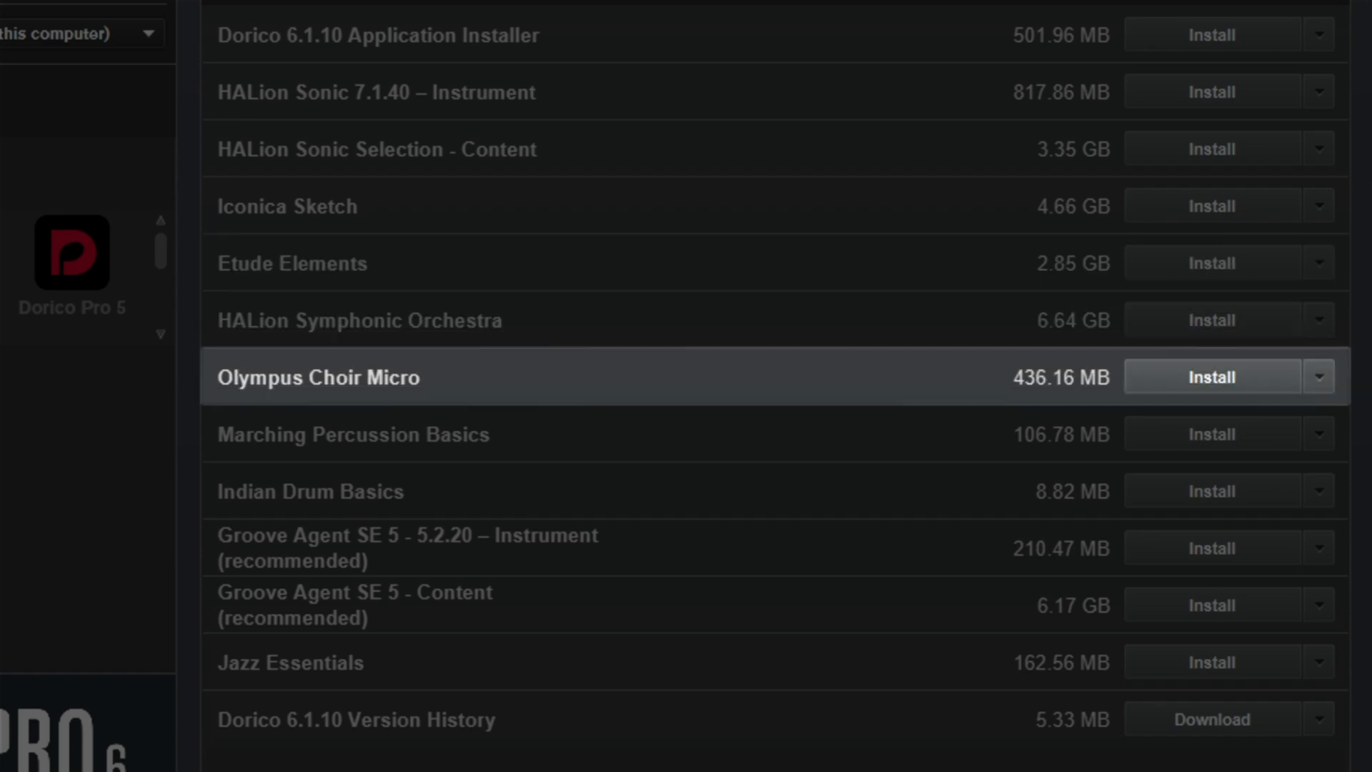
Select the Dorico product in Steinberg Download Assistant to list its installable content
click(350, 434)
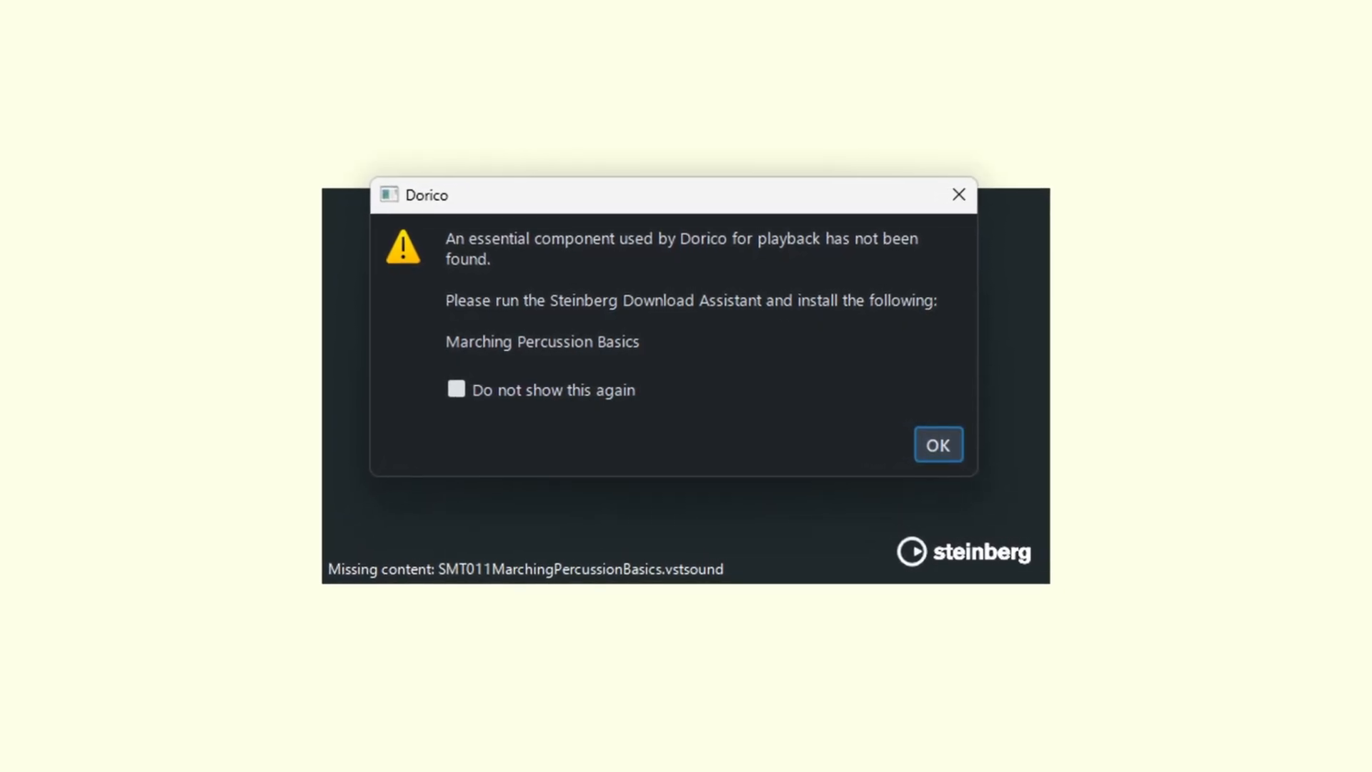
Dismiss the missing-content warning, install all listed products, and allow the install helper to make changes
click(937, 445)
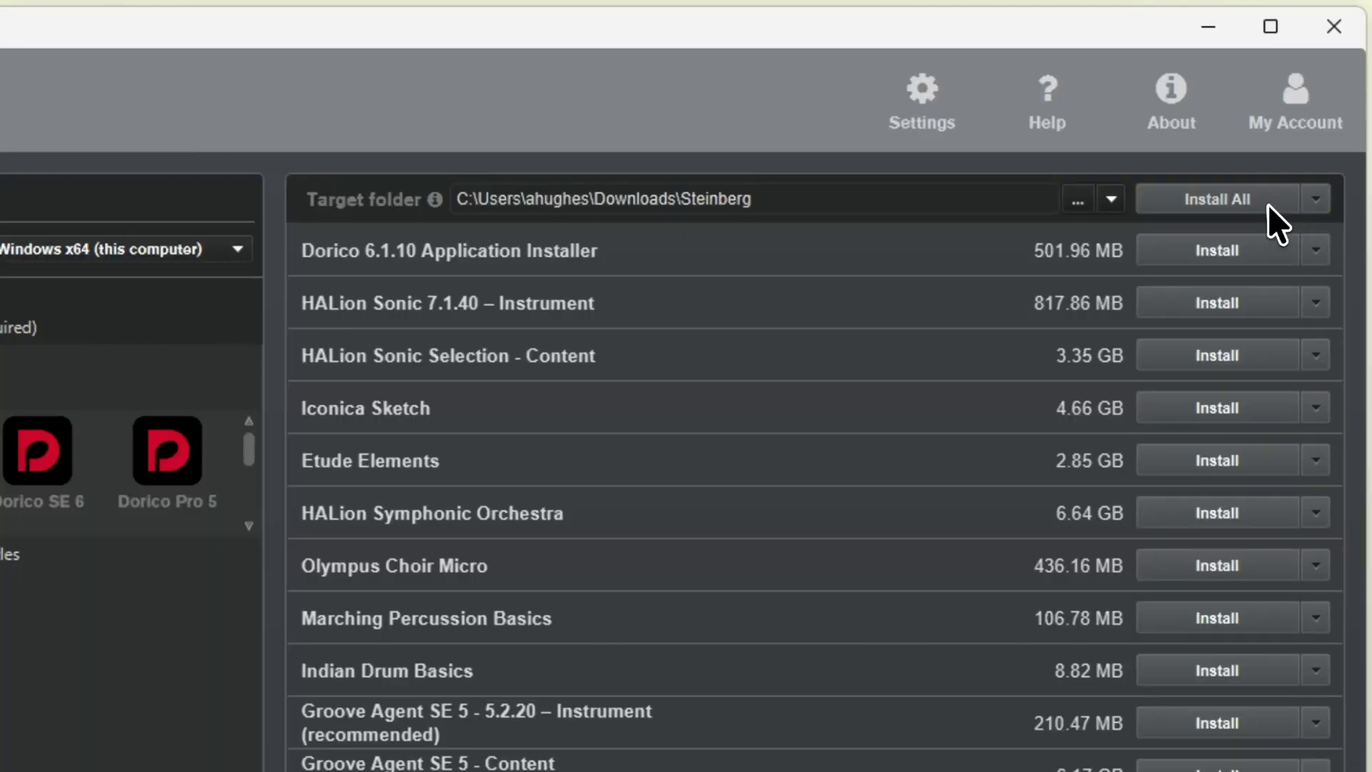
click(1214, 199)
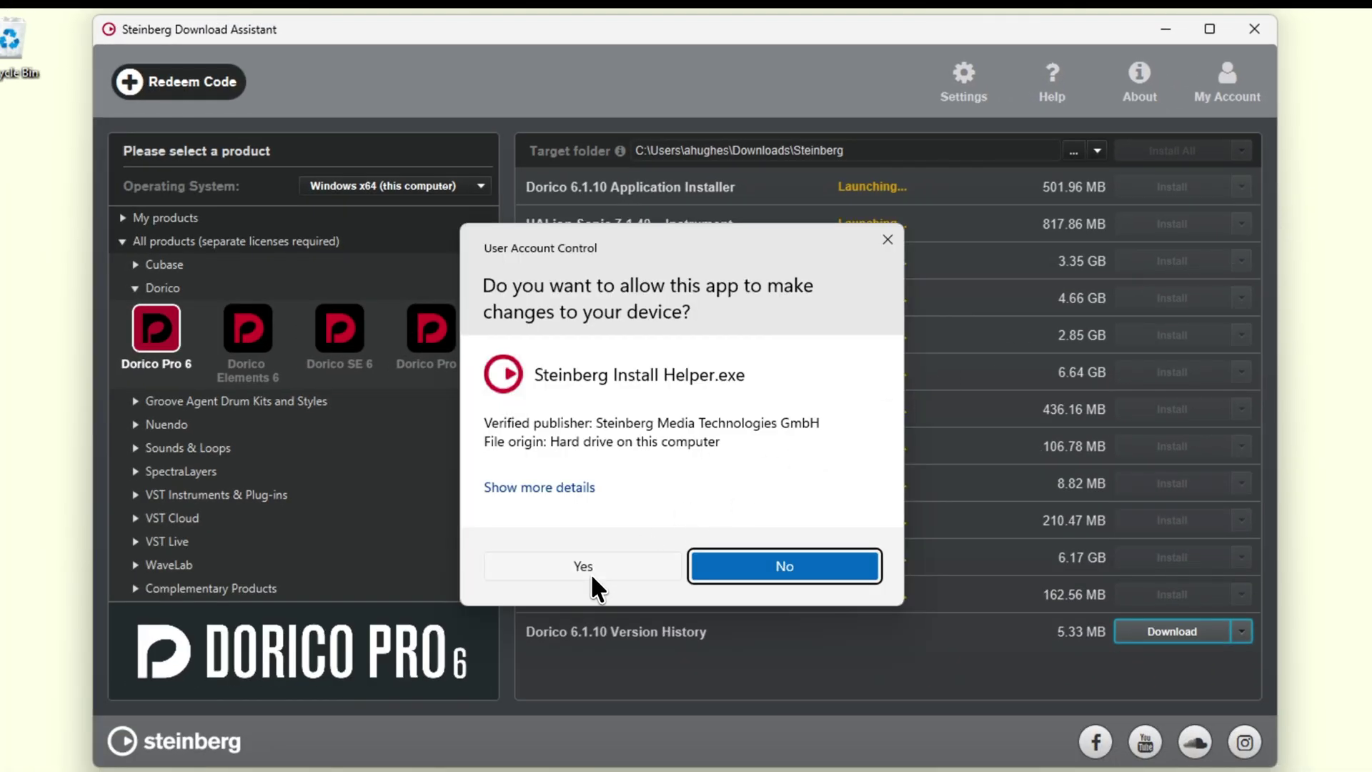
click(581, 566)
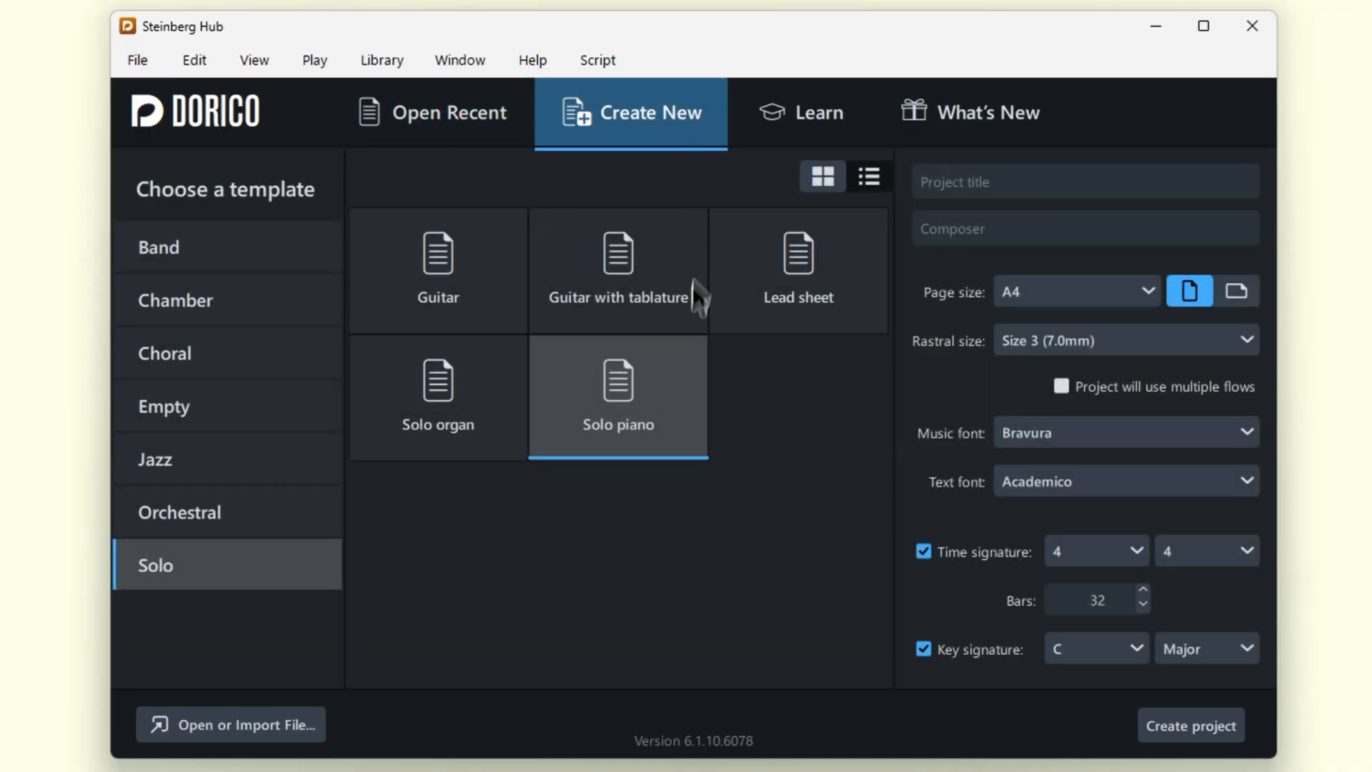
Create a Solo piano project, switch to Play mode, and edit the Piano track's HALion Sonic instrument
click(1191, 725)
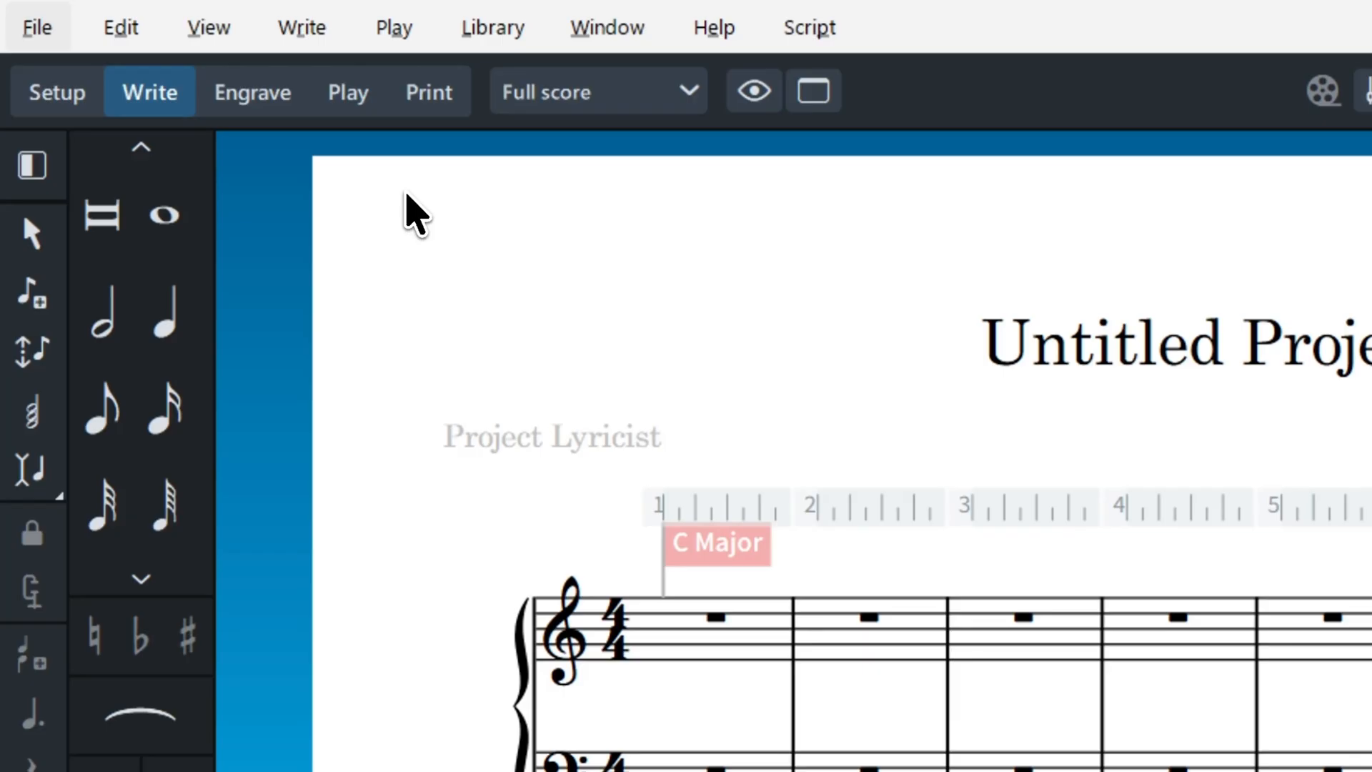
click(347, 92)
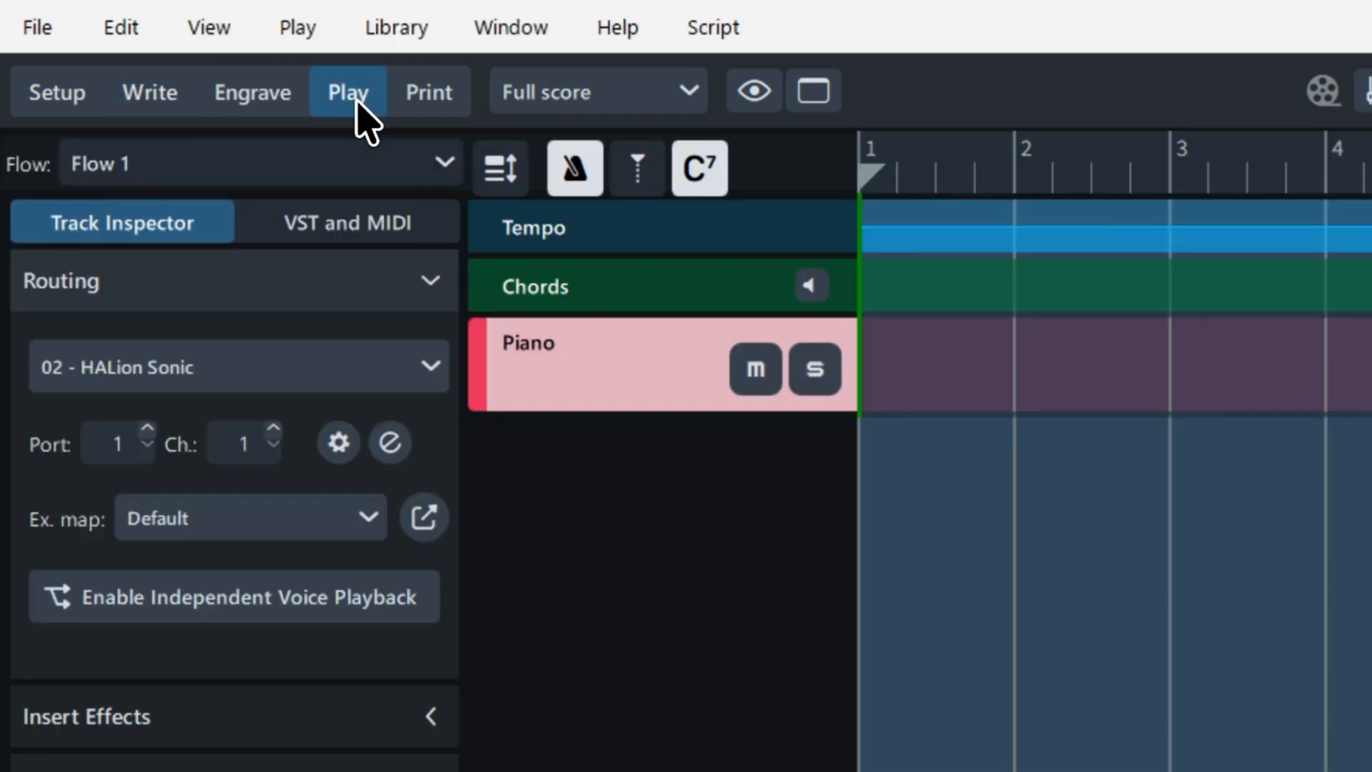
mouse_move(170, 310)
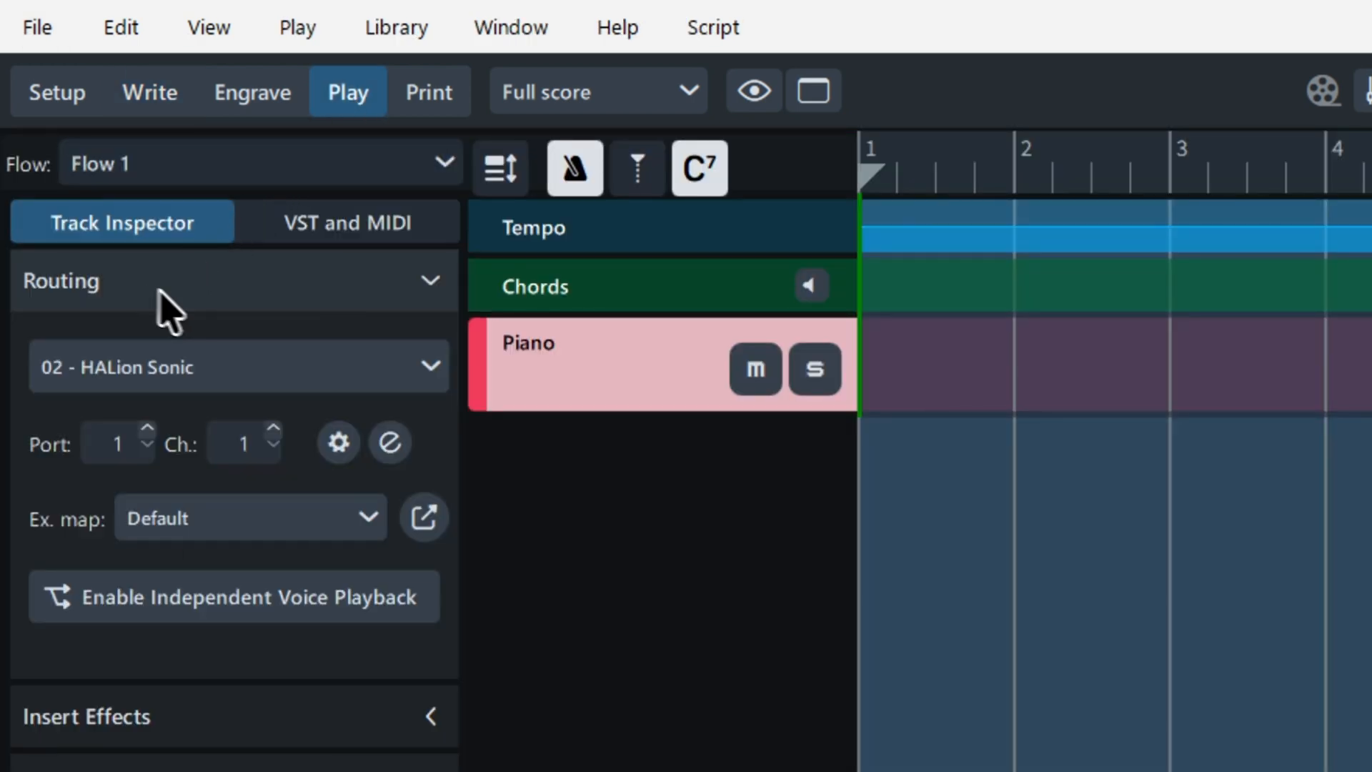
mouse_move(385, 435)
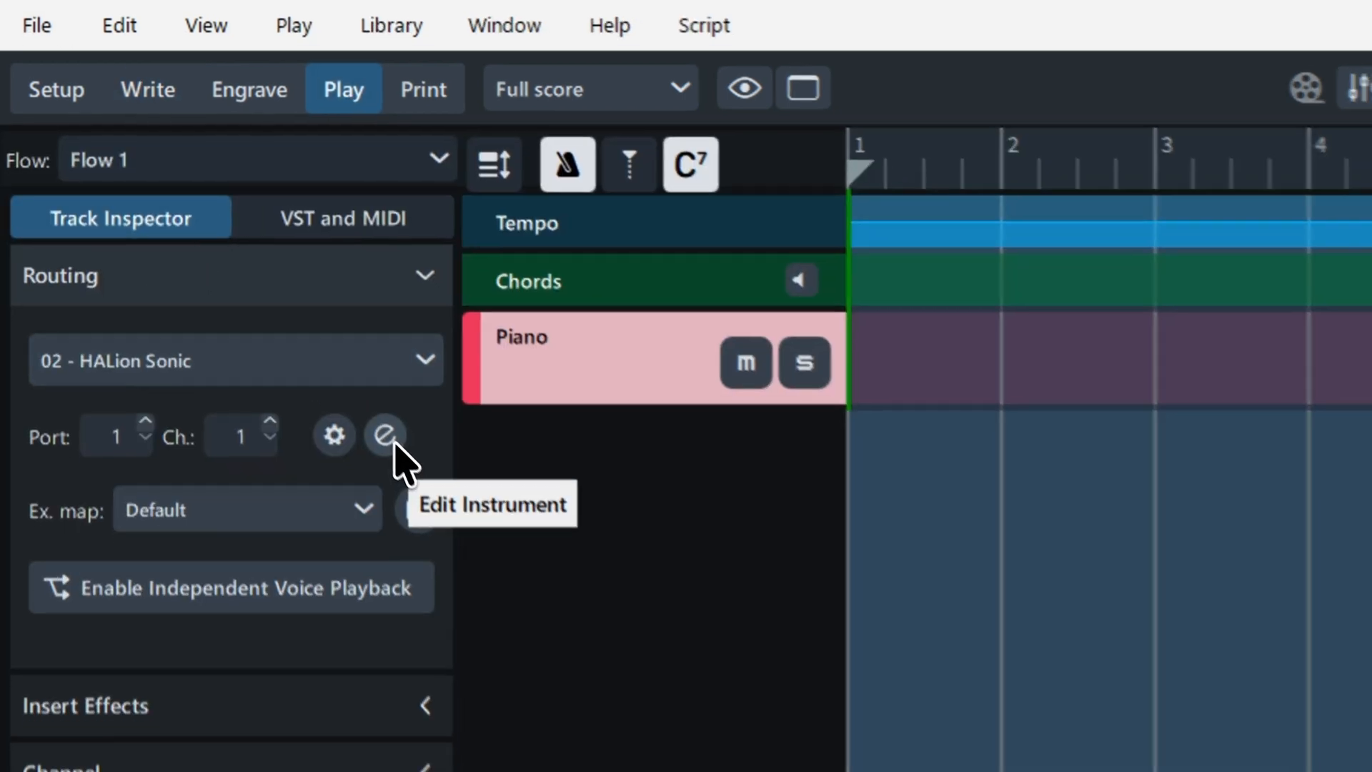
click(384, 434)
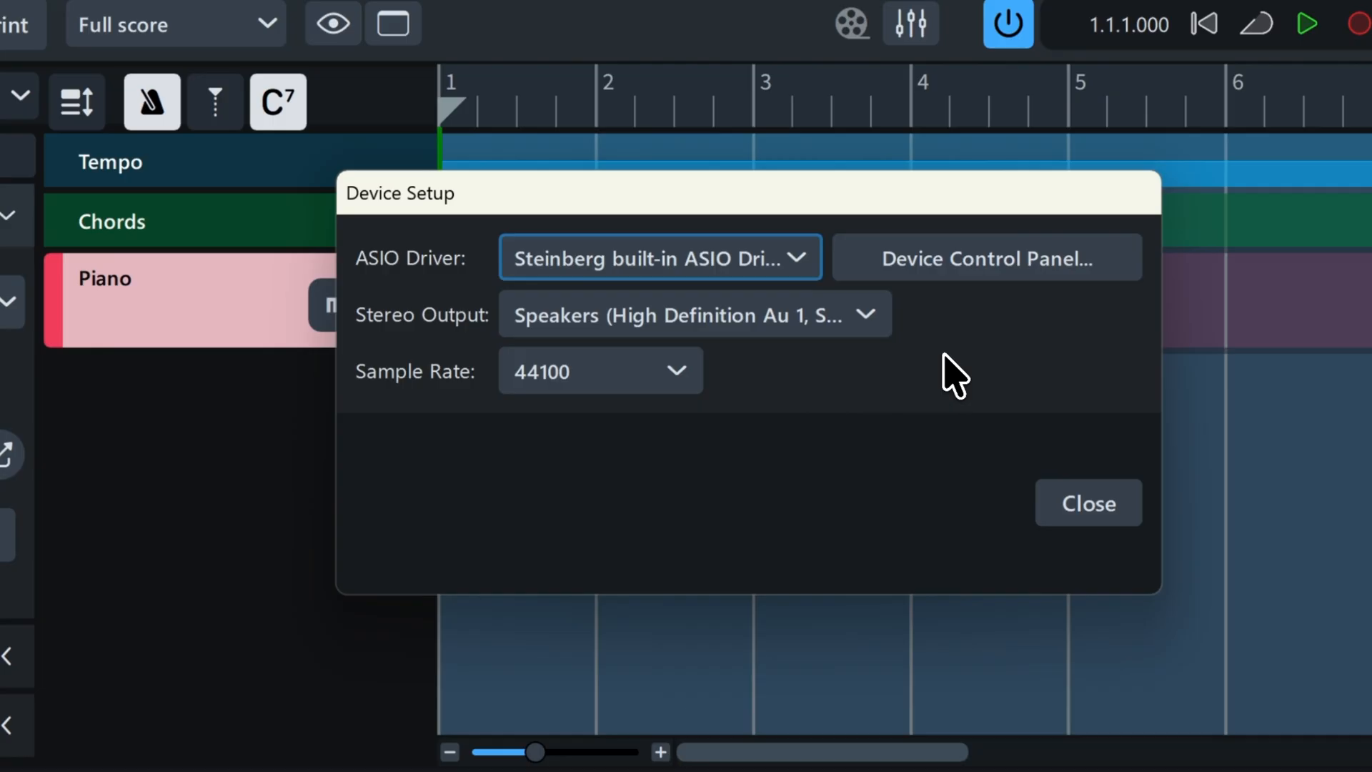
mouse_move(823, 302)
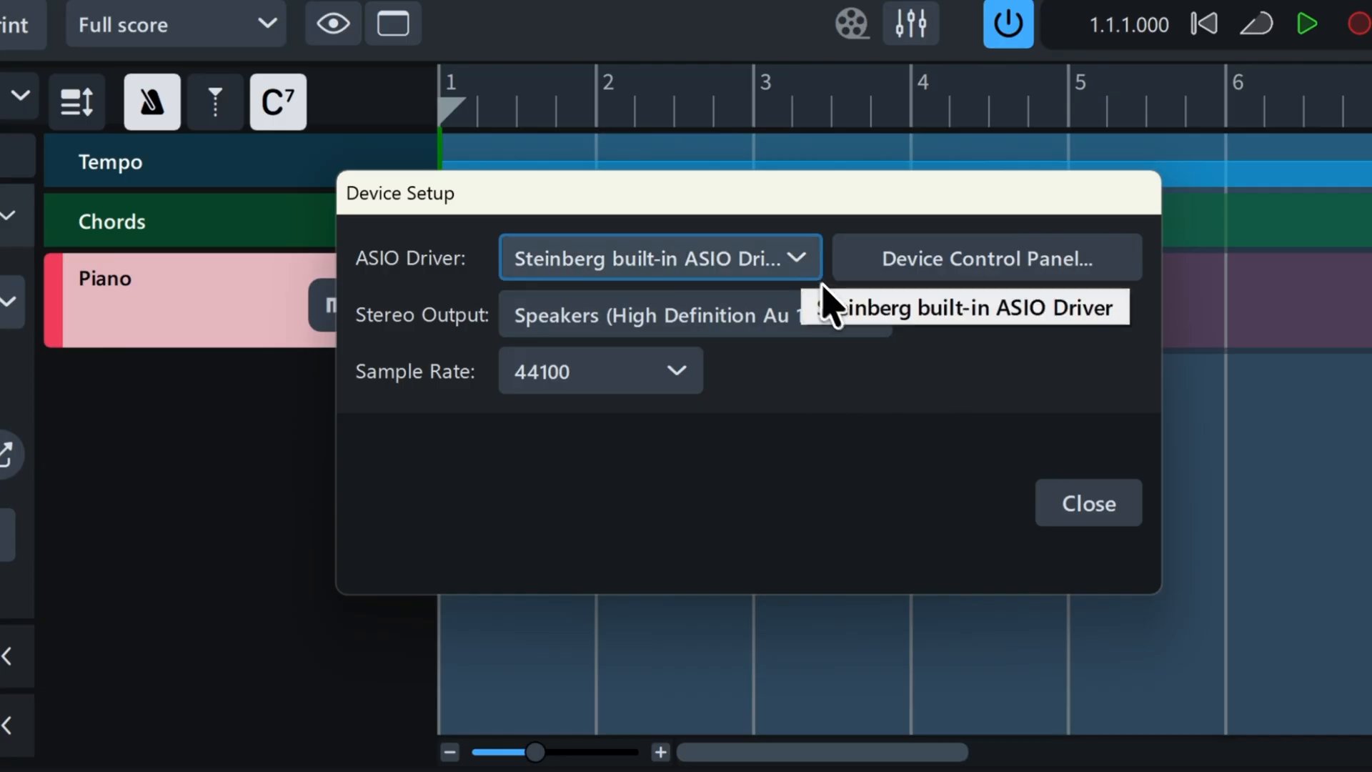
mouse_move(866, 333)
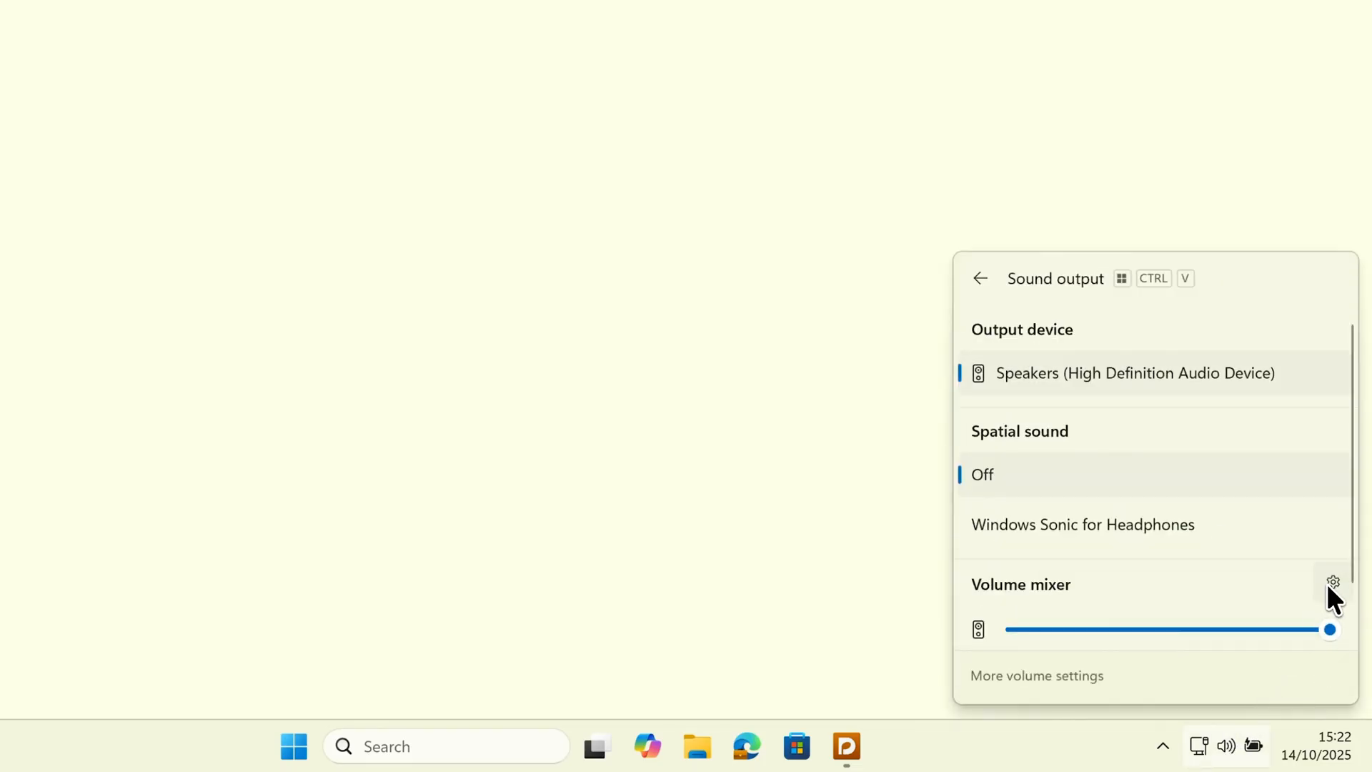
Show VSTAudioEngine's app volume (100) in the Windows volume mixer settings
click(1332, 581)
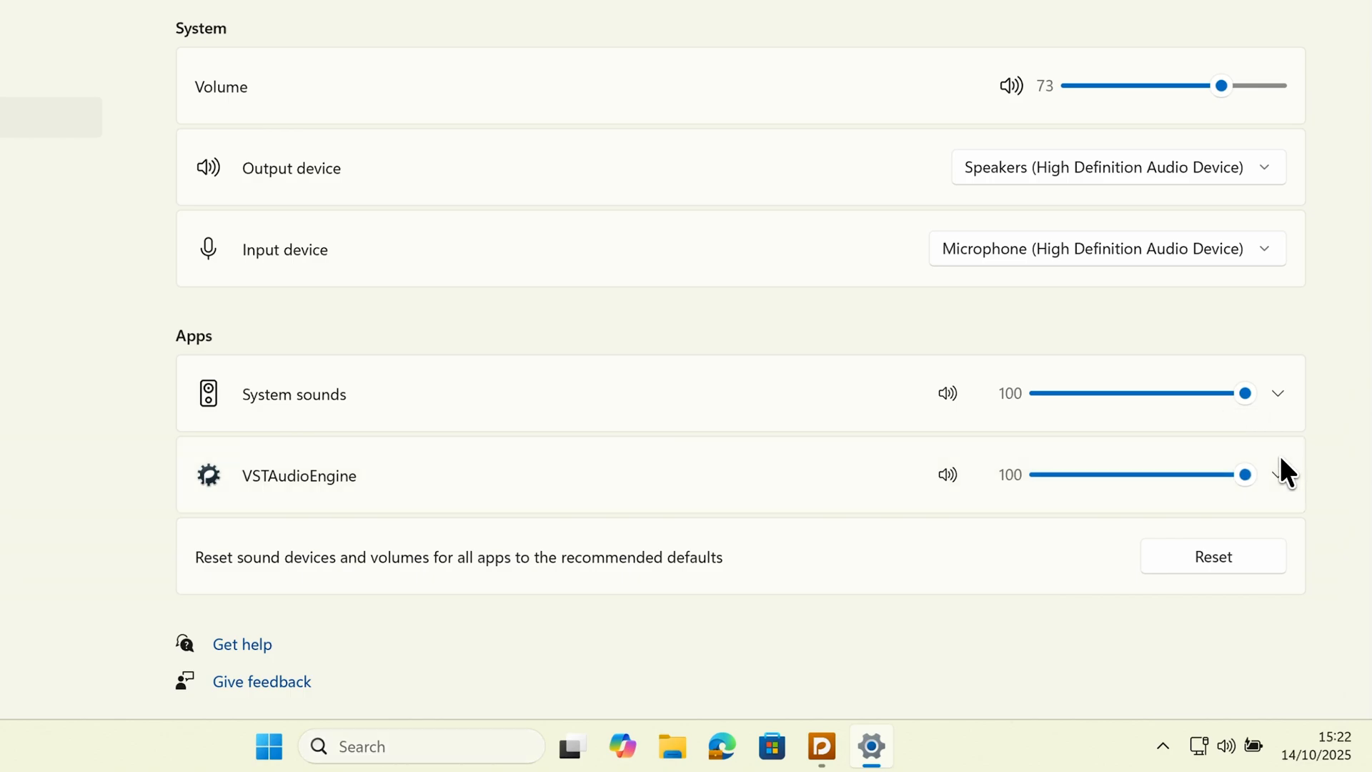
click(820, 746)
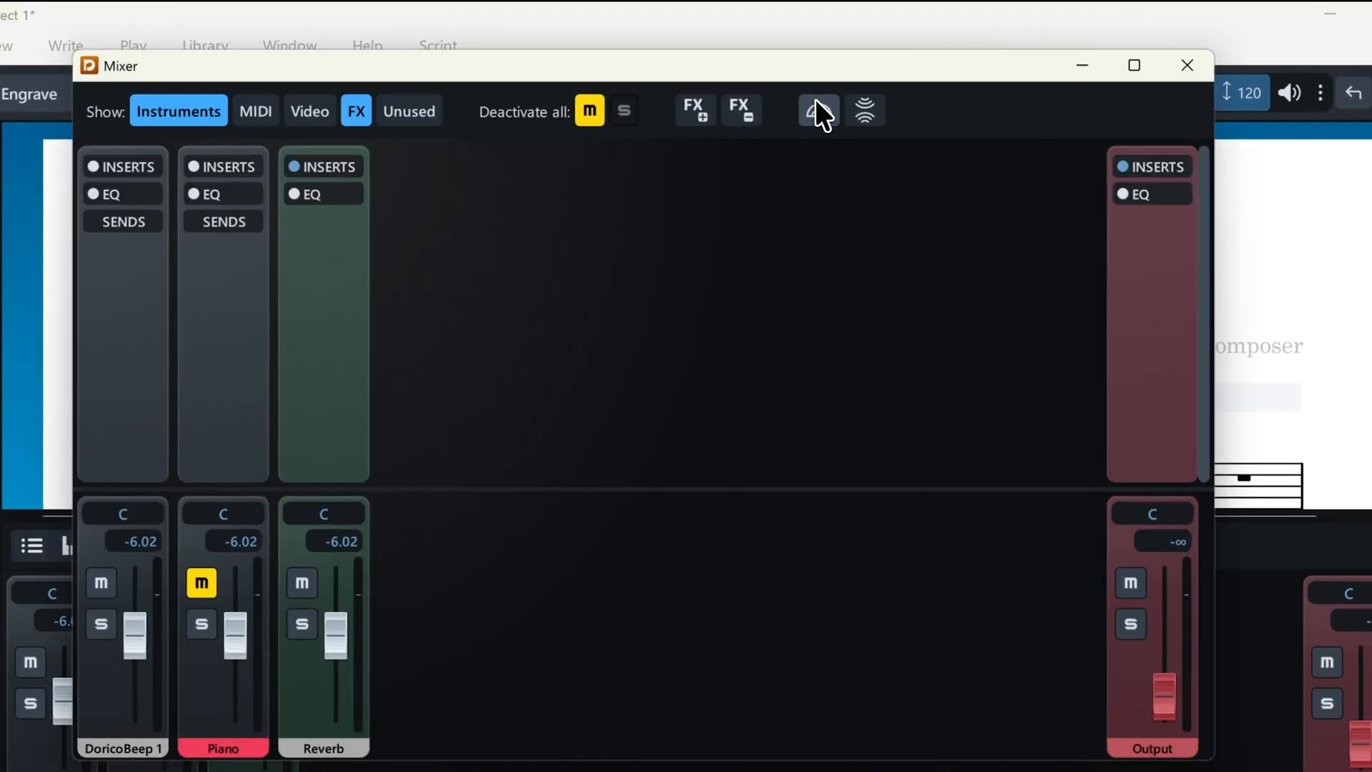
mouse_move(214, 586)
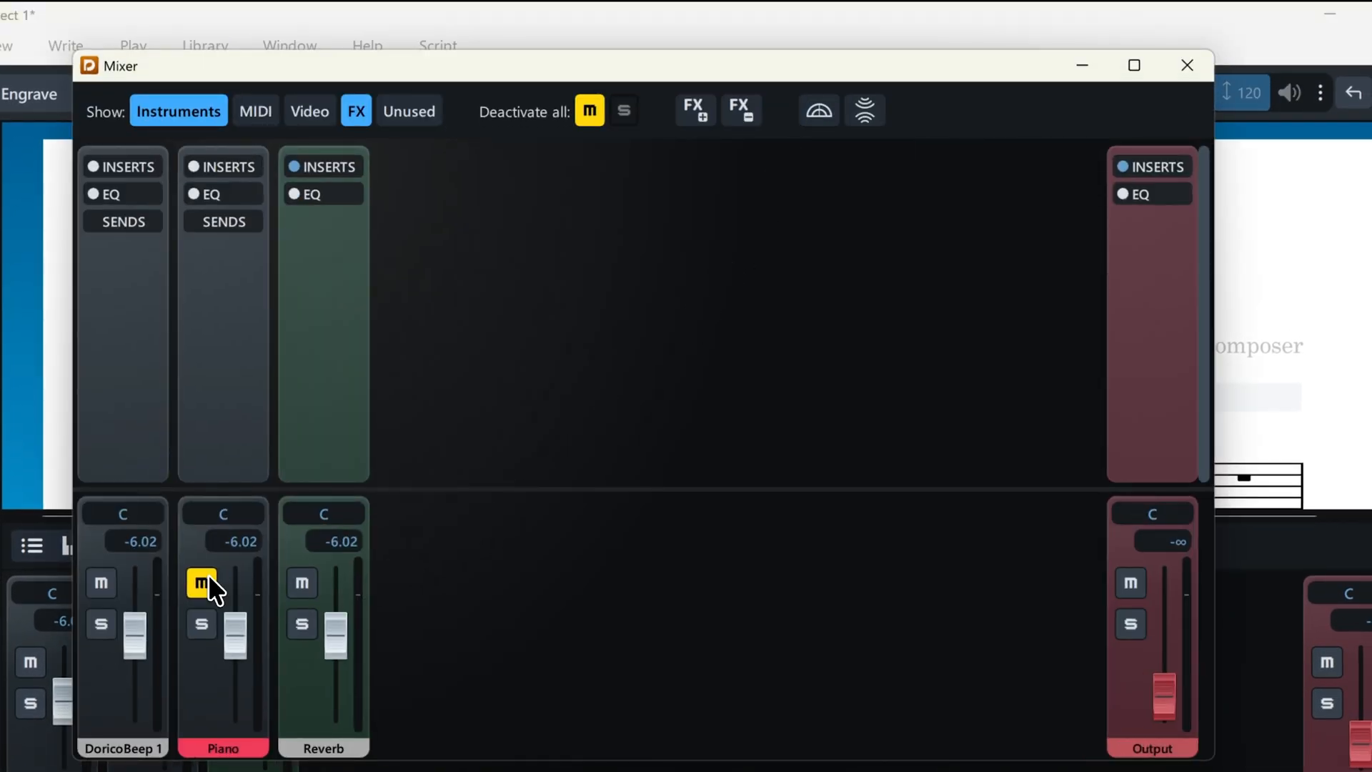
Toggle mute and solo on the Piano channel, then deactivate all solos to reset states
click(200, 583)
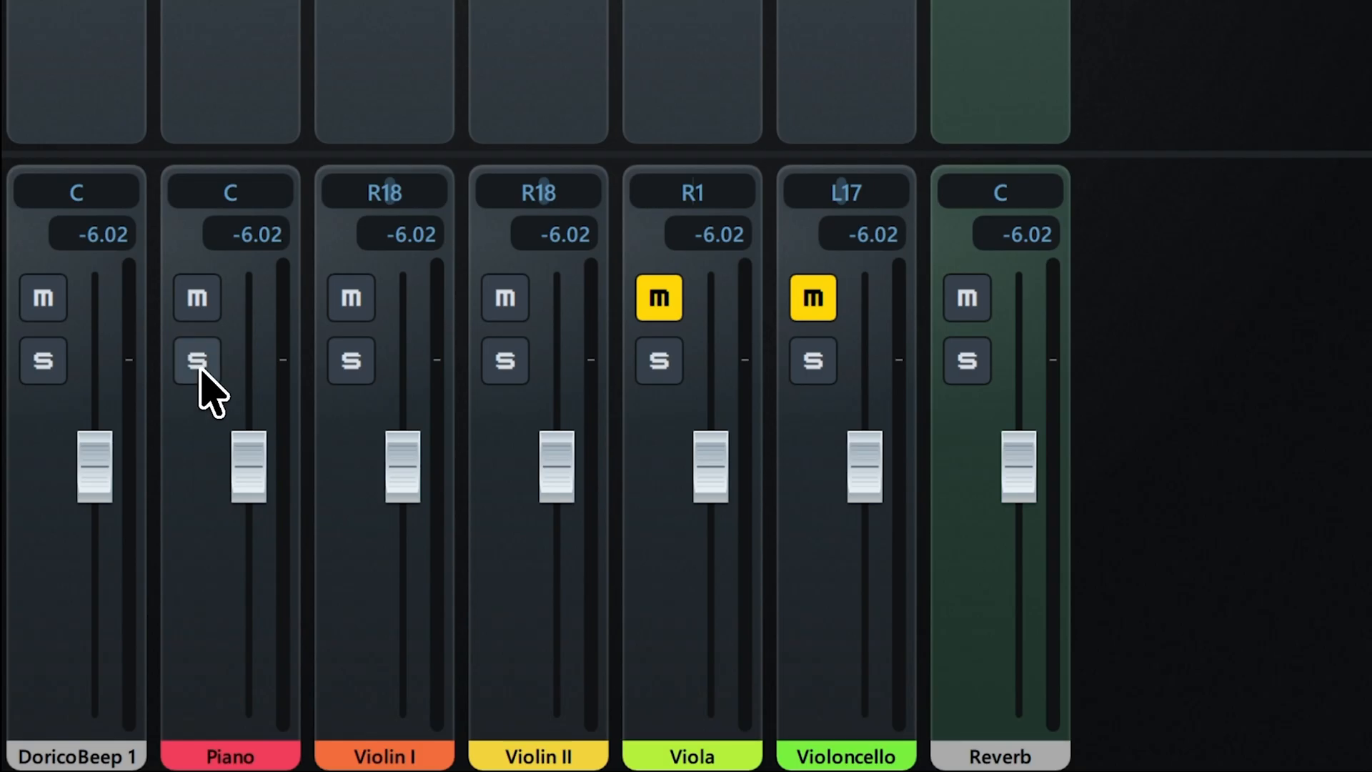
click(196, 360)
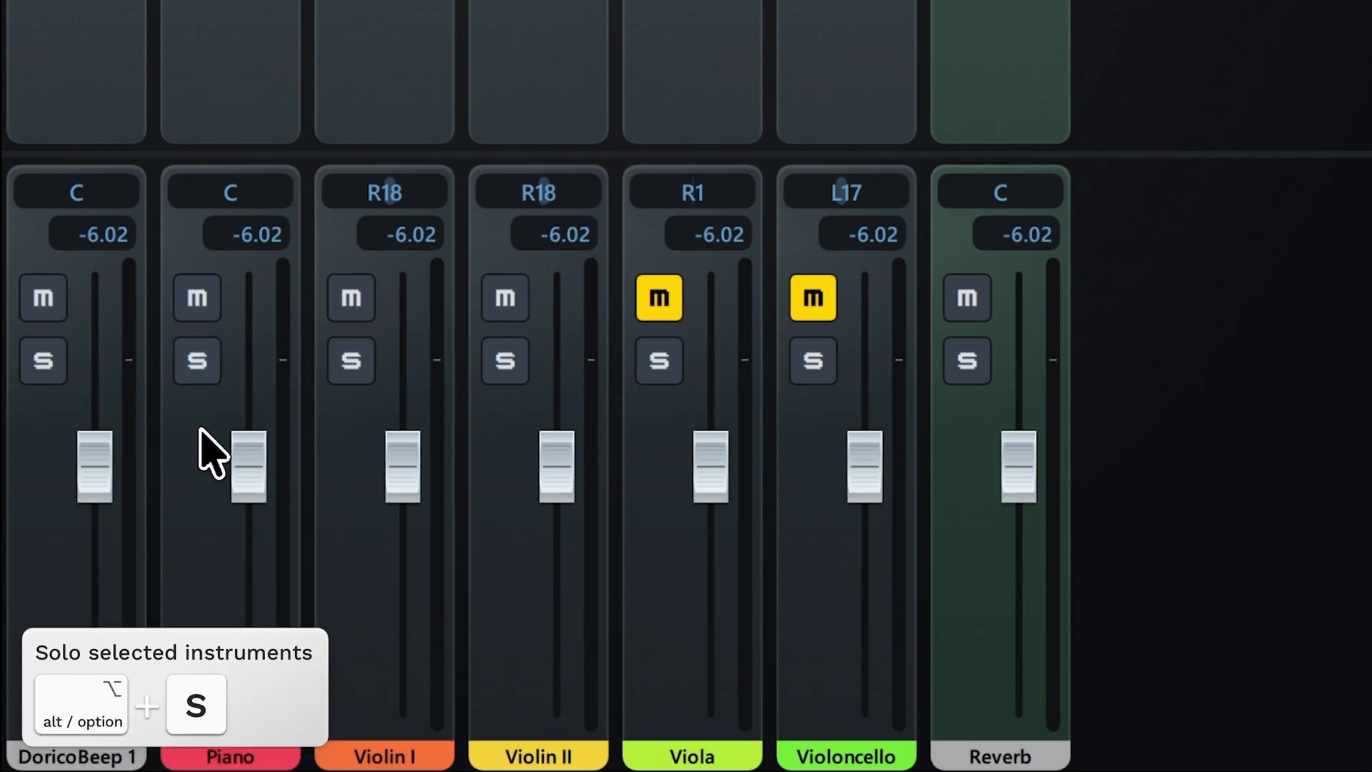
click(351, 360)
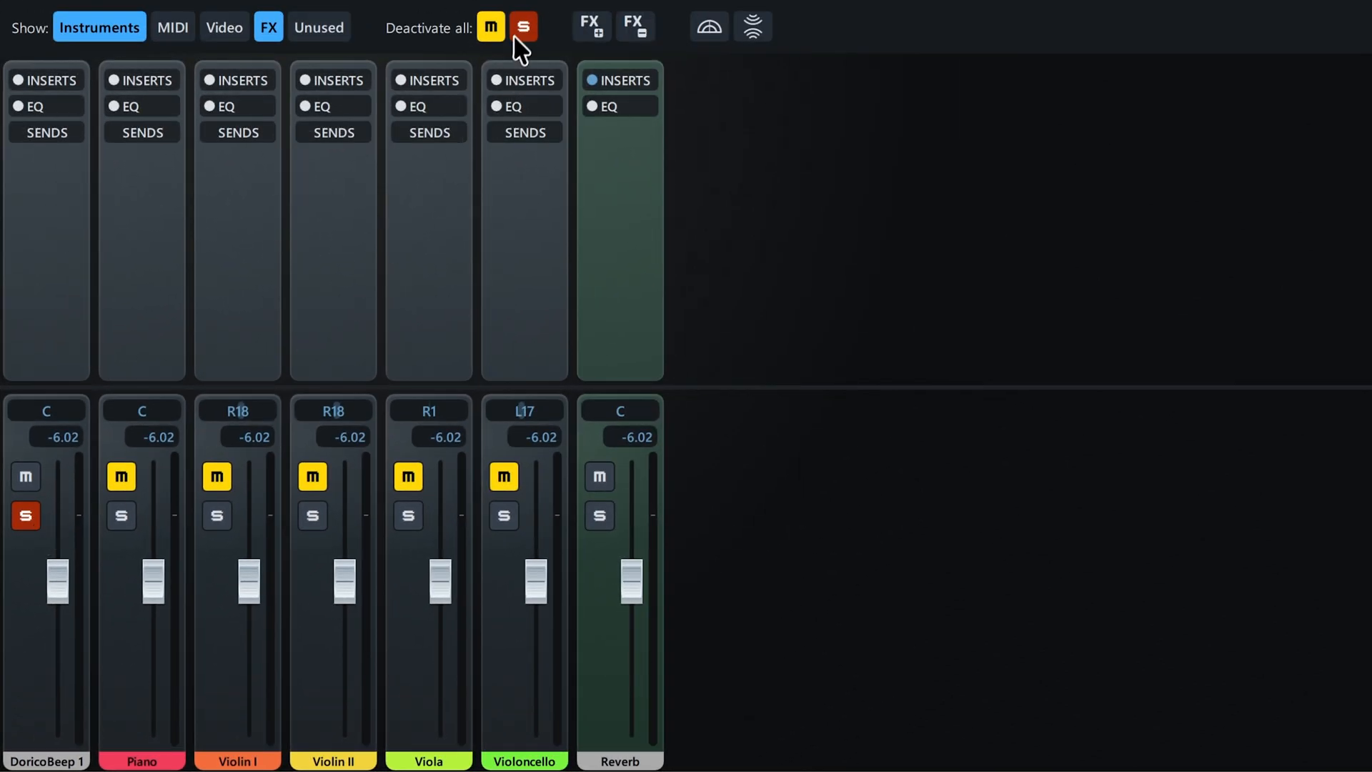
click(523, 27)
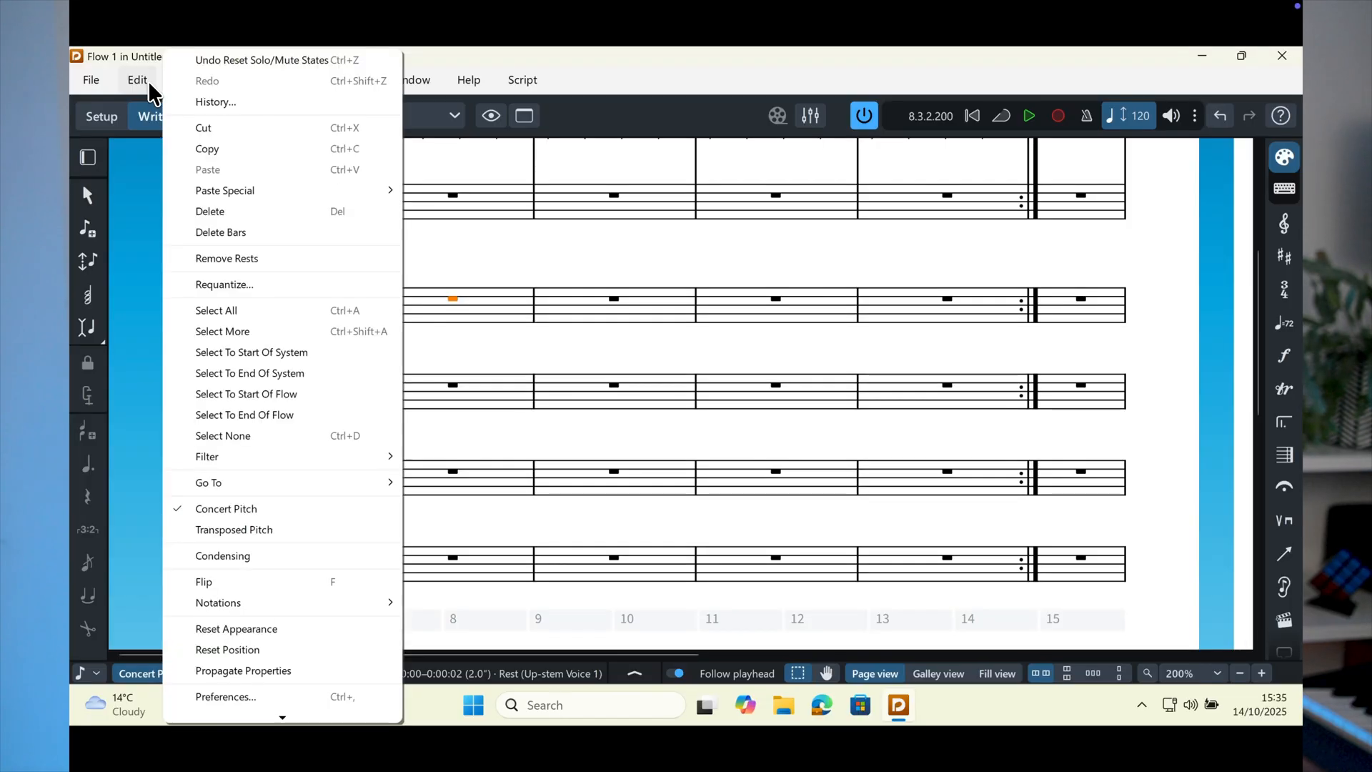
In Play preferences, toggle Keystation Mini 32 among the MIDI input devices
click(224, 696)
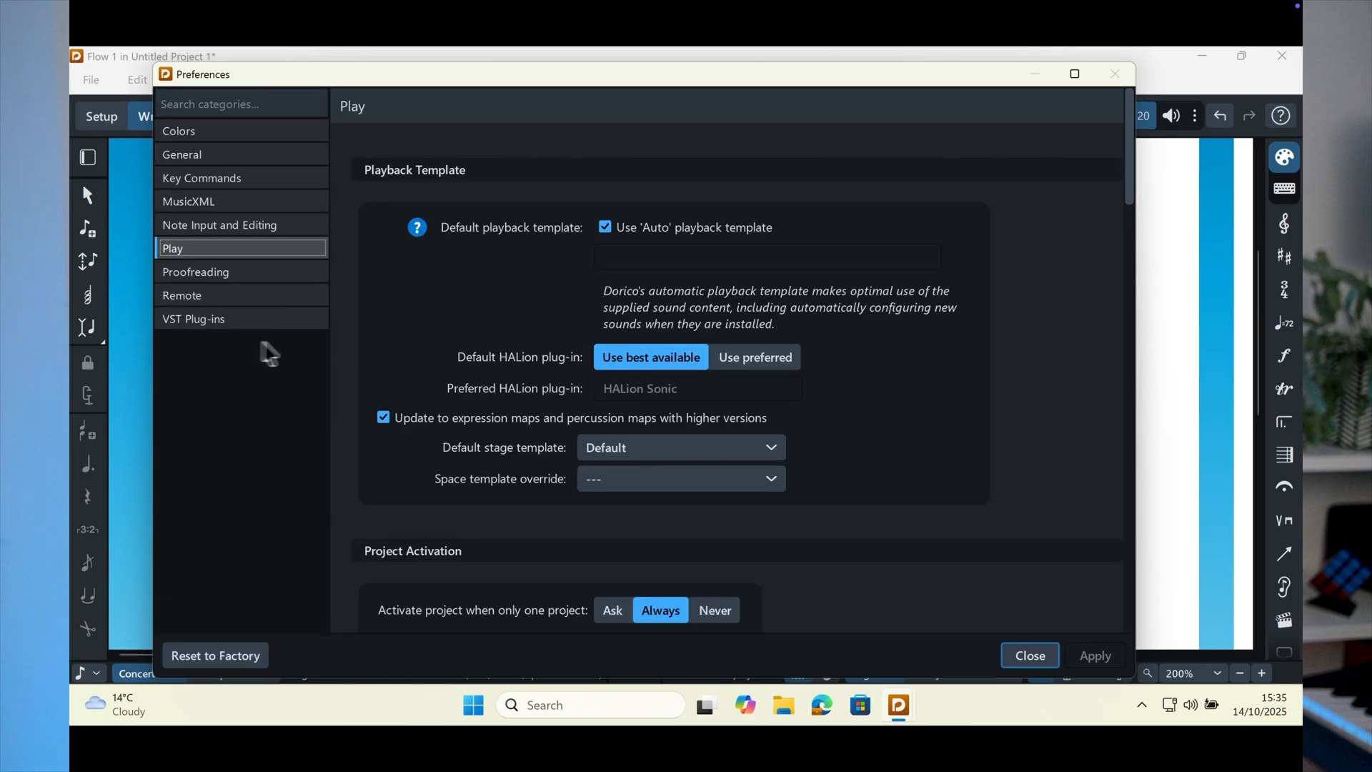
scroll(down, 3)
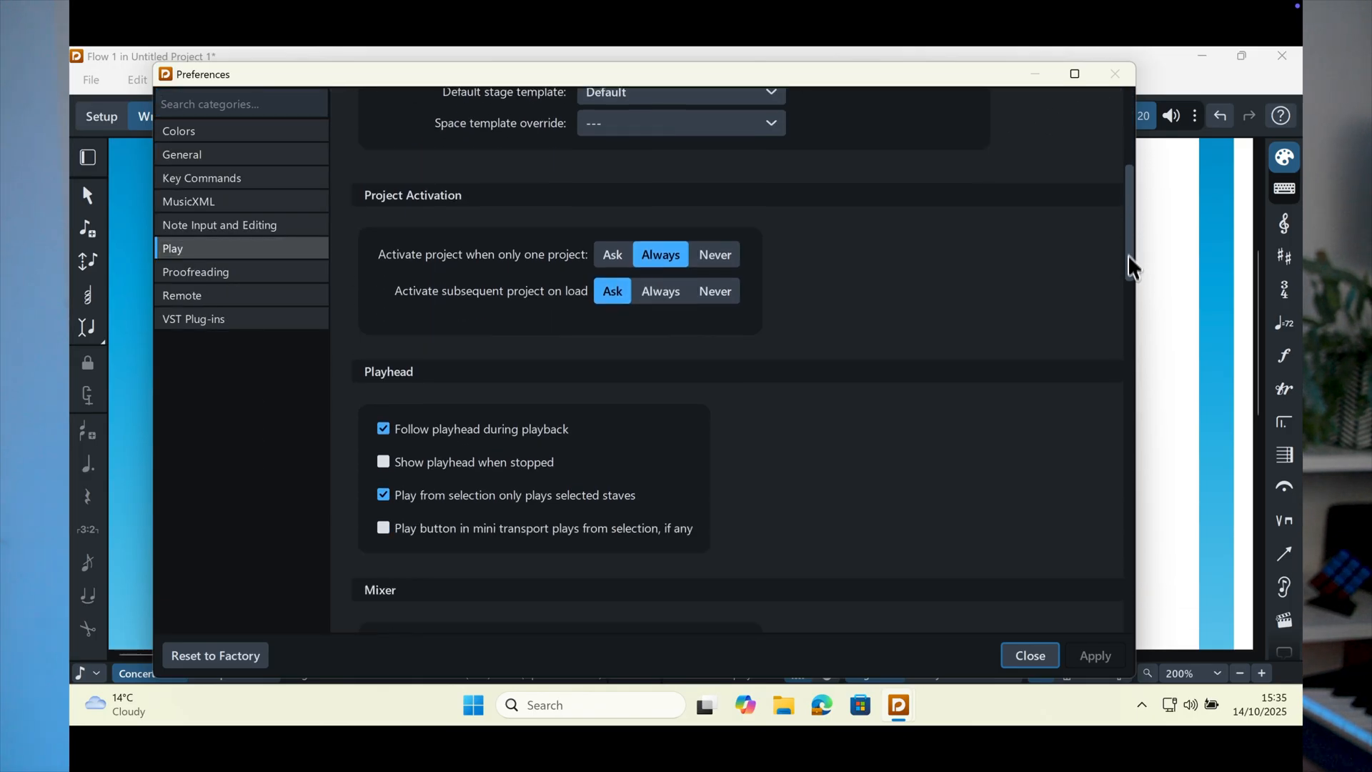
scroll(down, 3)
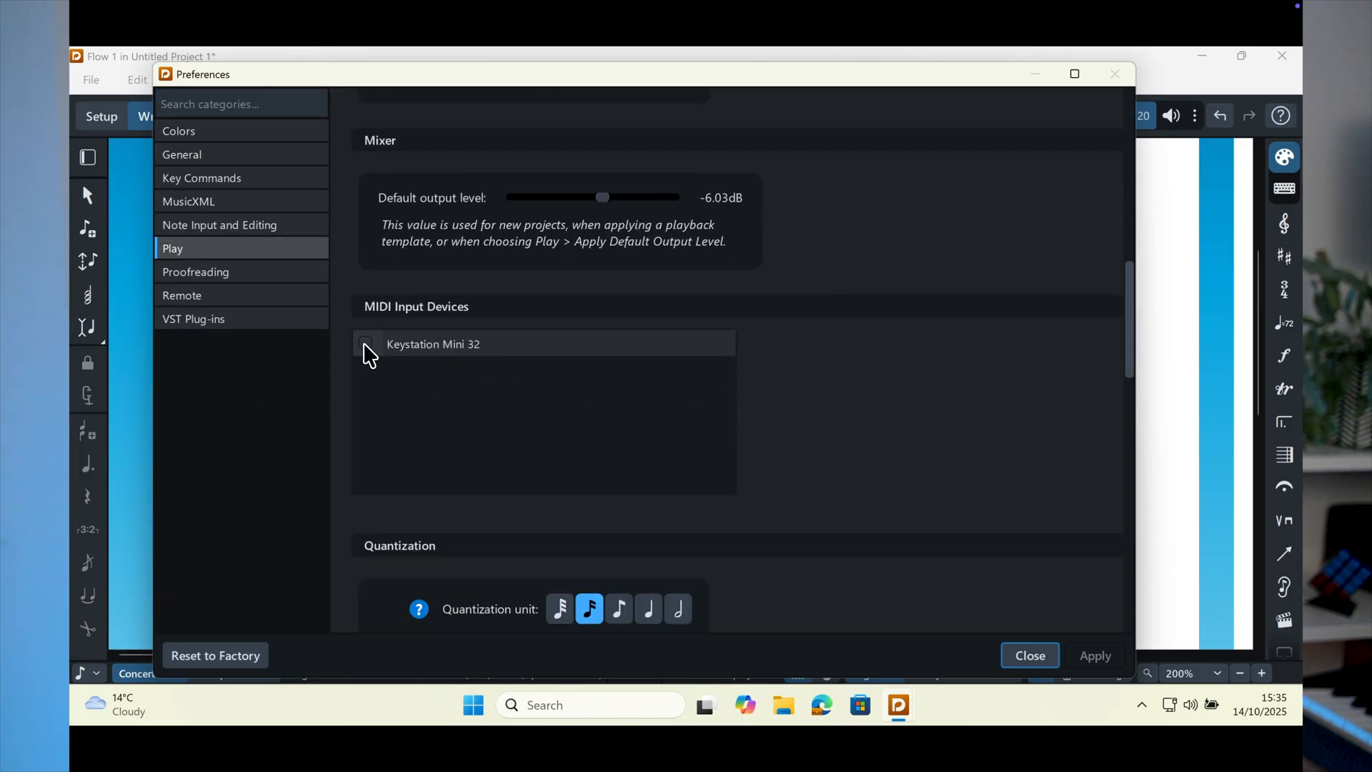
click(364, 345)
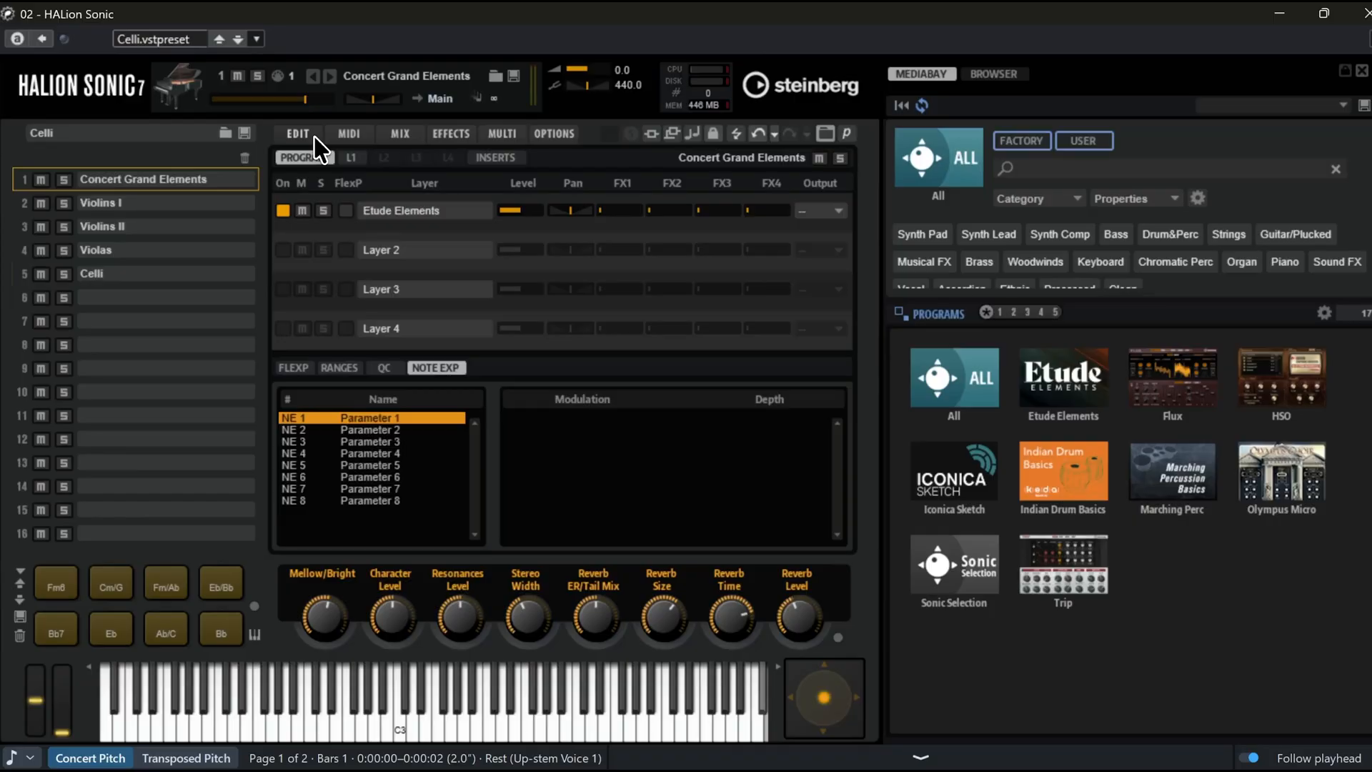
mouse_move(342, 144)
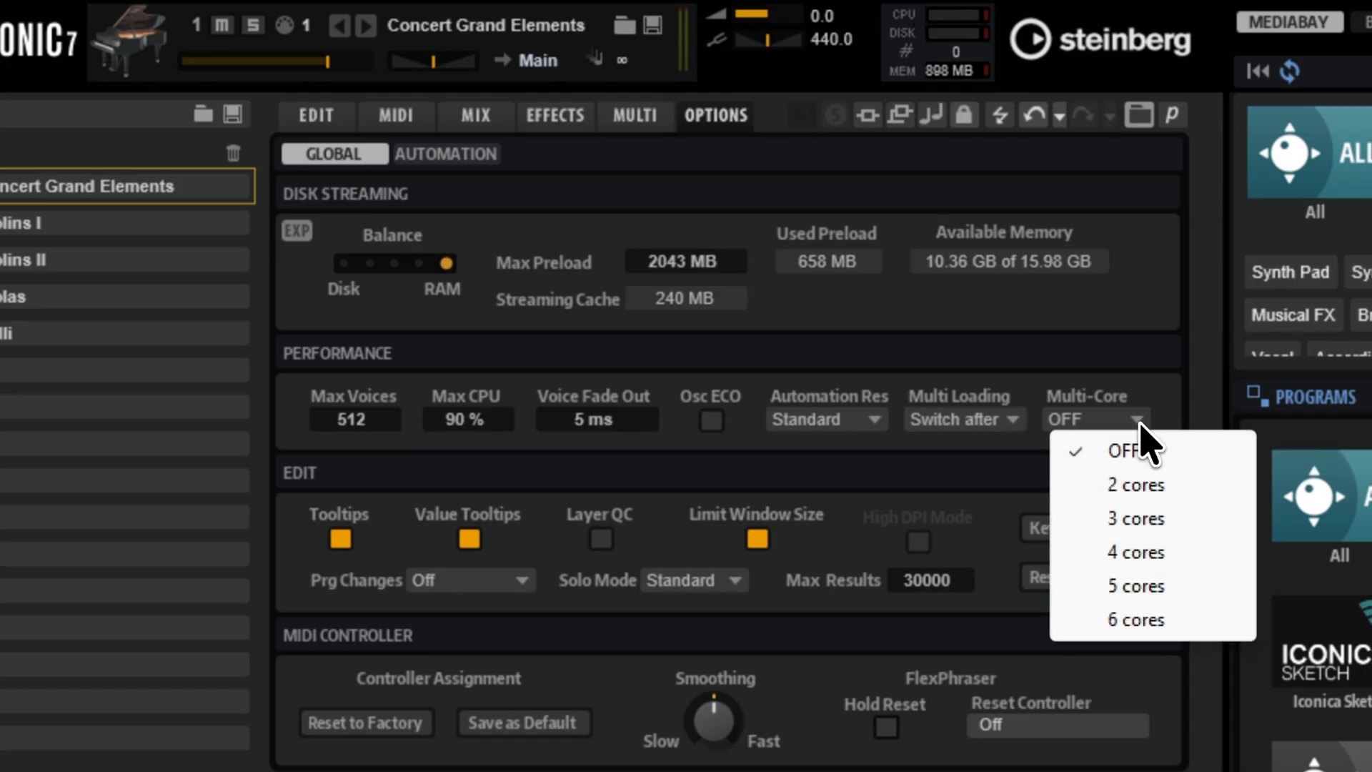
mouse_move(1177, 543)
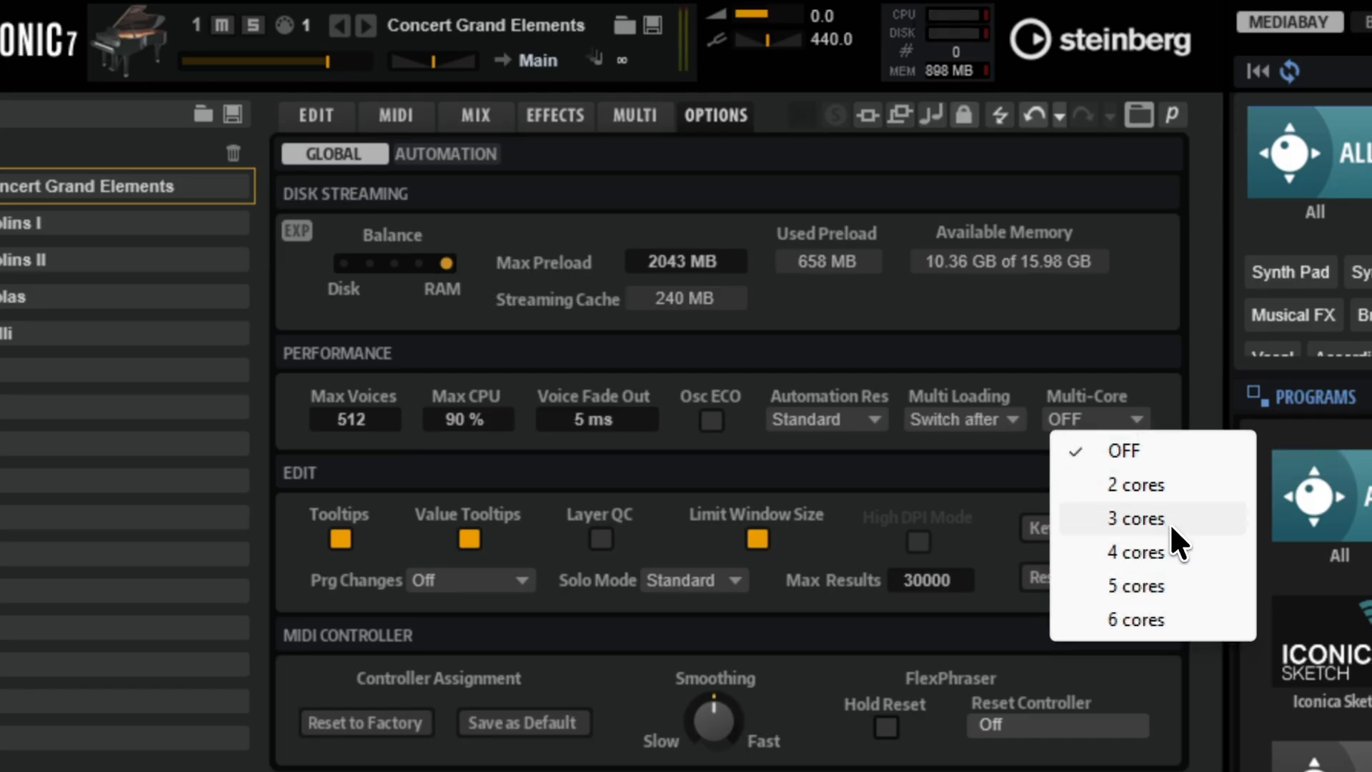
Enable Multi-Core with 3 cores and accept the playback dropout warning
click(1133, 517)
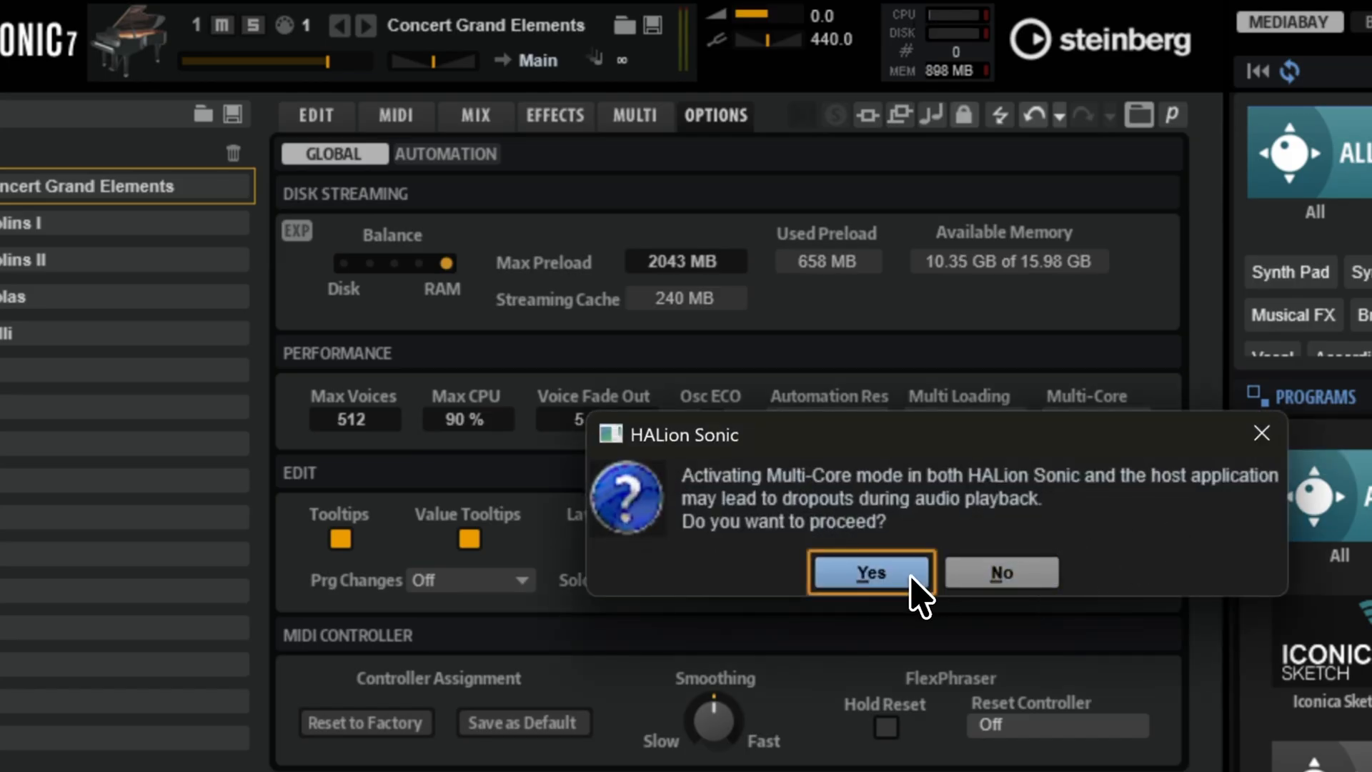
click(869, 572)
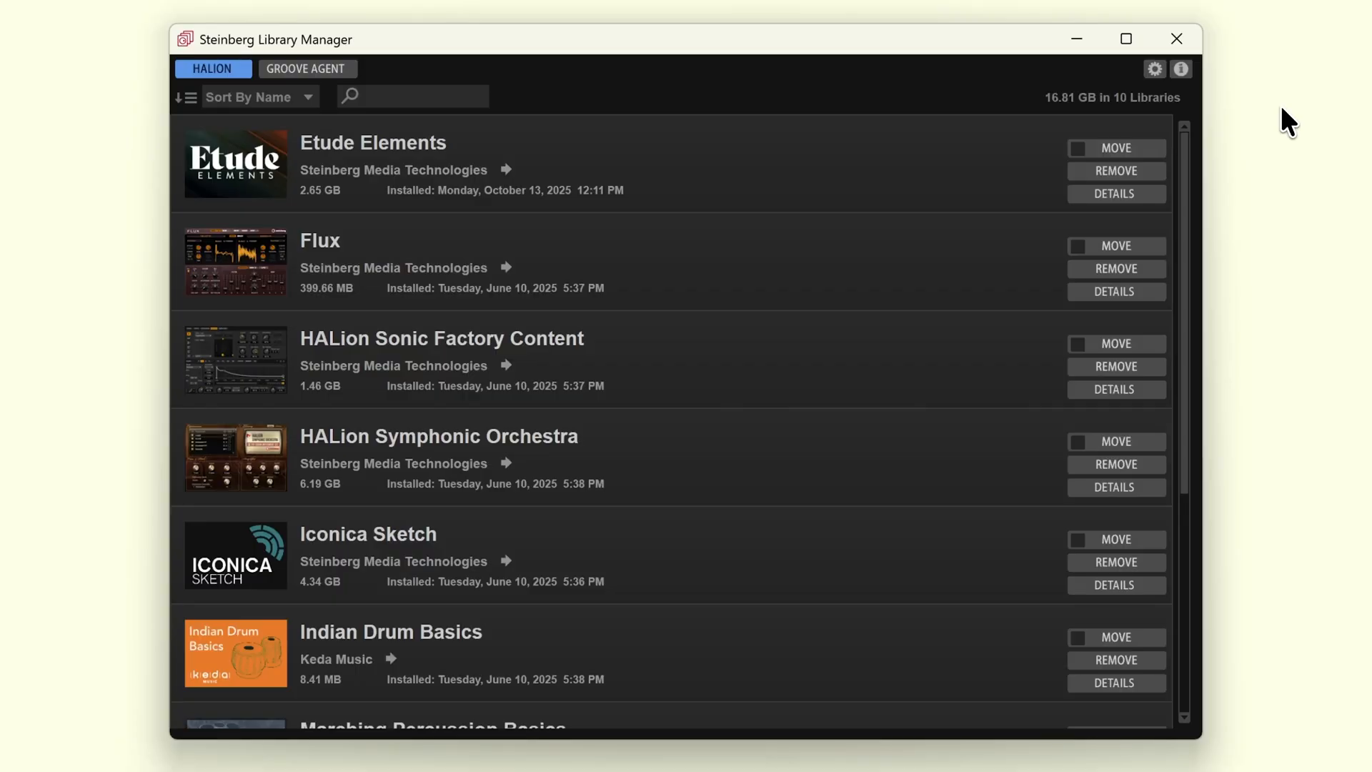
Download the LoFi Piano vstsound file and reveal it in the Downloads folder
click(1116, 193)
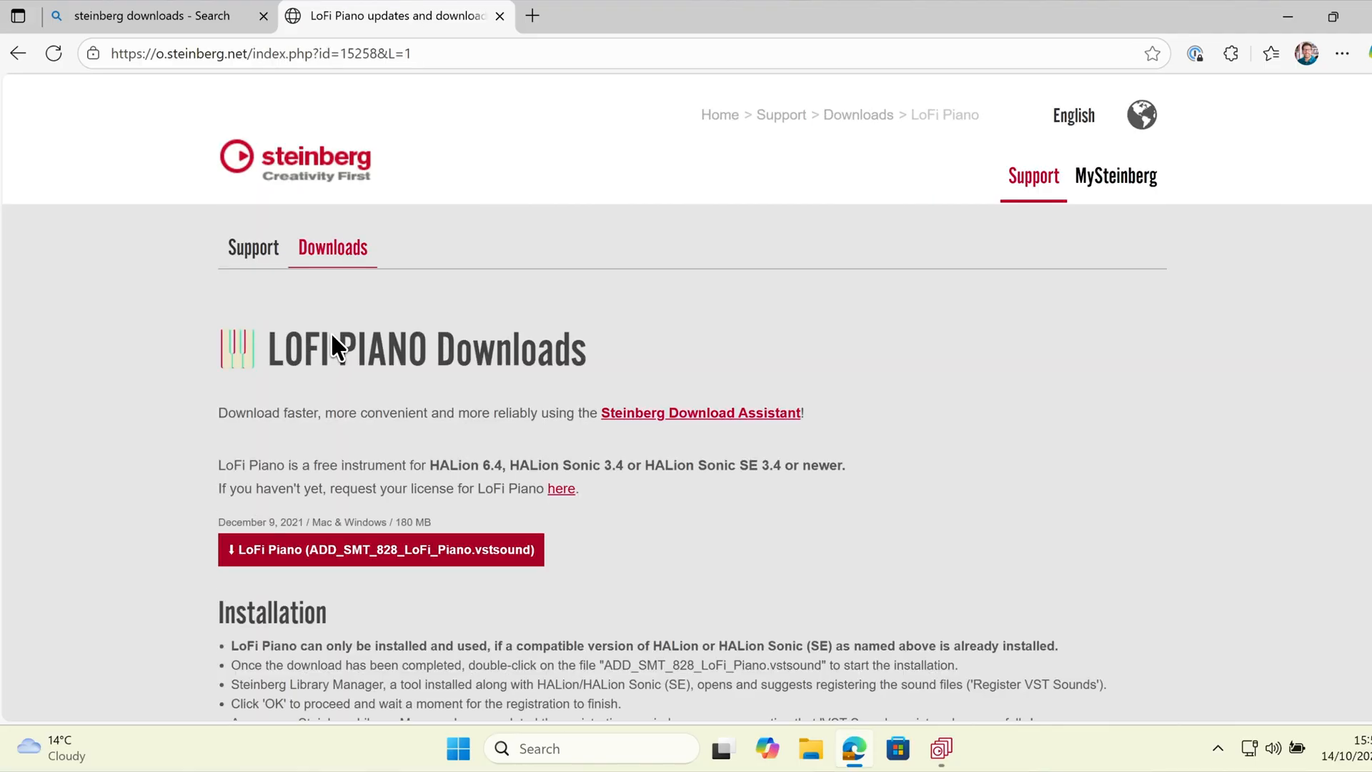
click(380, 549)
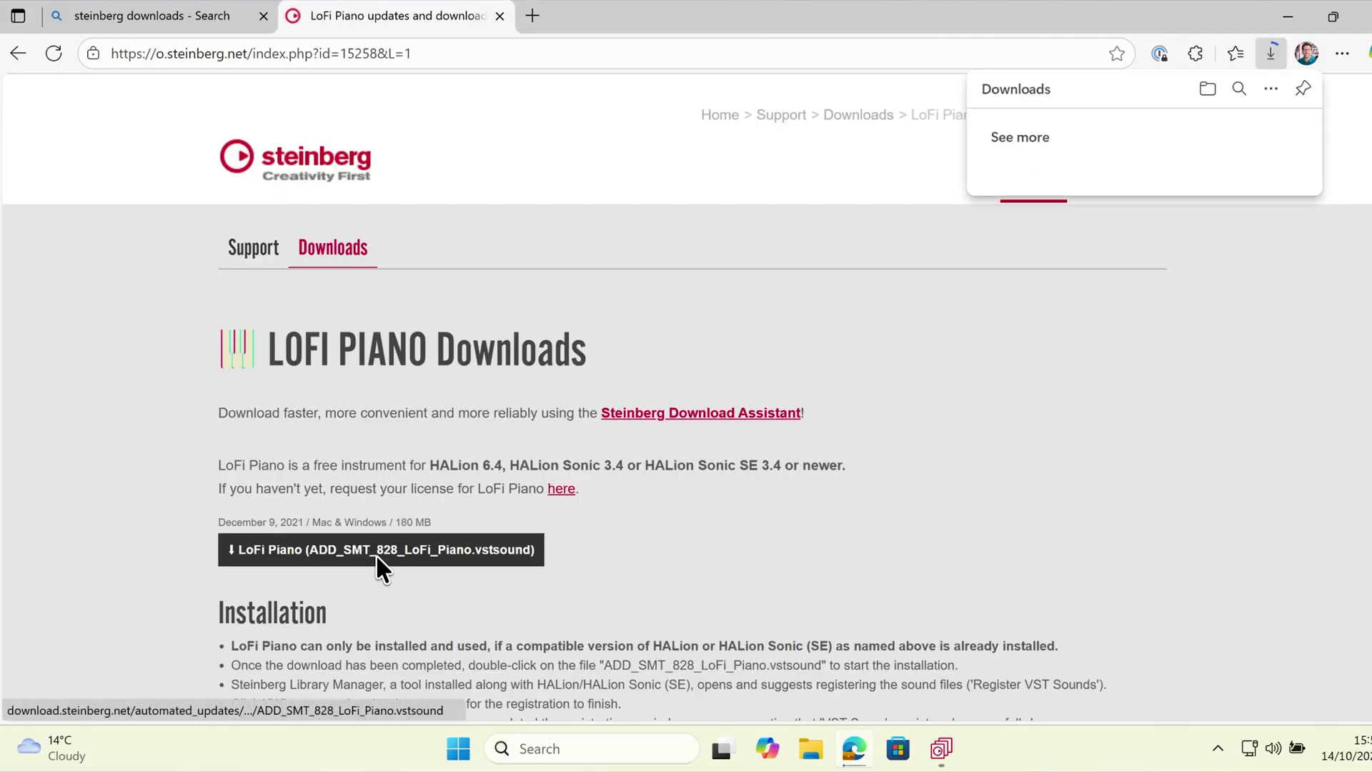
click(1208, 88)
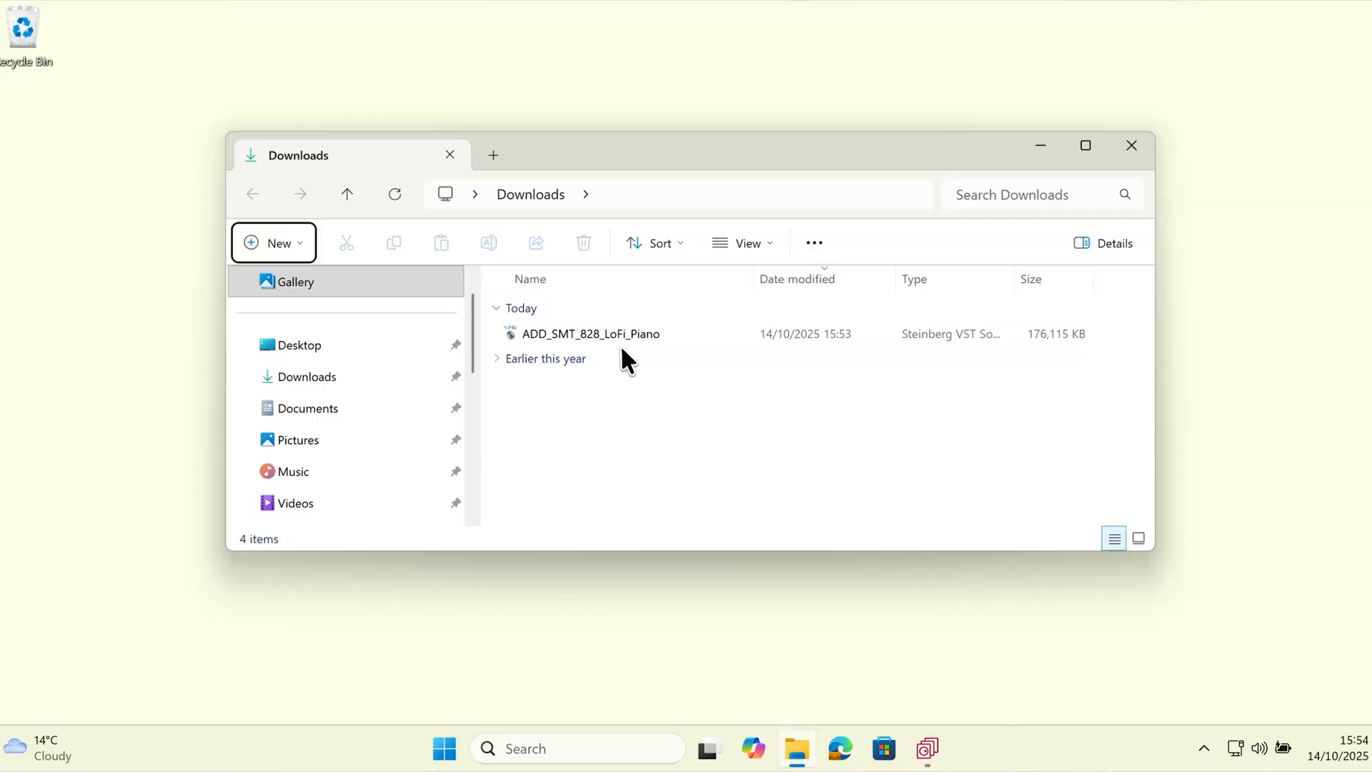
Register LoFi Piano to the default location and confirm it in the library list
double_click(590, 333)
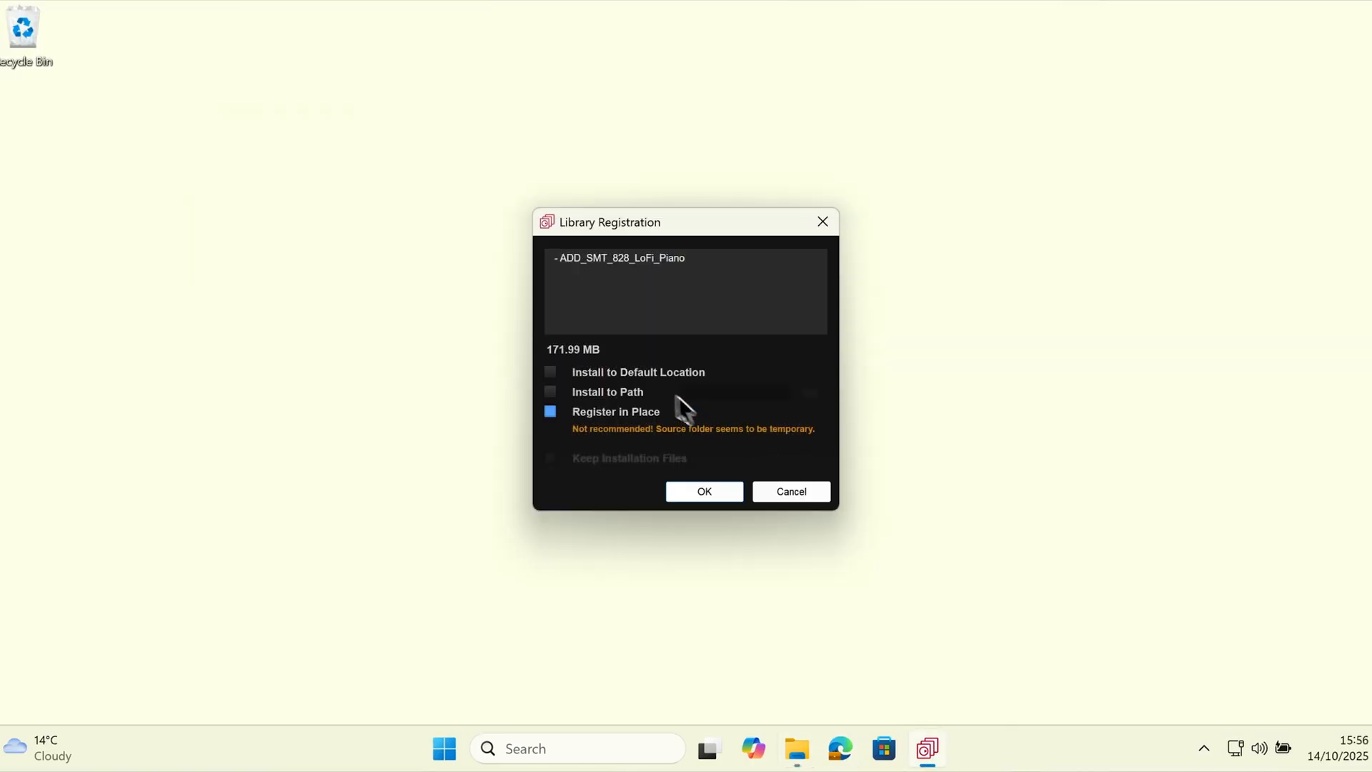
click(549, 371)
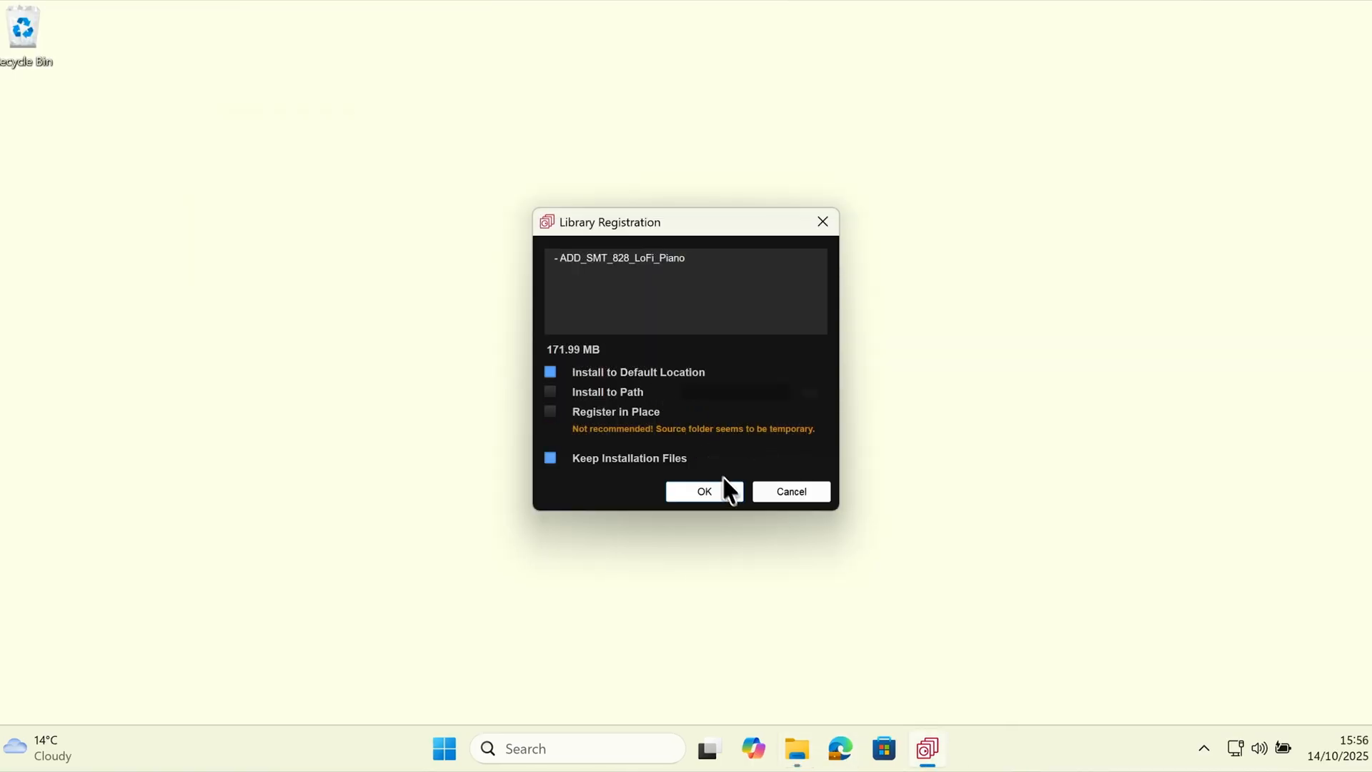
click(703, 490)
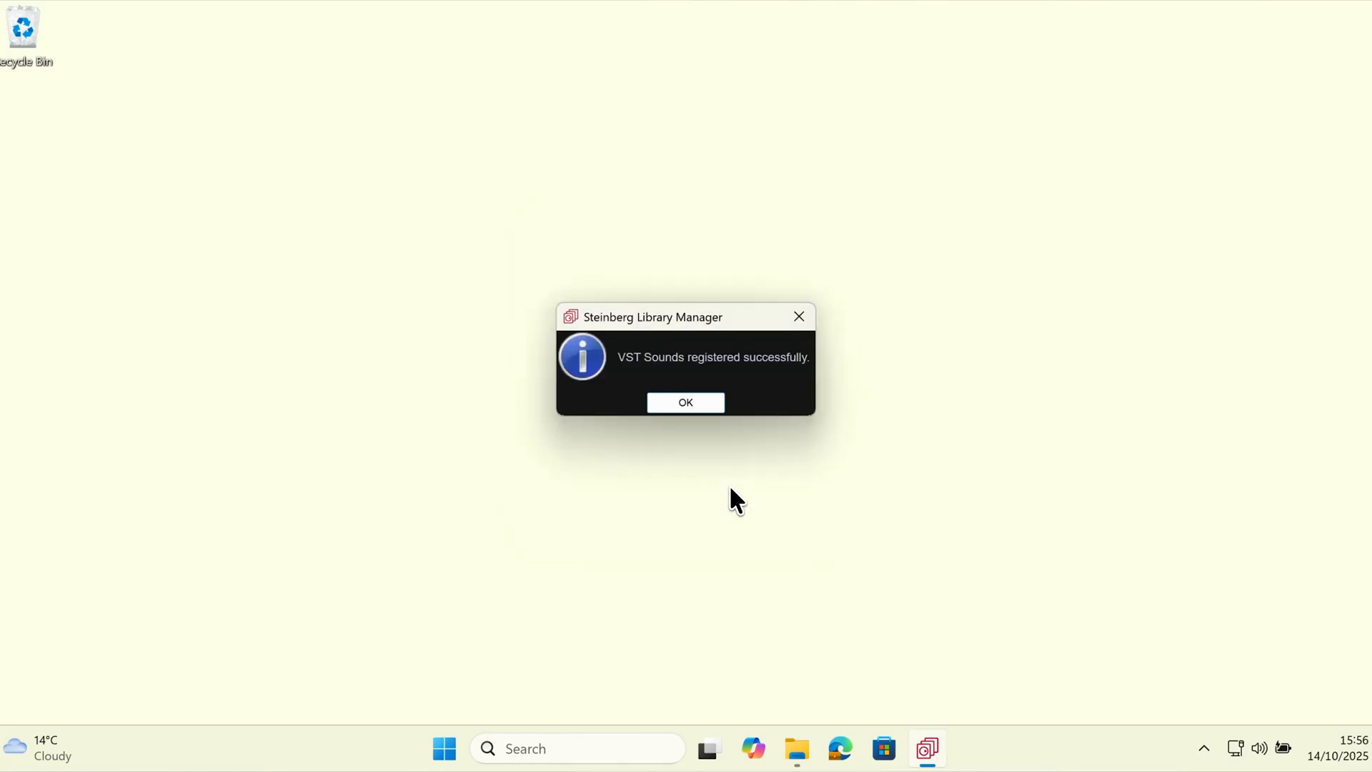
click(685, 402)
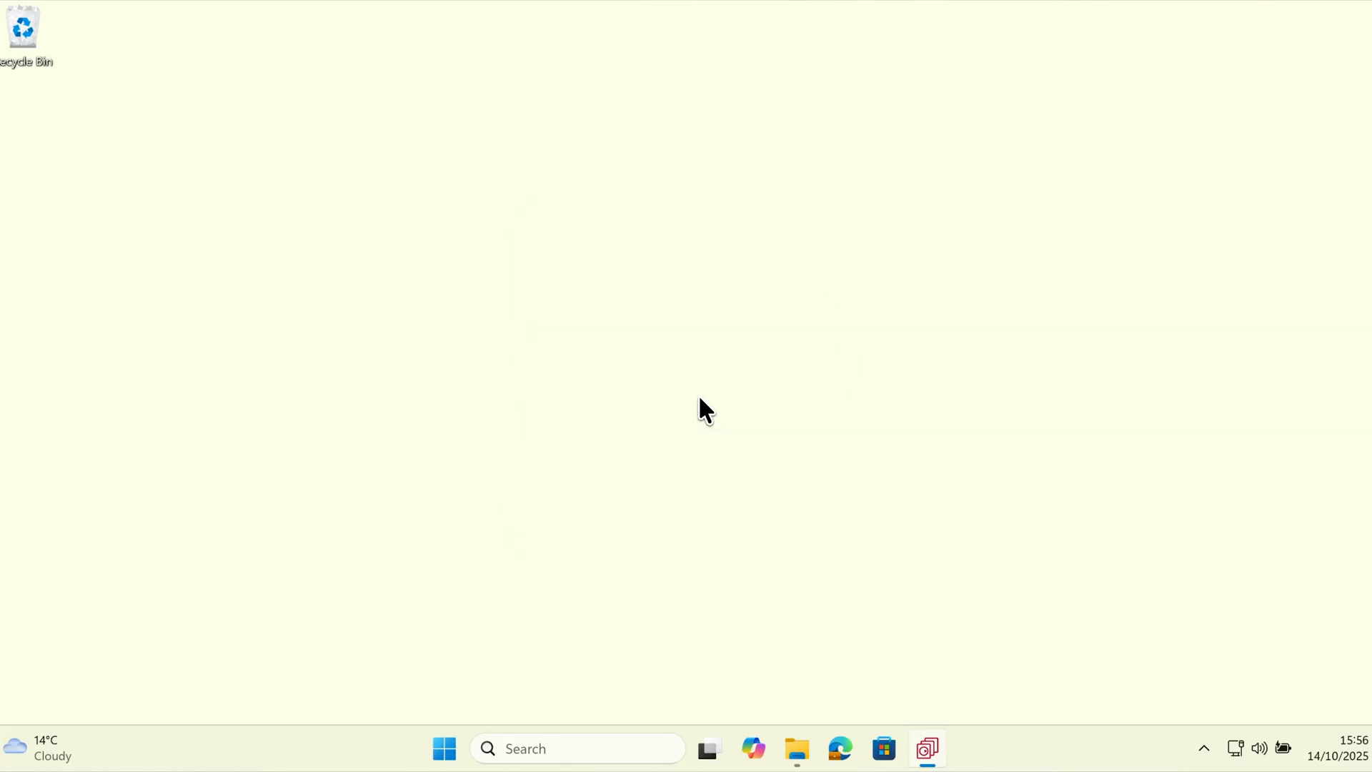
click(926, 747)
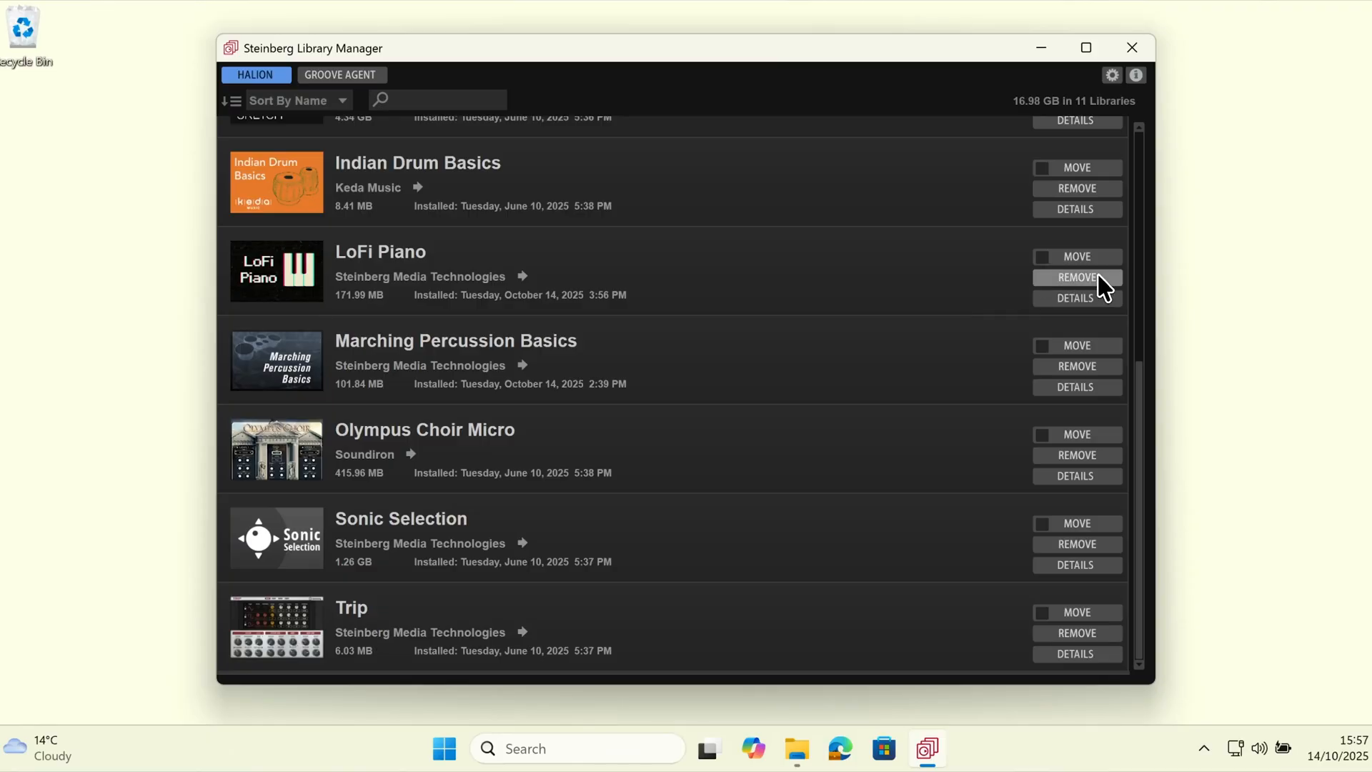
Remove the LoFi Piano library, moving it to the trash
click(1077, 277)
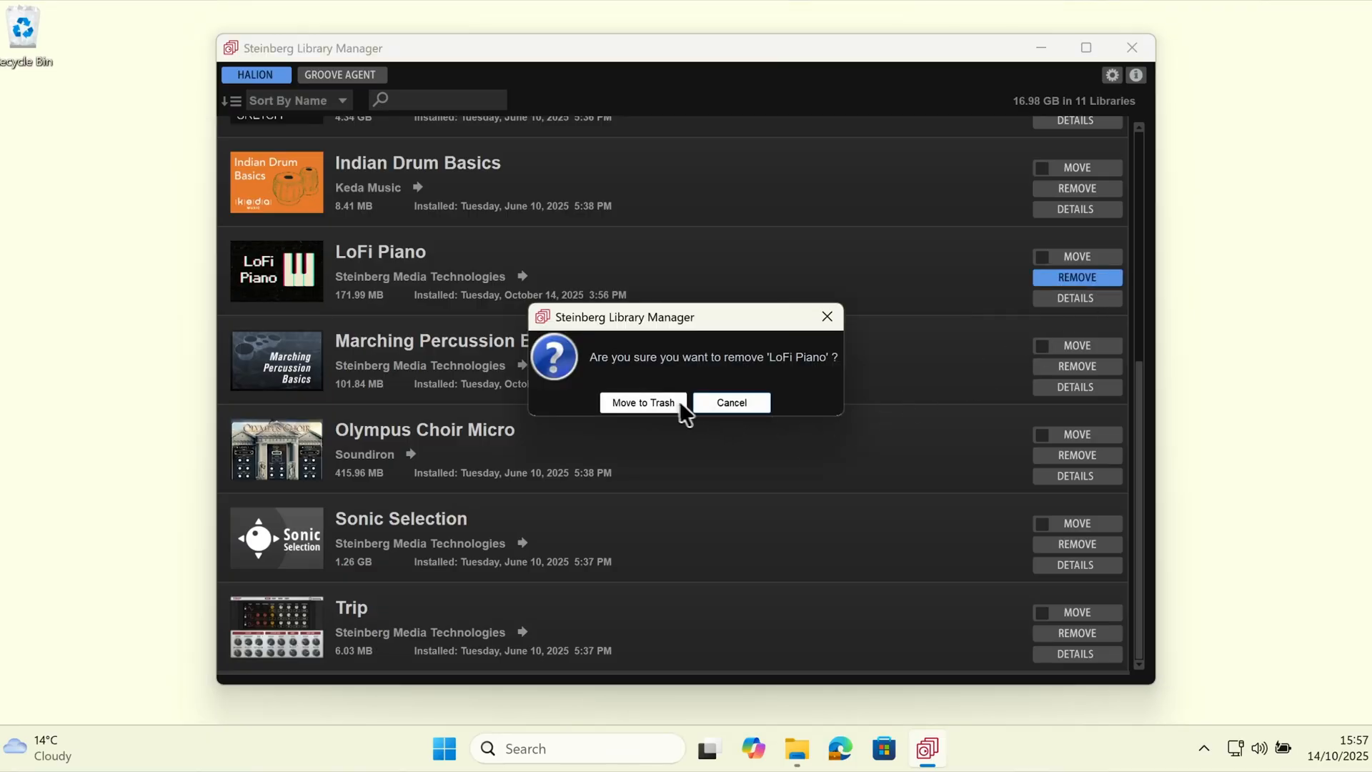
click(641, 403)
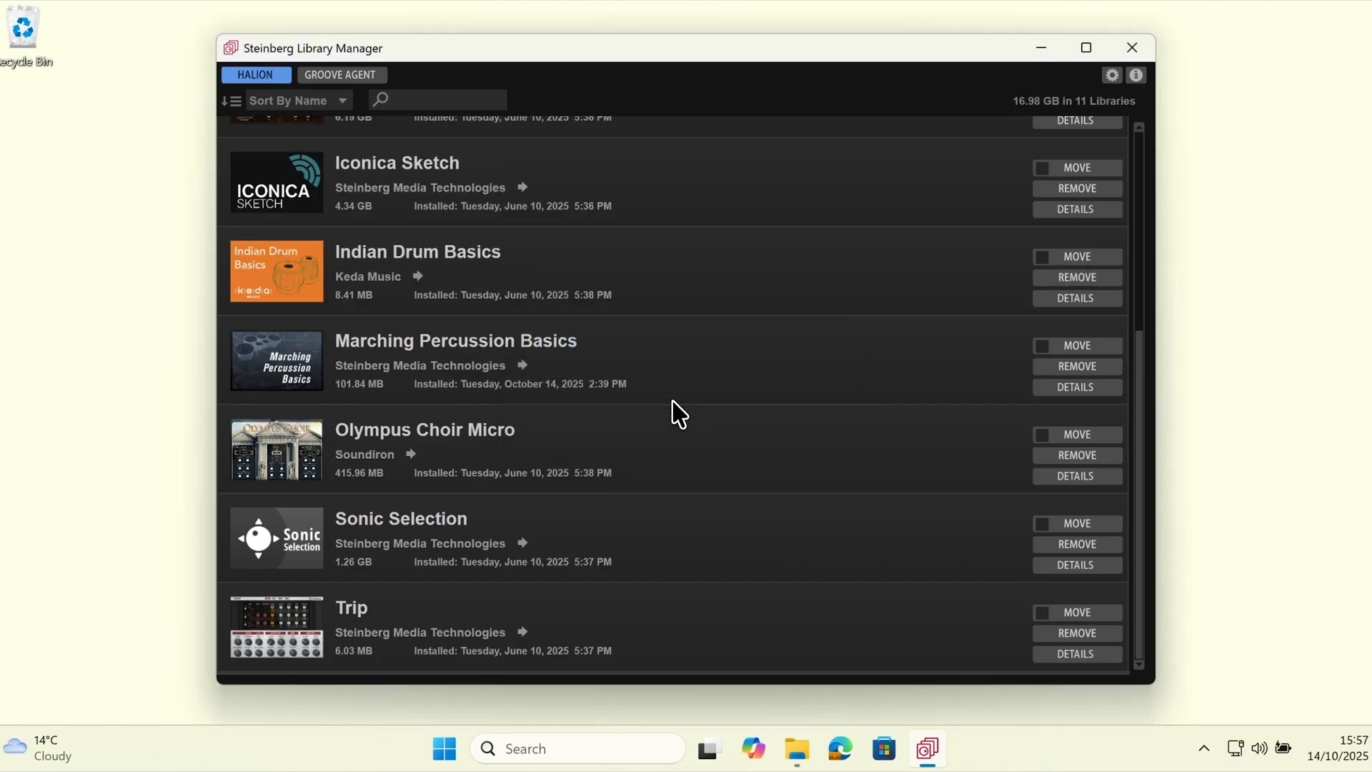
click(860, 748)
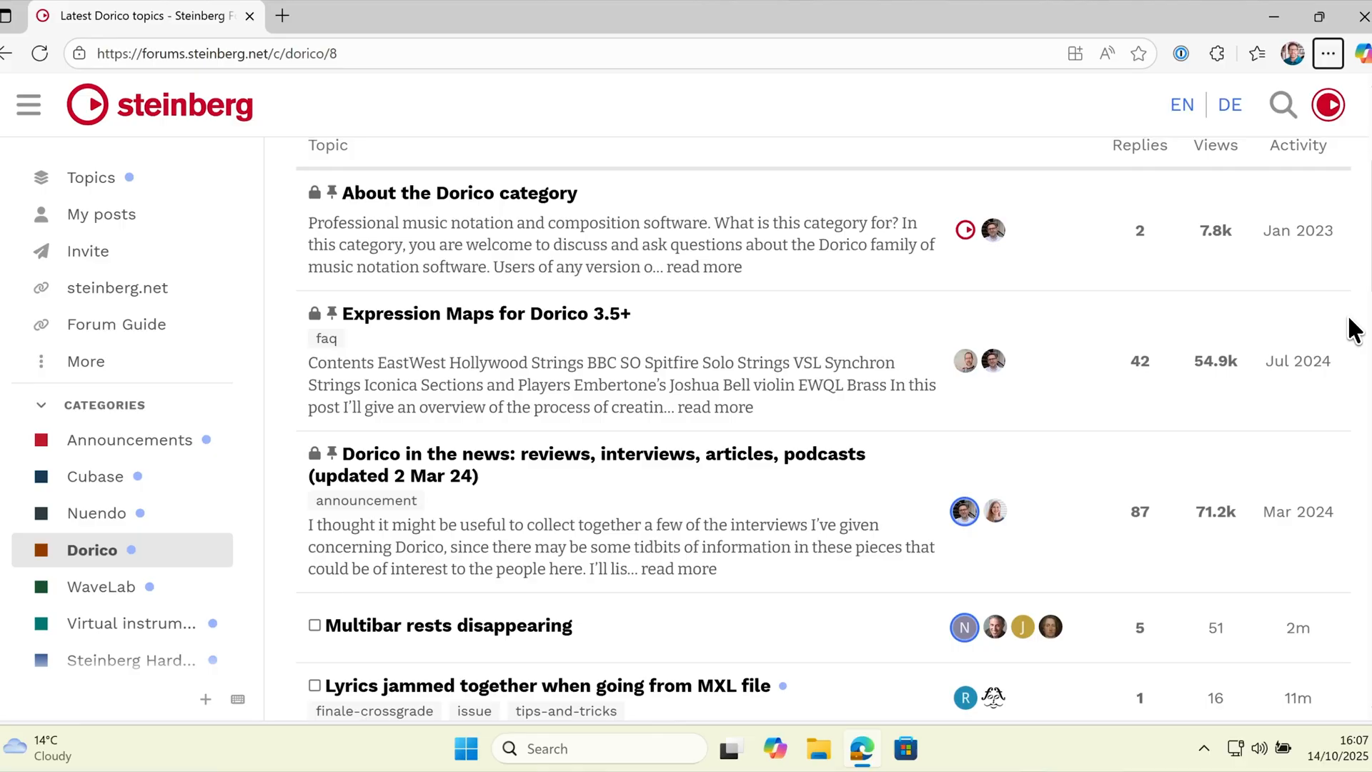
scroll(down, 3)
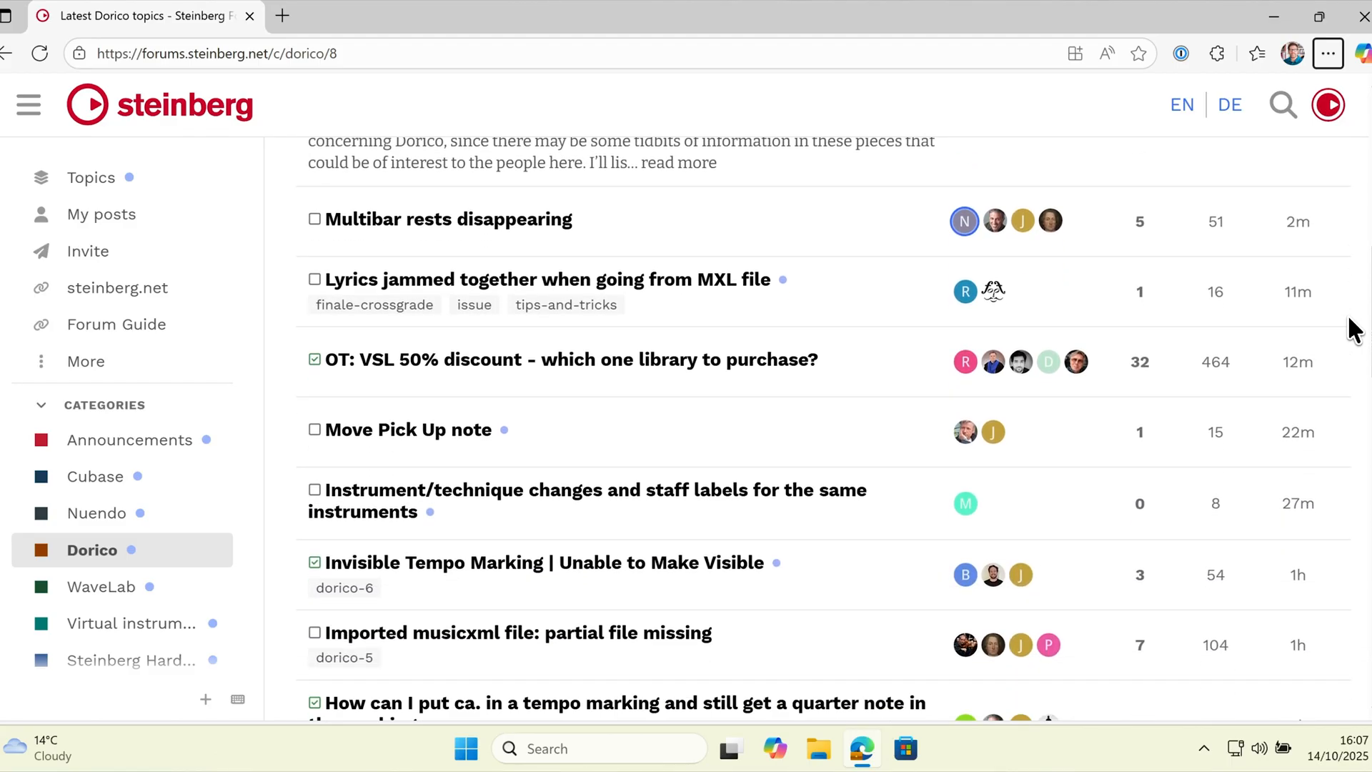
scroll(down, 3)
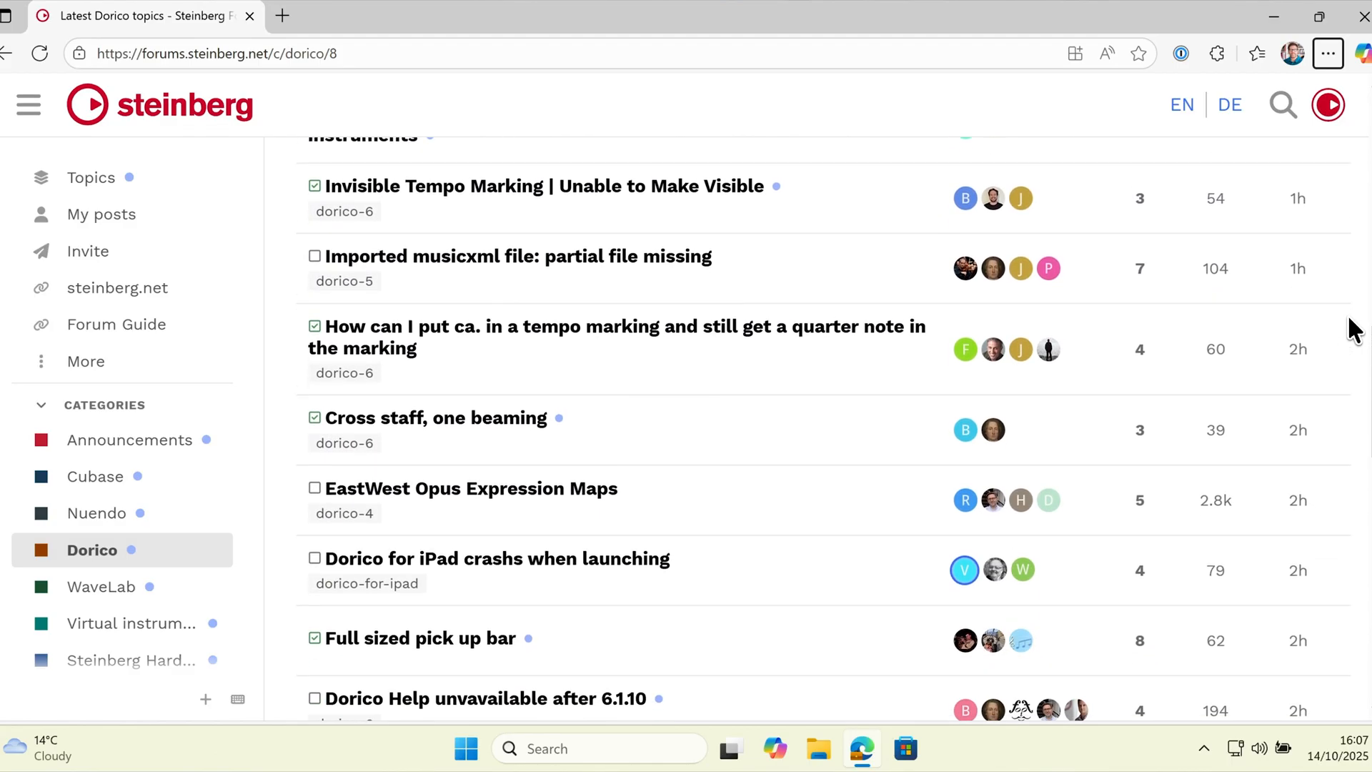
scroll(down, 3)
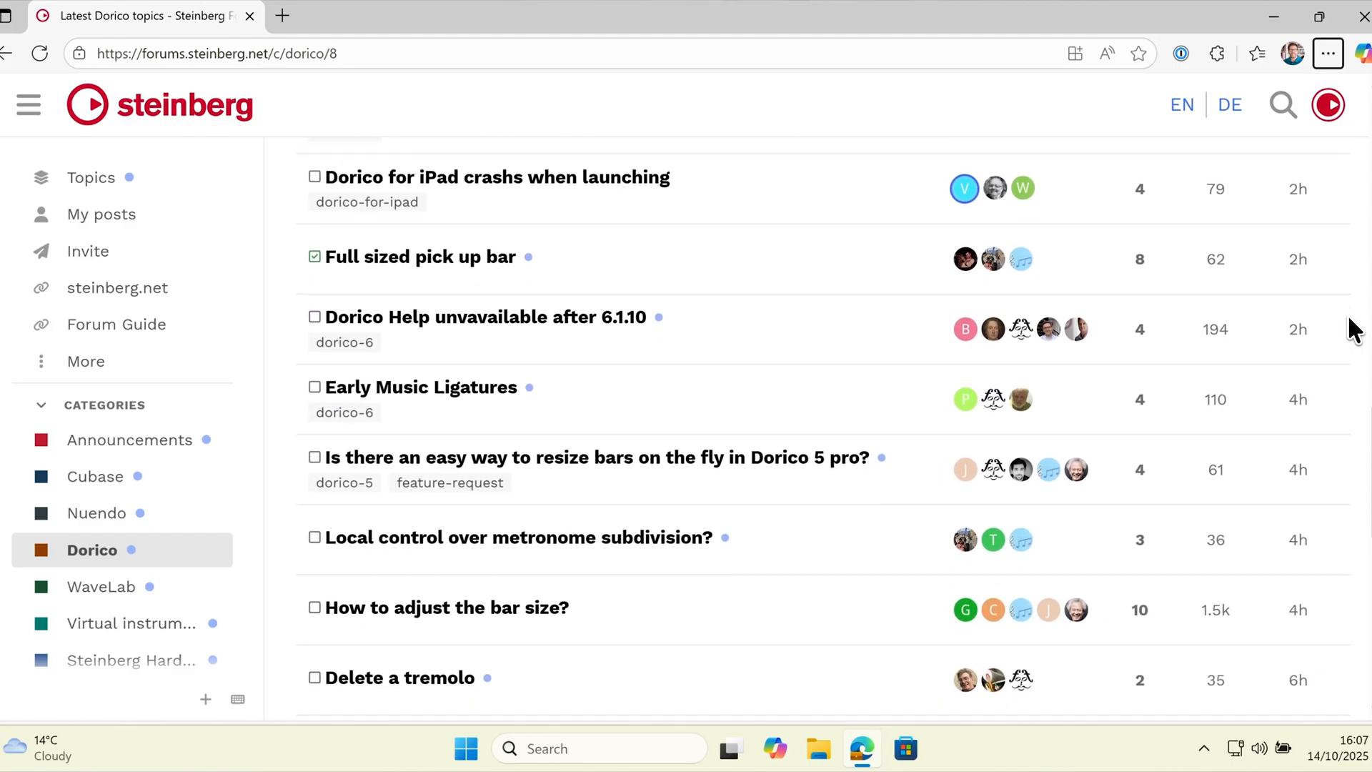
click(926, 748)
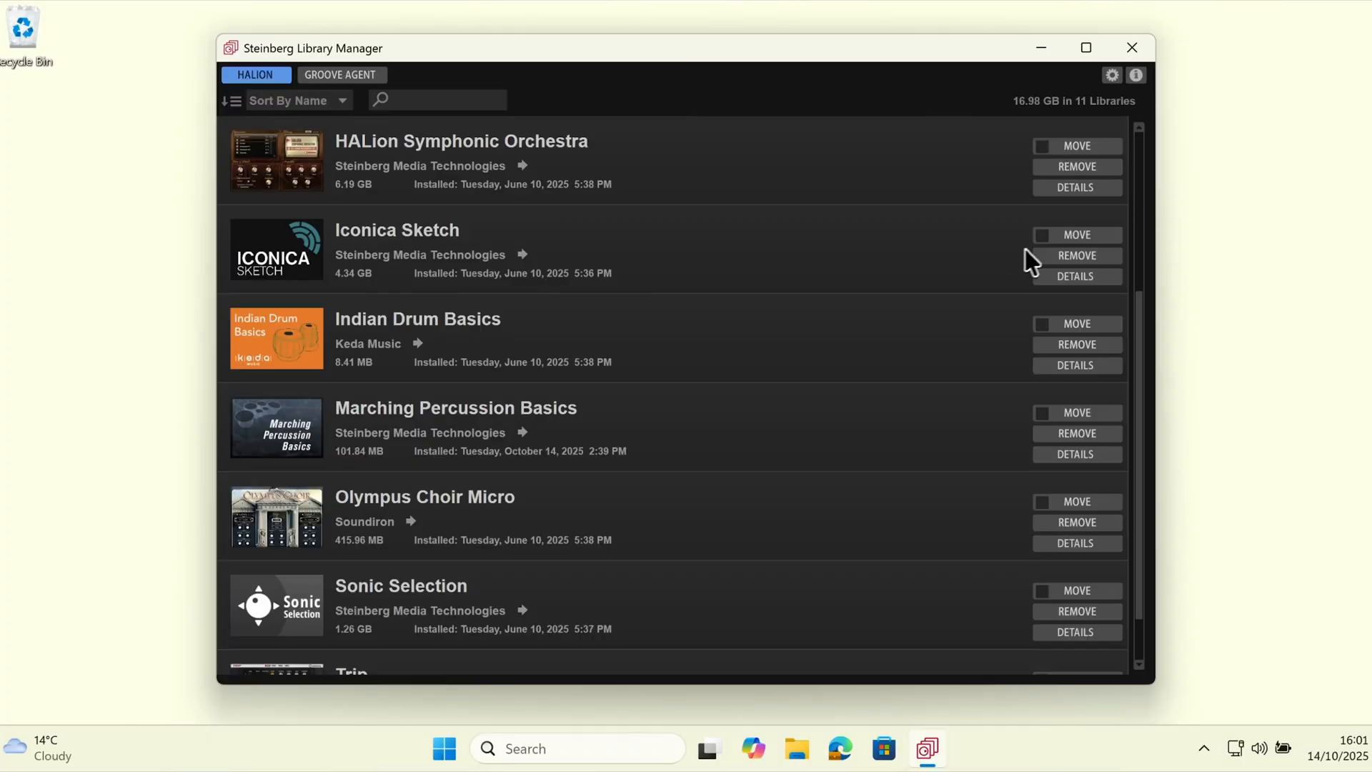
Start moving Iconica Sketch, bringing up the destination folder chooser
click(1076, 235)
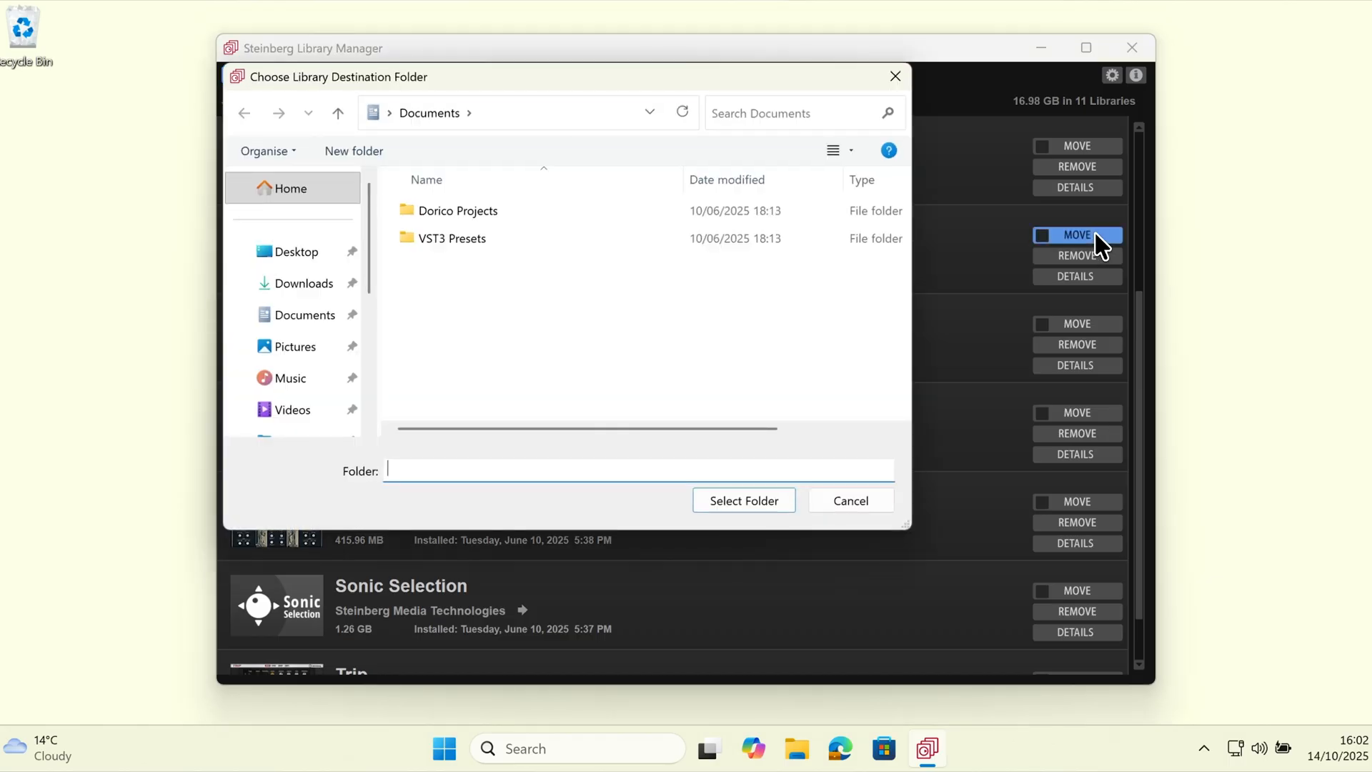
mouse_move(371, 244)
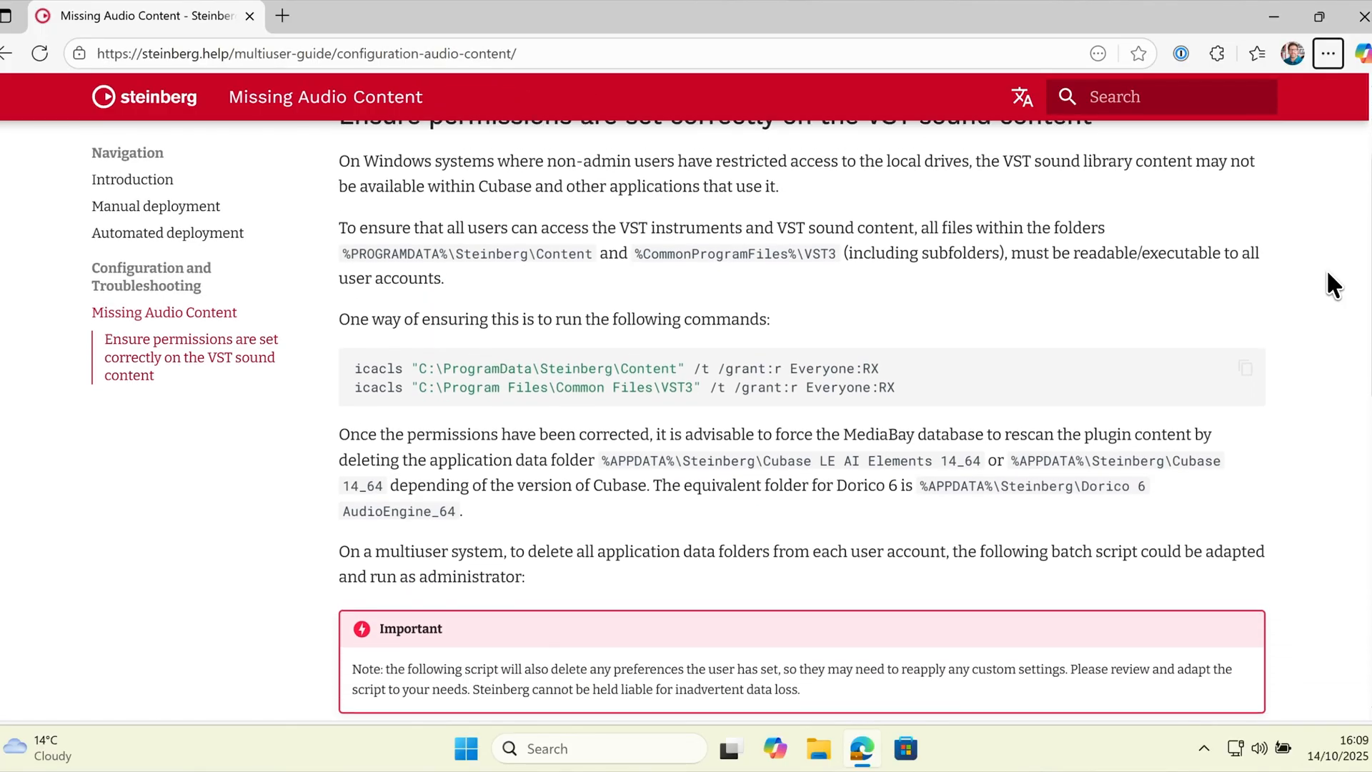
scroll(down, 3)
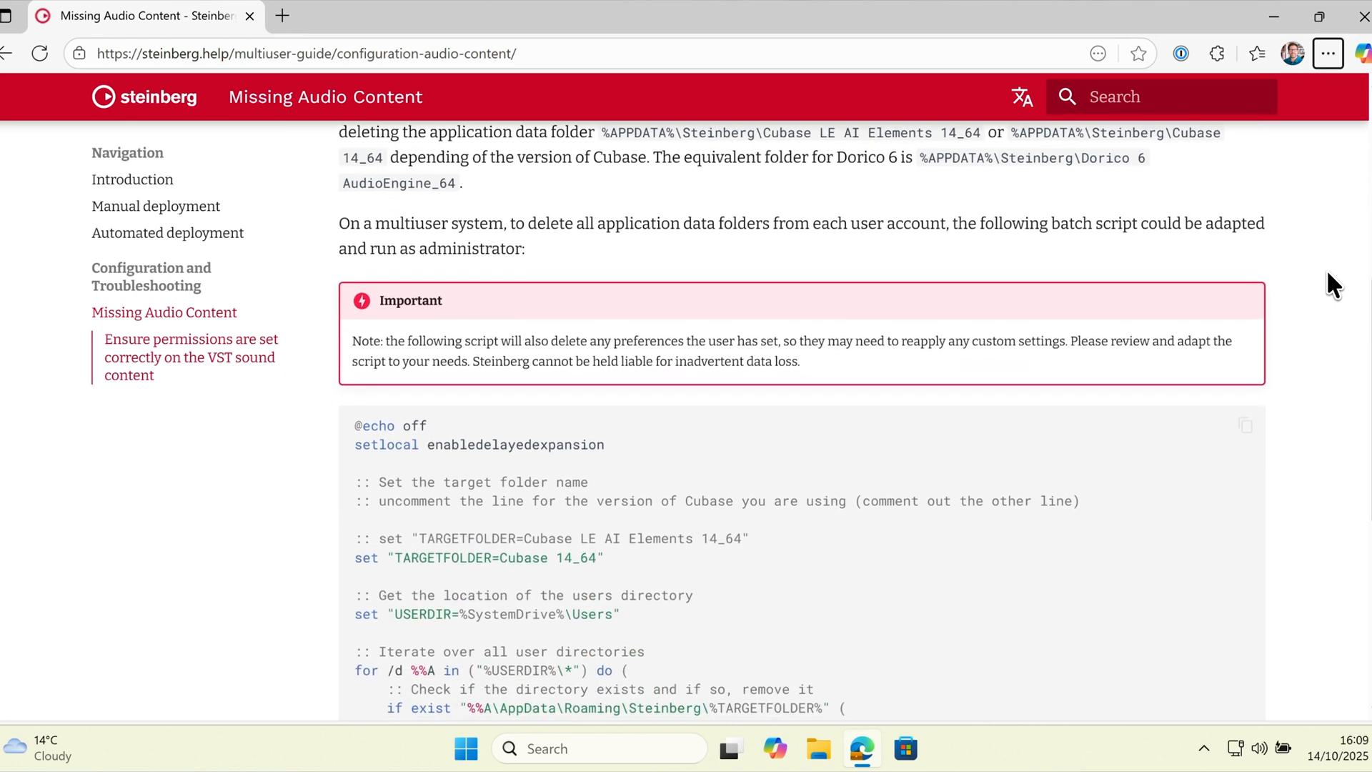
scroll(down, 3)
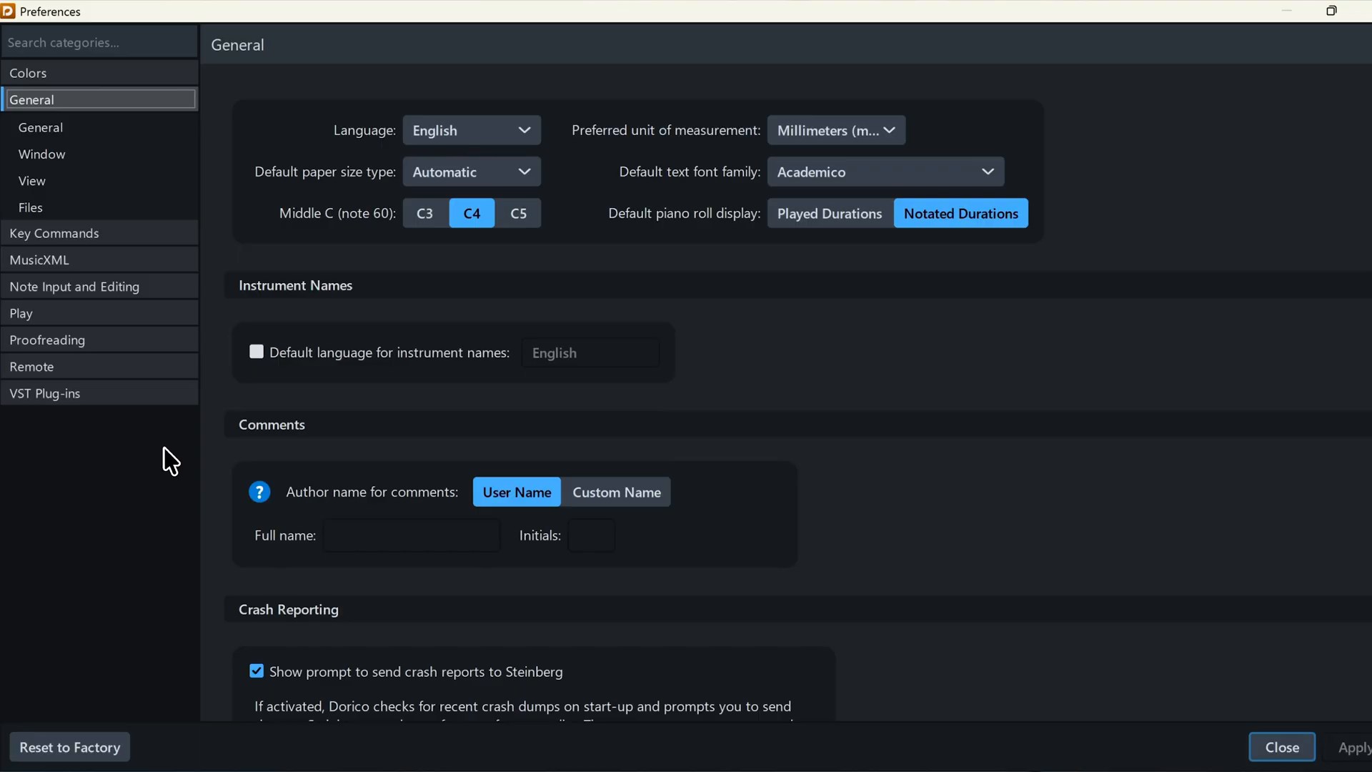
mouse_move(118, 403)
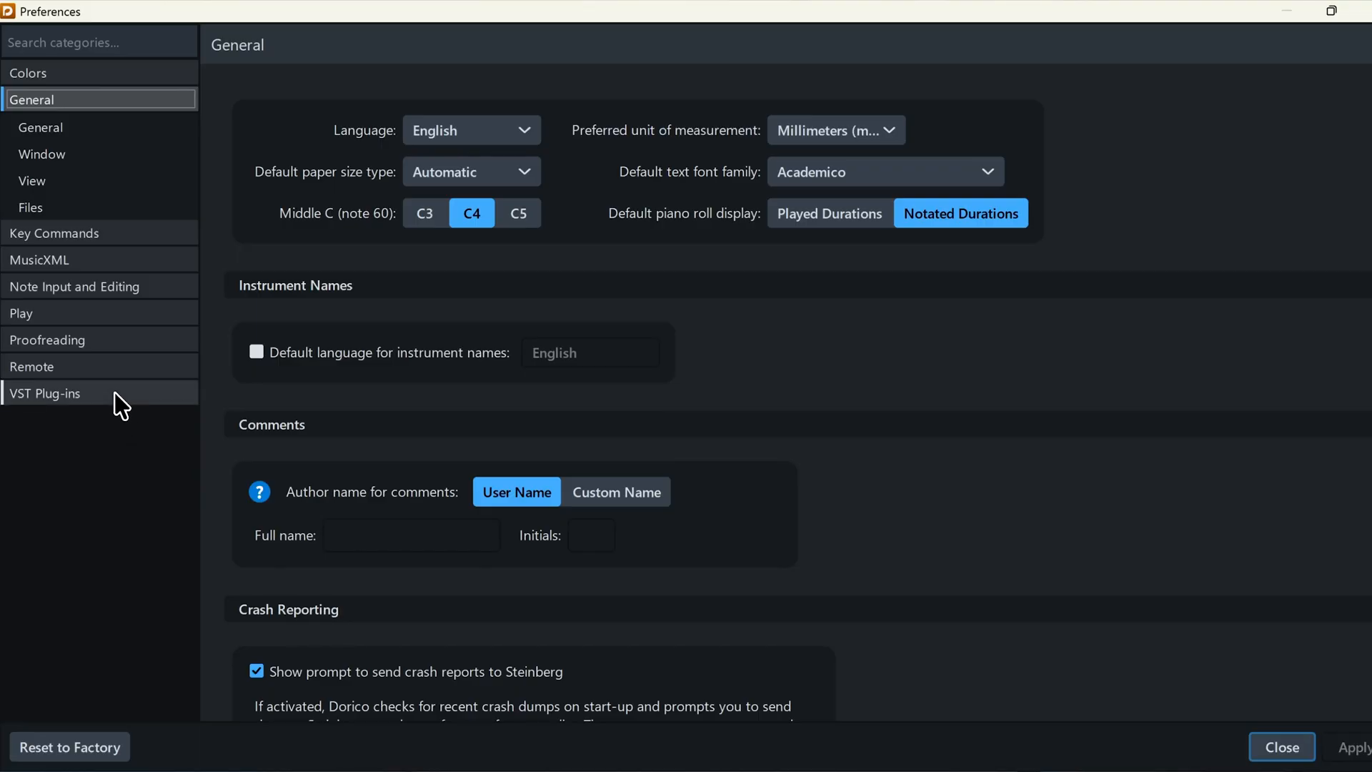
View the VST Plug-ins preferences with VST2 paths and allowed/blocked plug-ins
click(48, 393)
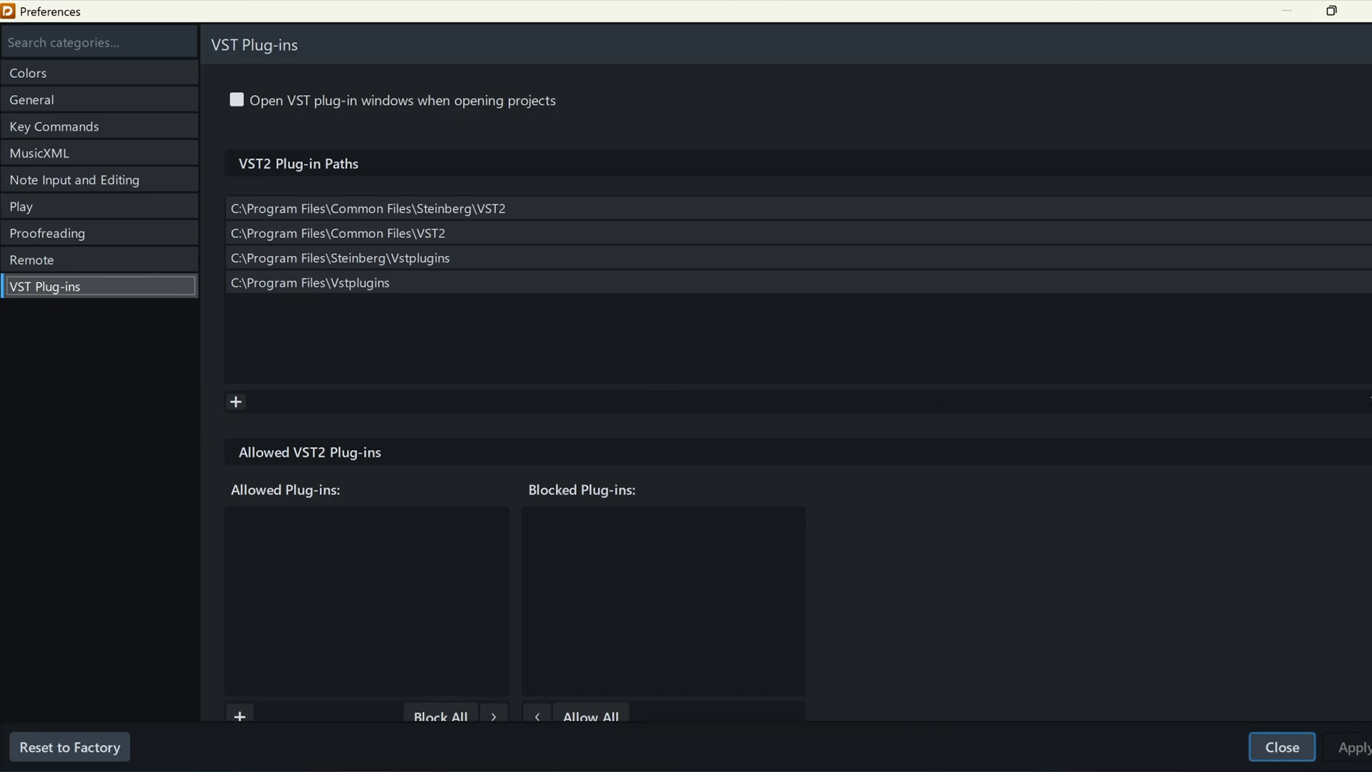
scroll(down, 3)
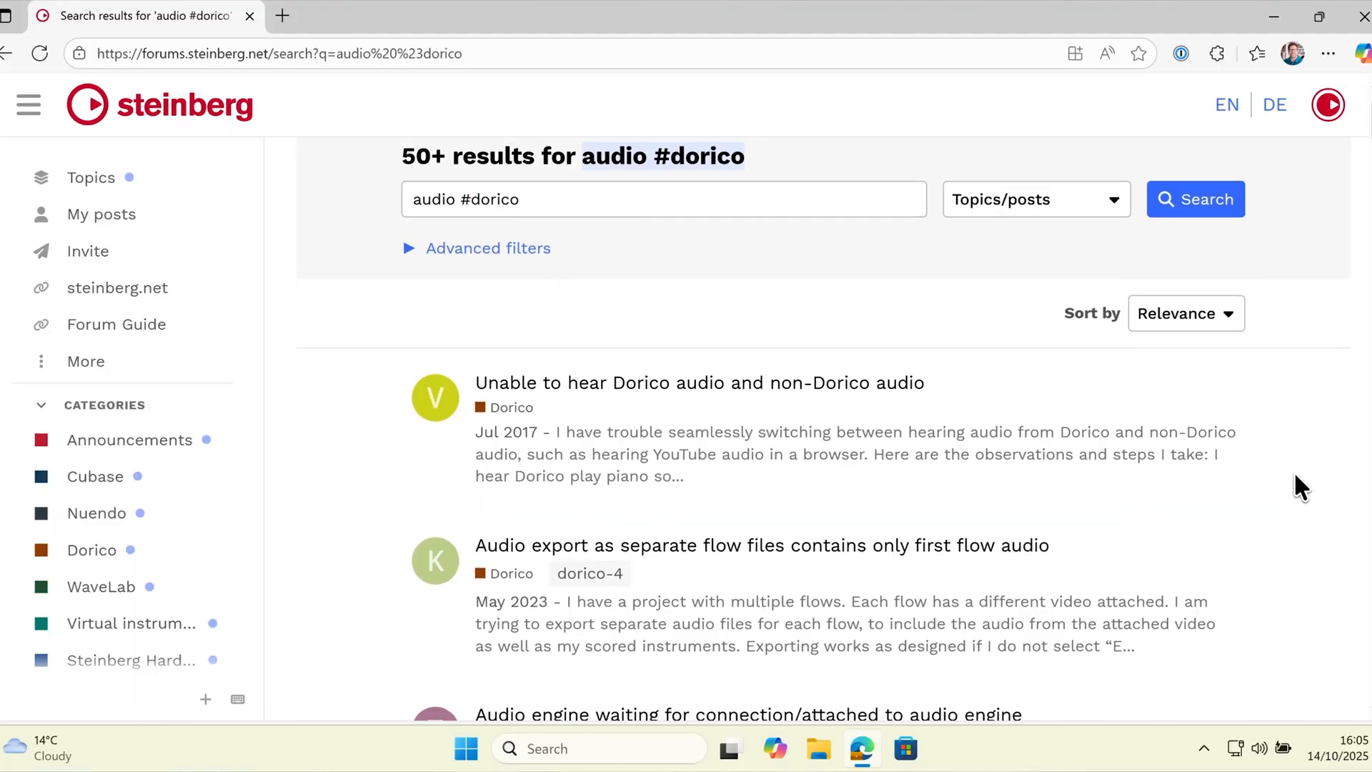
Browse the audio search results, return to the Dorico category and start a new topic
scroll(down, 3)
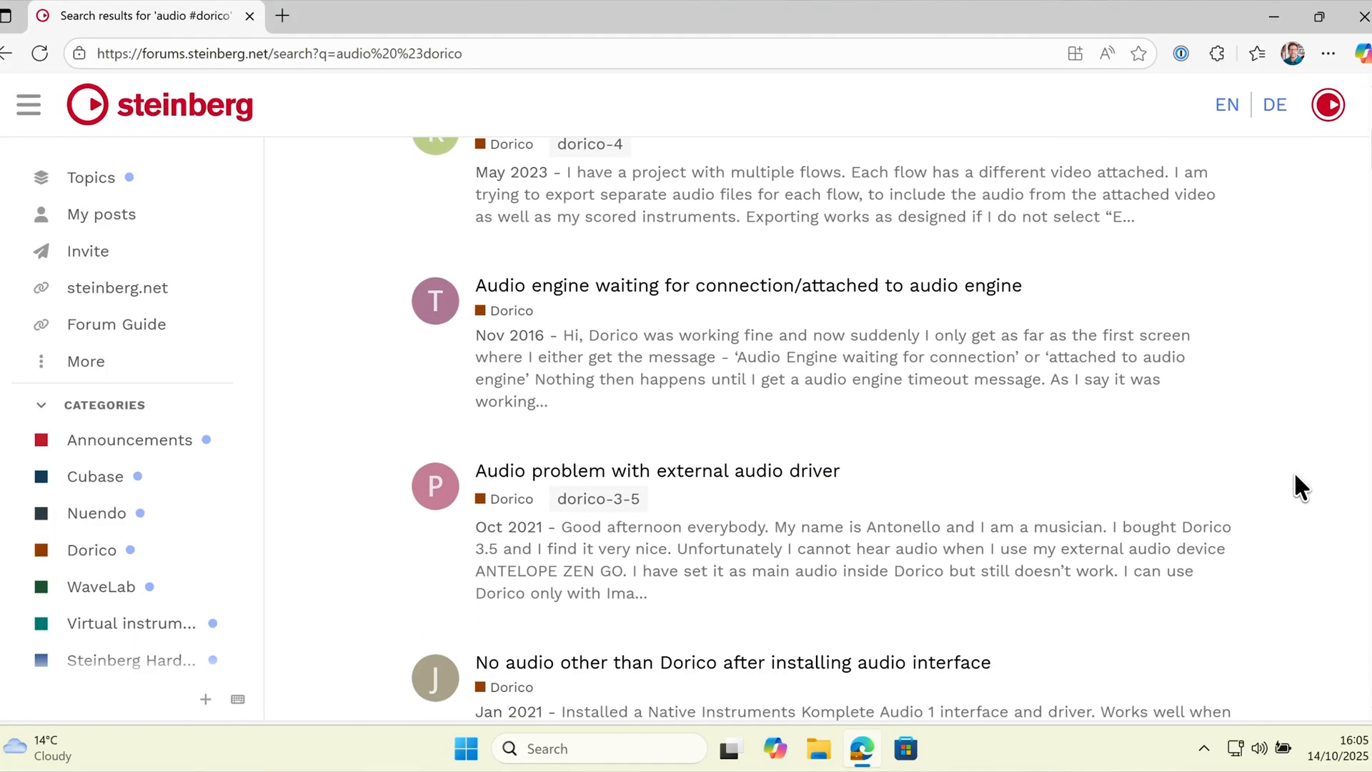
scroll(down, 3)
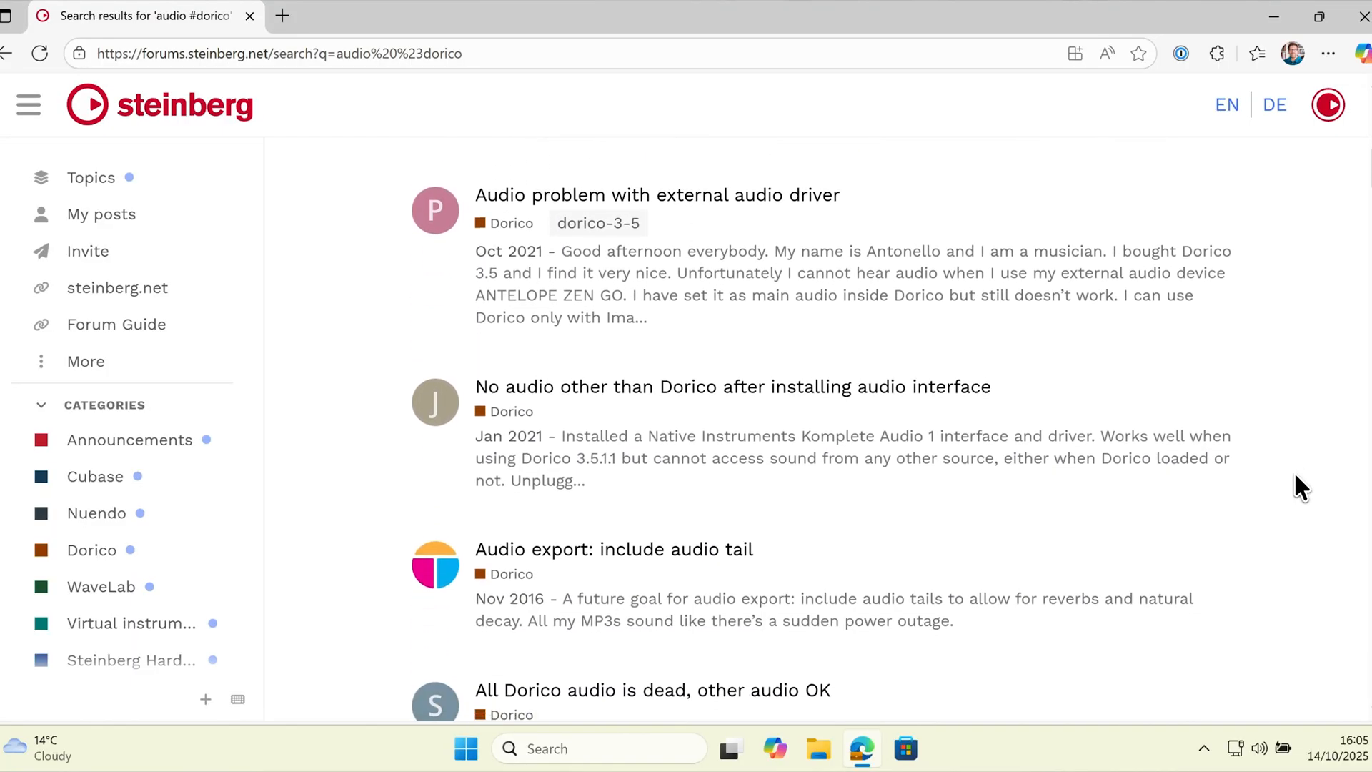
scroll(down, 3)
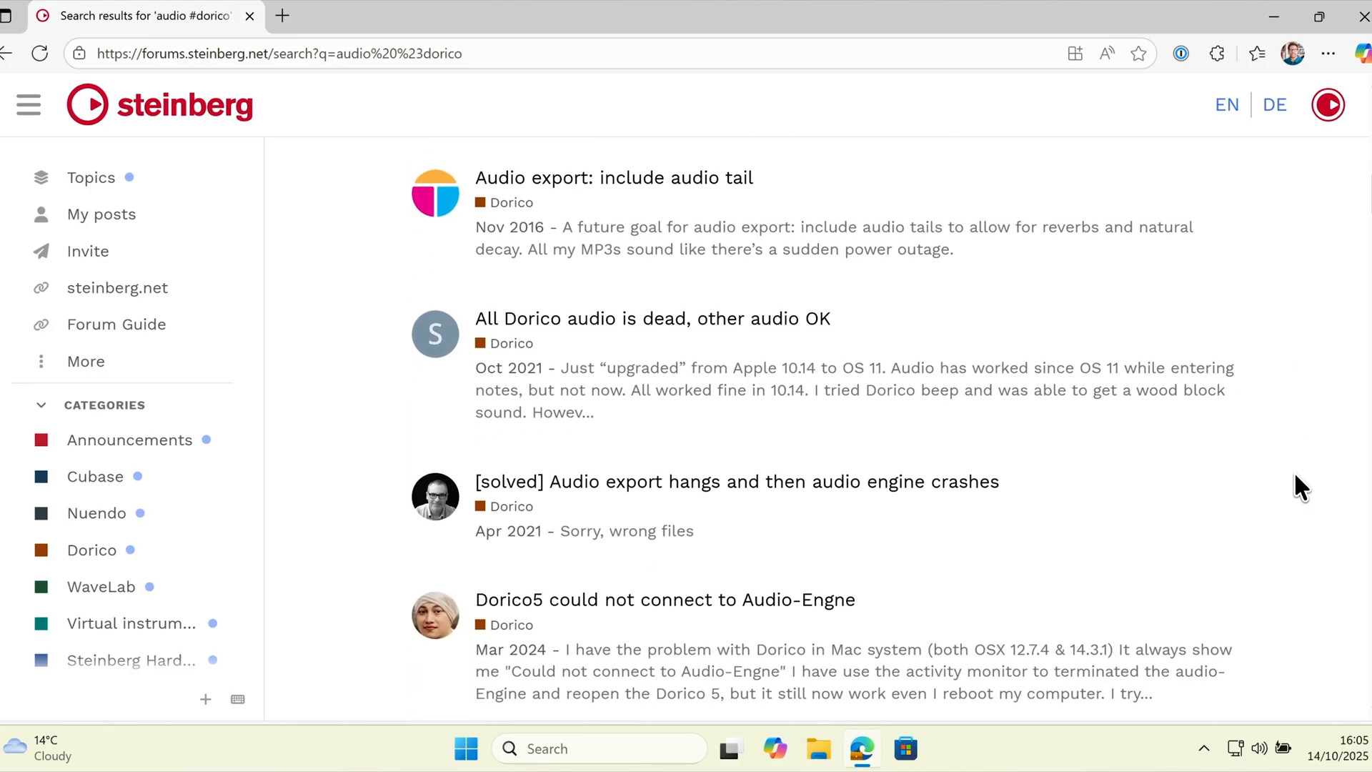
scroll(down, 3)
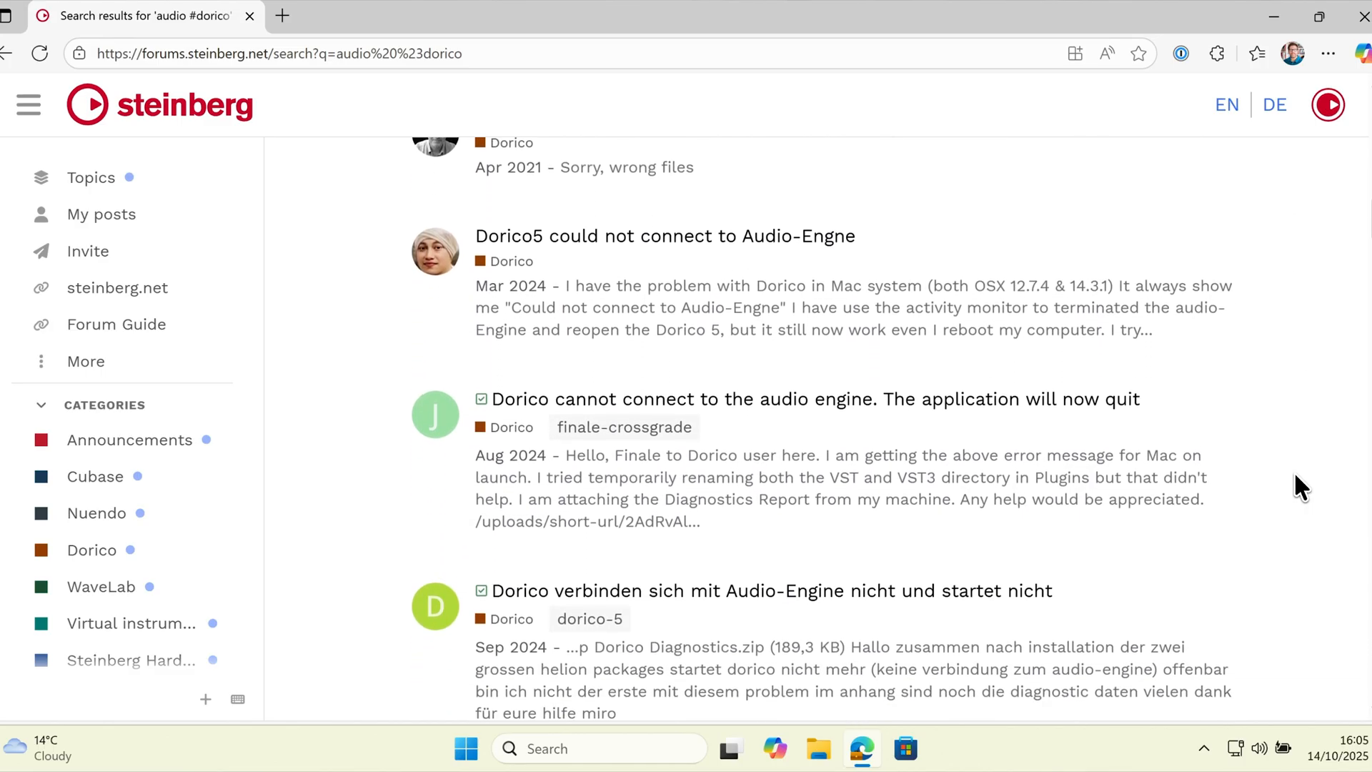
click(91, 549)
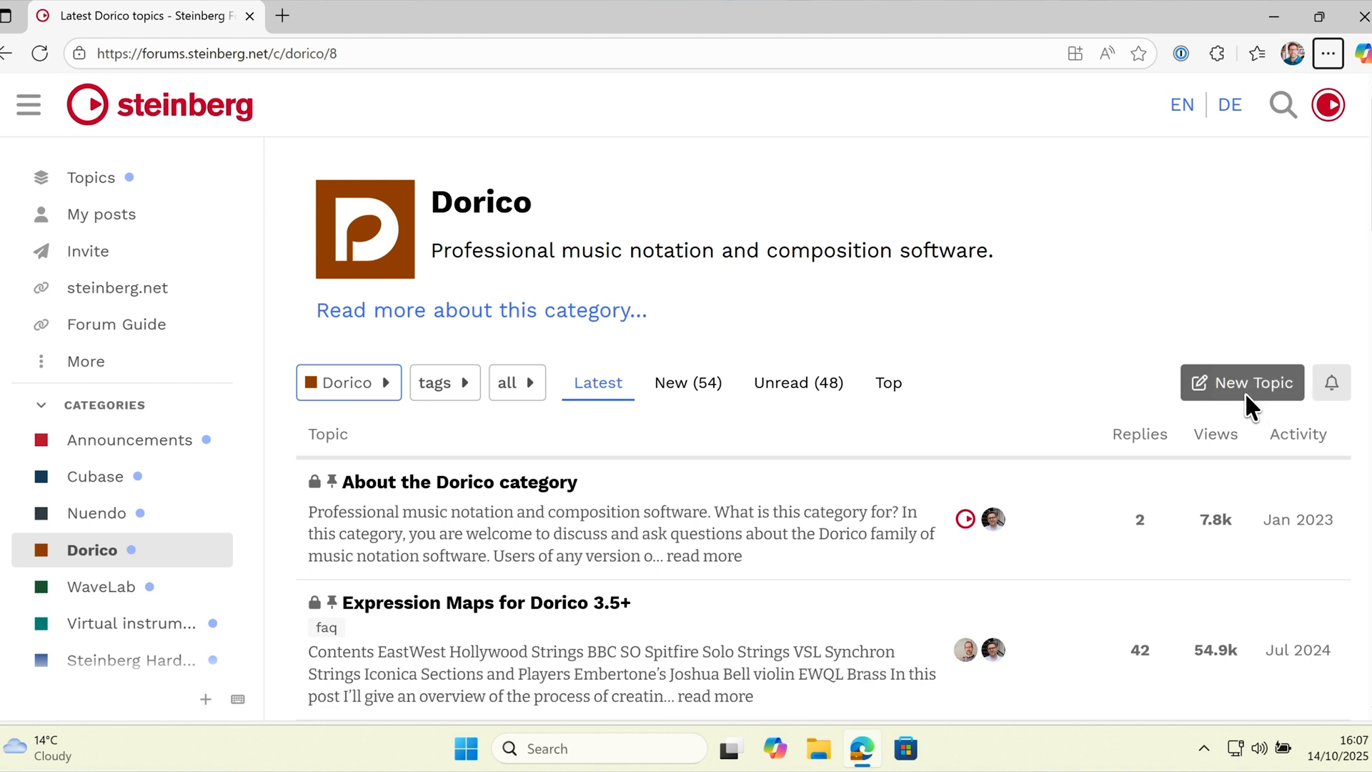
click(1242, 383)
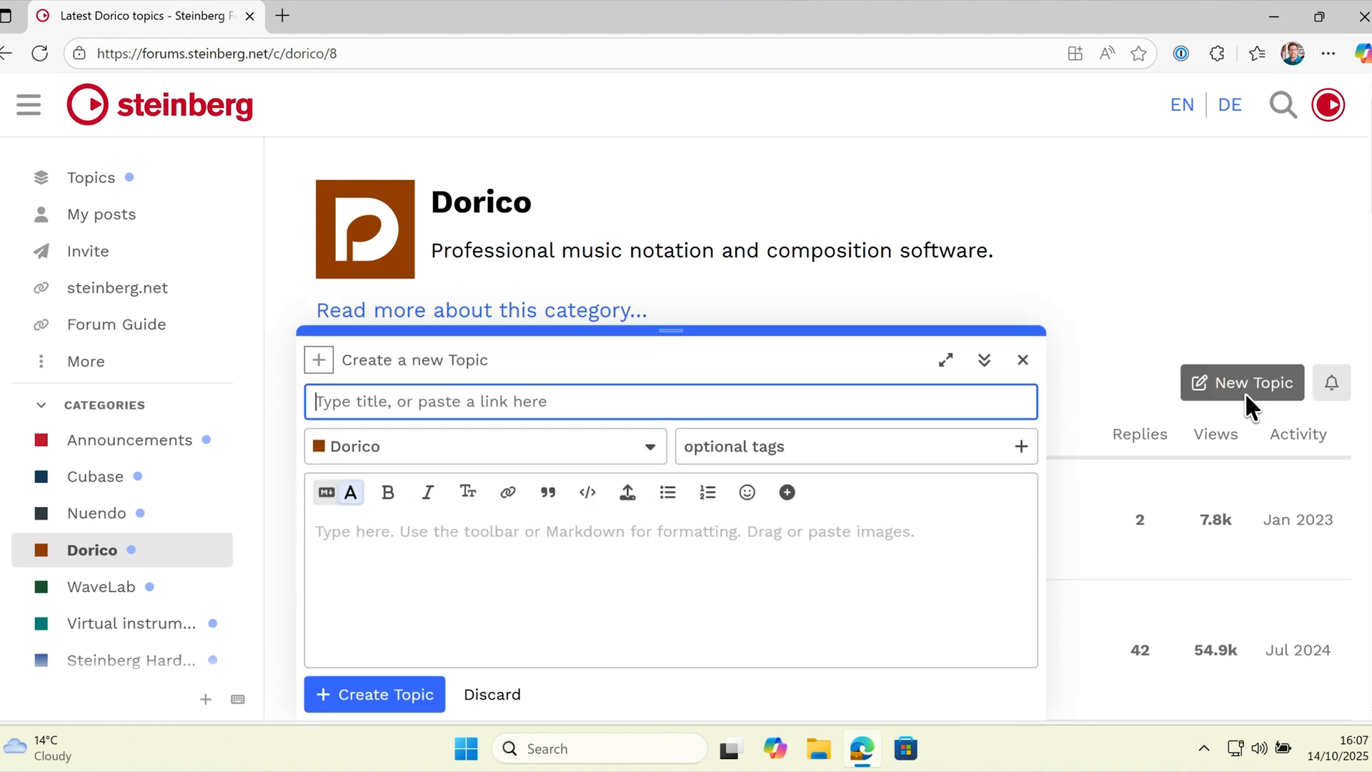